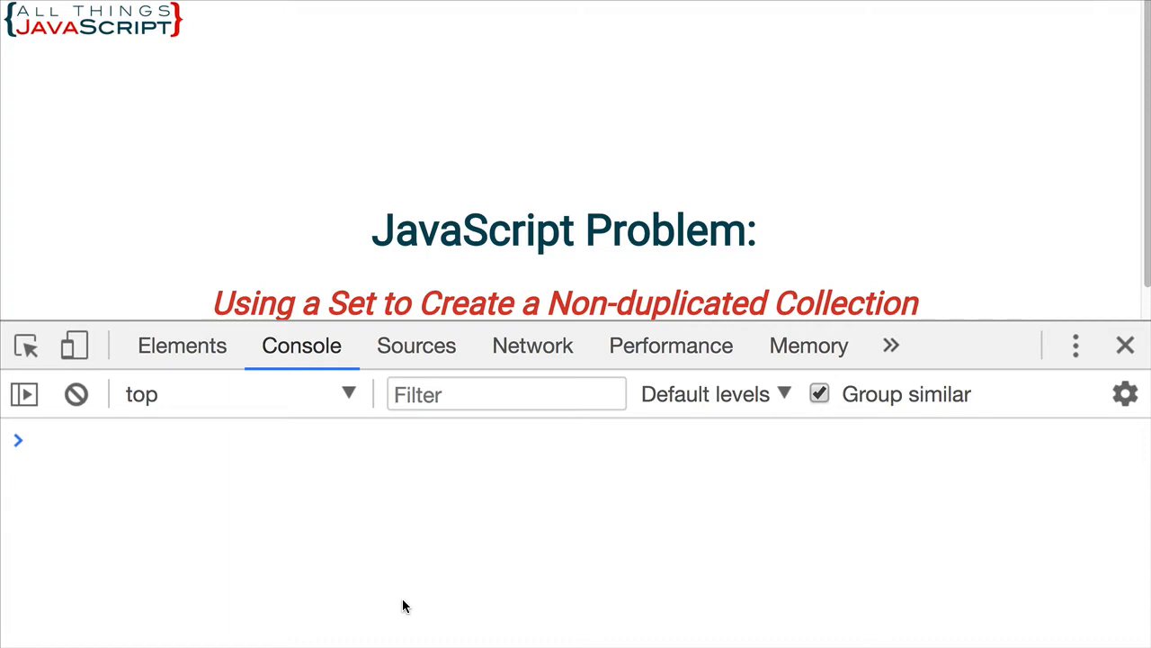
# Step: Enter let col1 = new Set(); in the Console to create an empty Set
pyautogui.write('let col2 = new Set([1,2,3,4,5,2,3,6]);')
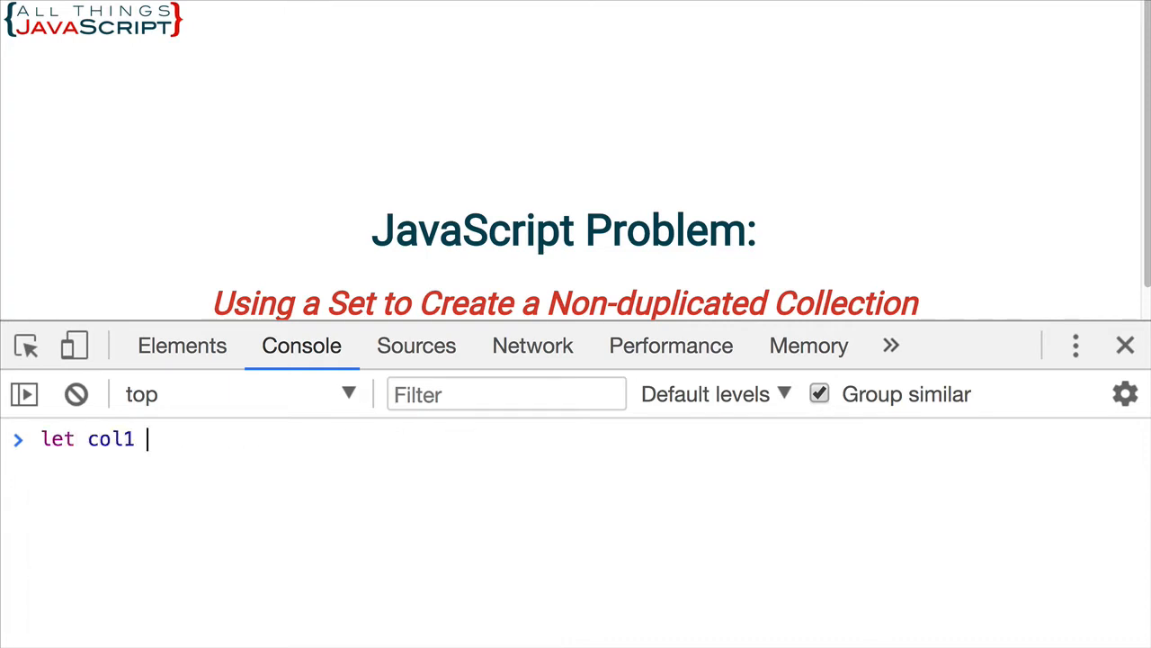
pyautogui.write('= new')
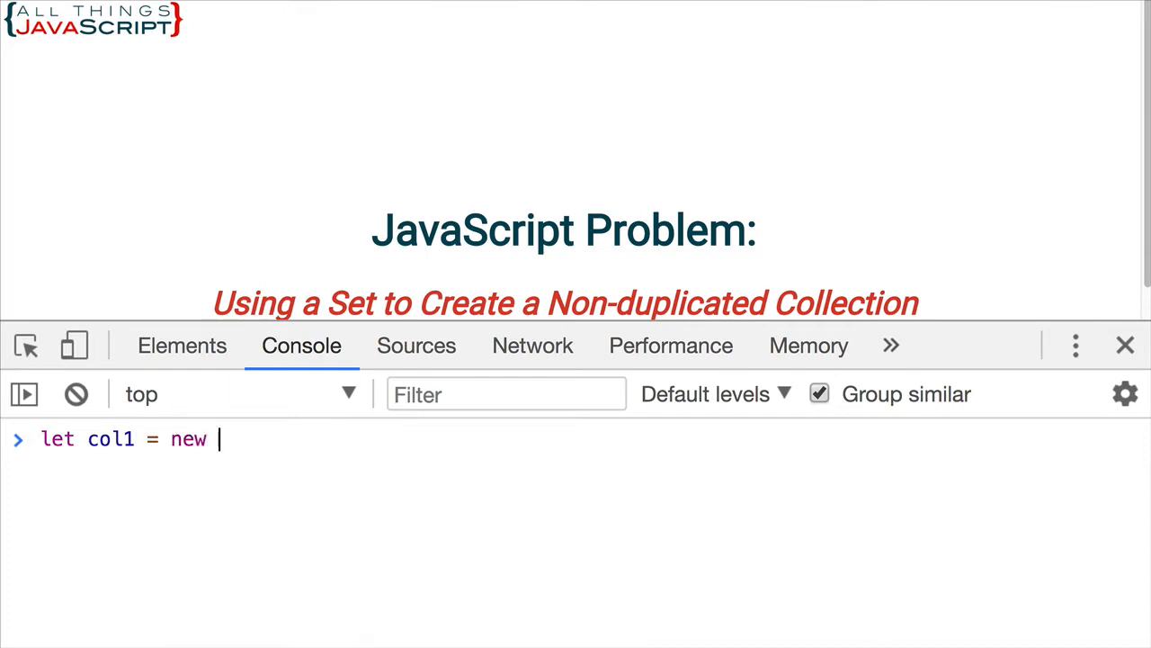
pyautogui.write('Set();')
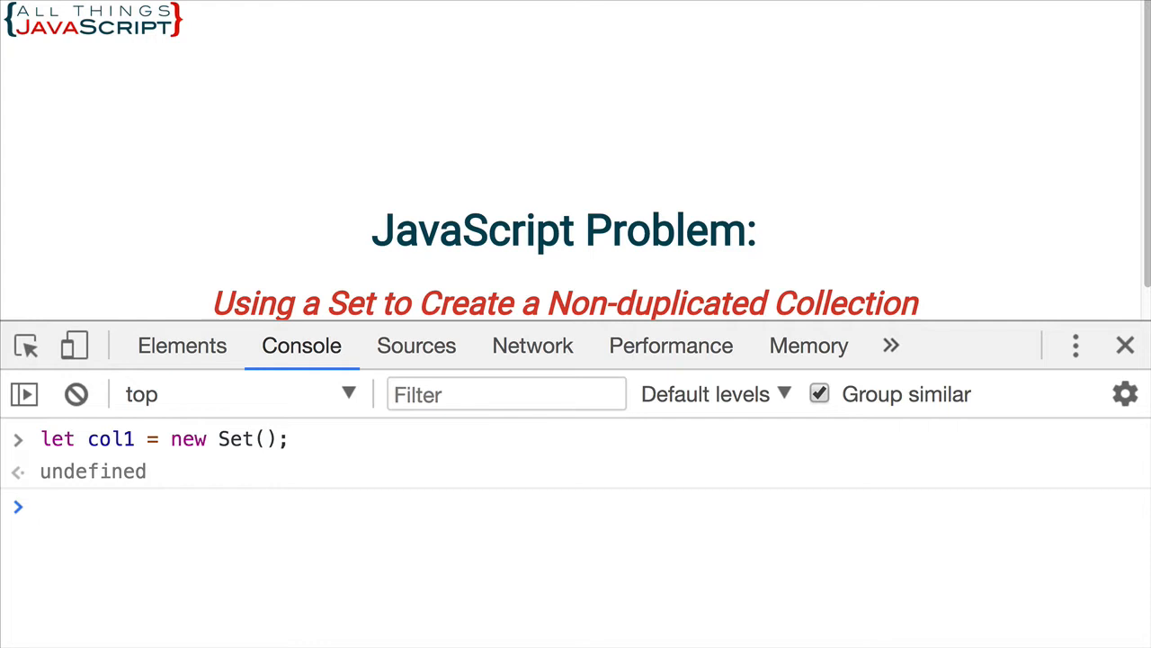
# Step: Add "apple" to col1 with col1.add("apple");
pyautogui.write('col1')
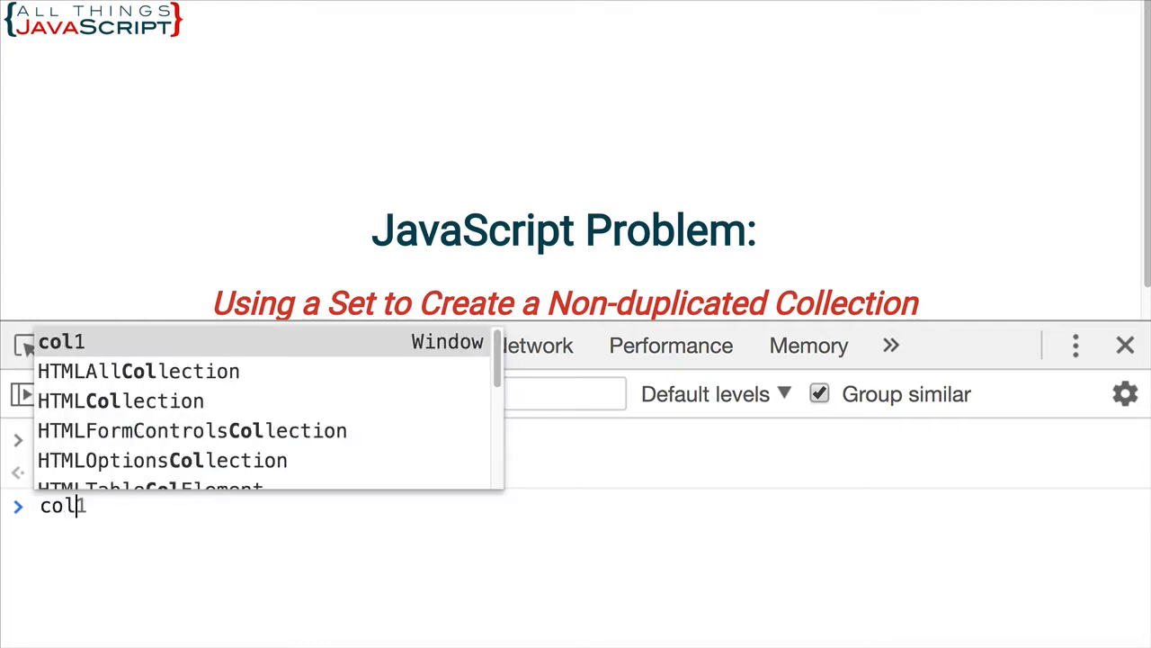
pyautogui.write('.add')
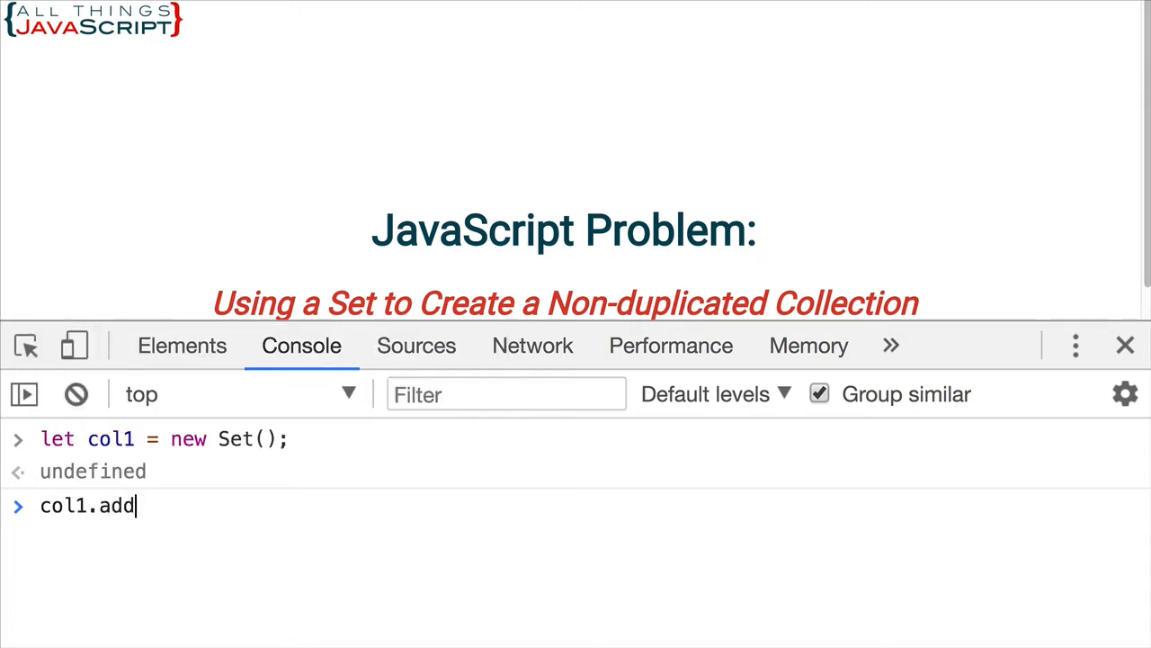
pyautogui.write('("')
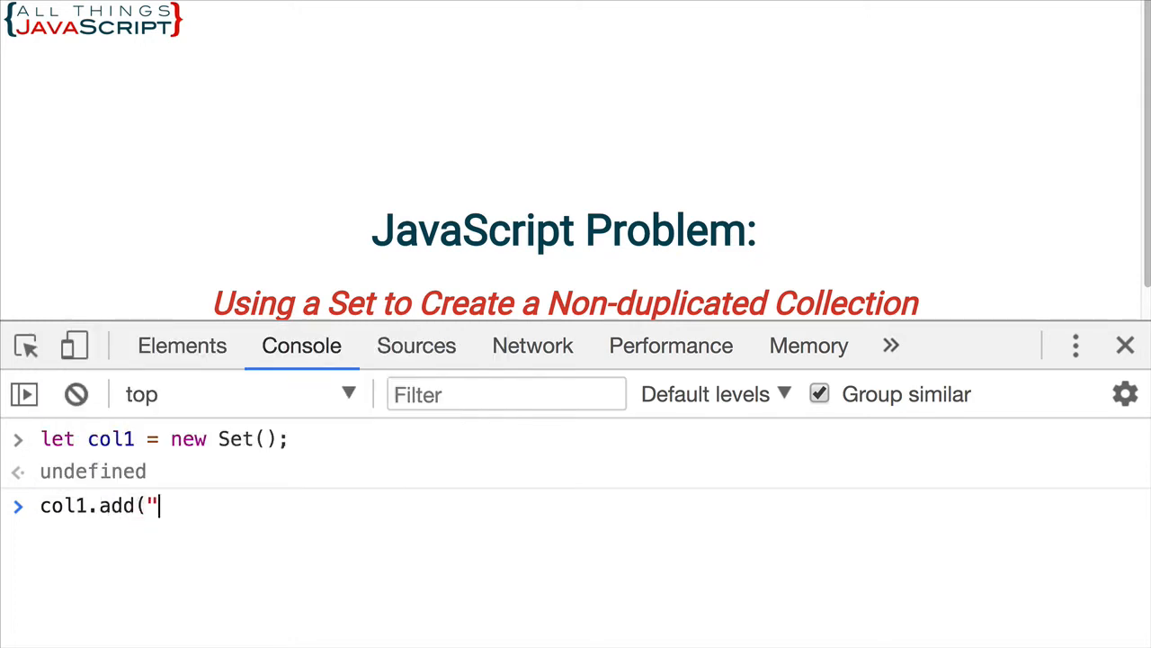
pyautogui.write('apple')
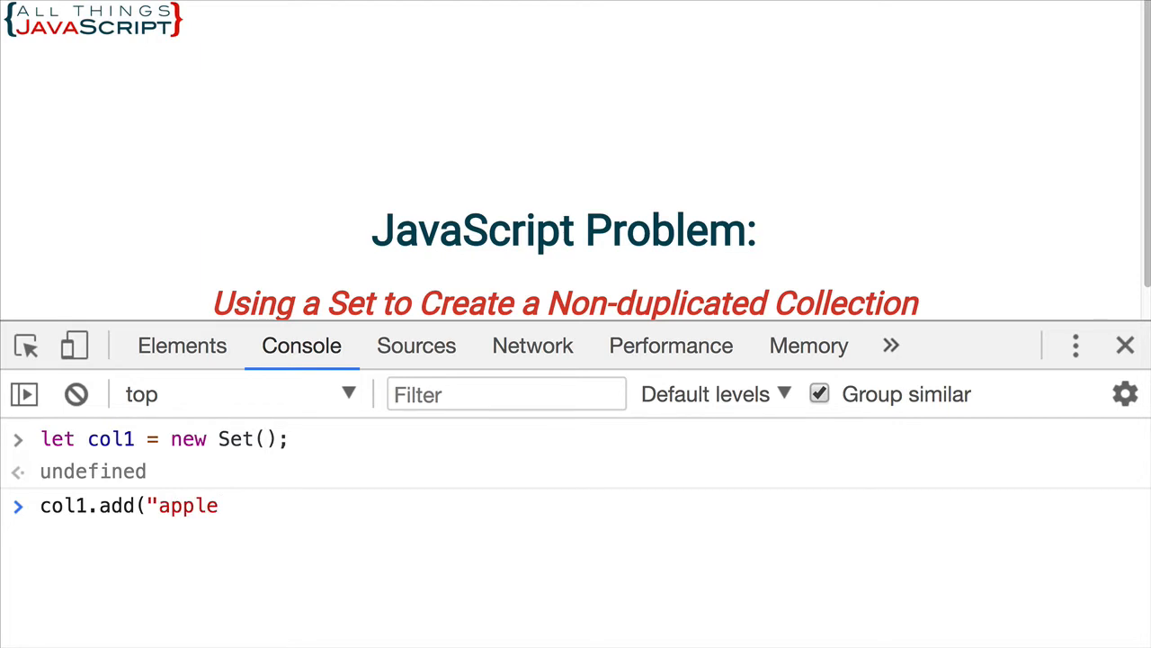
pyautogui.write('");')
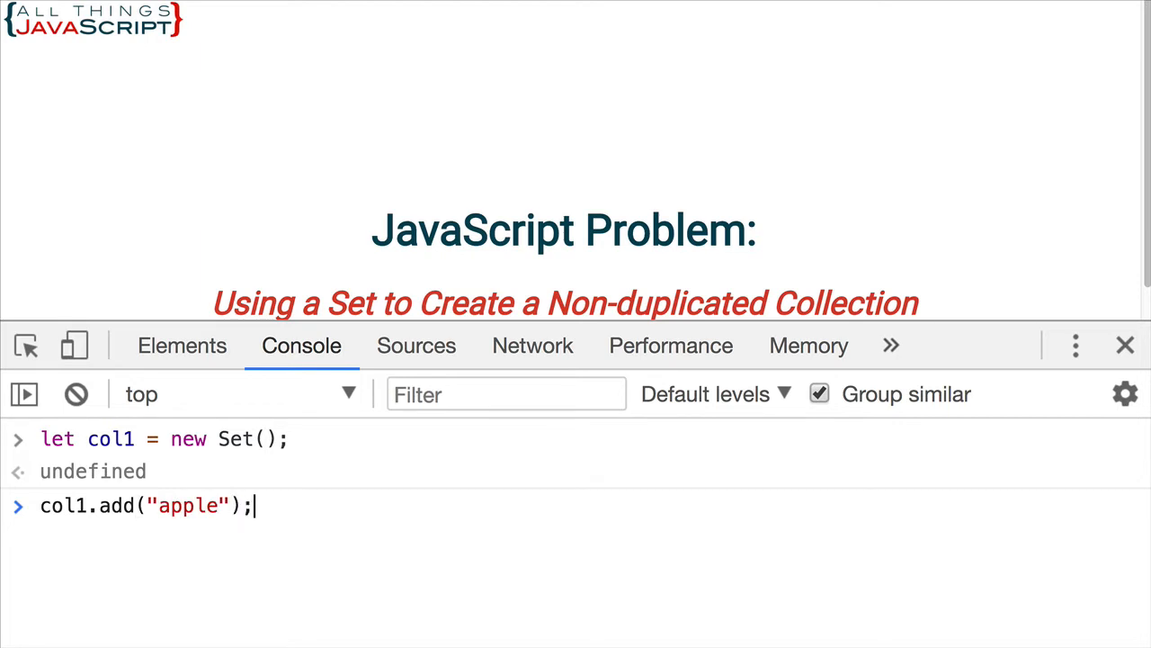
pyautogui.press('Enter')
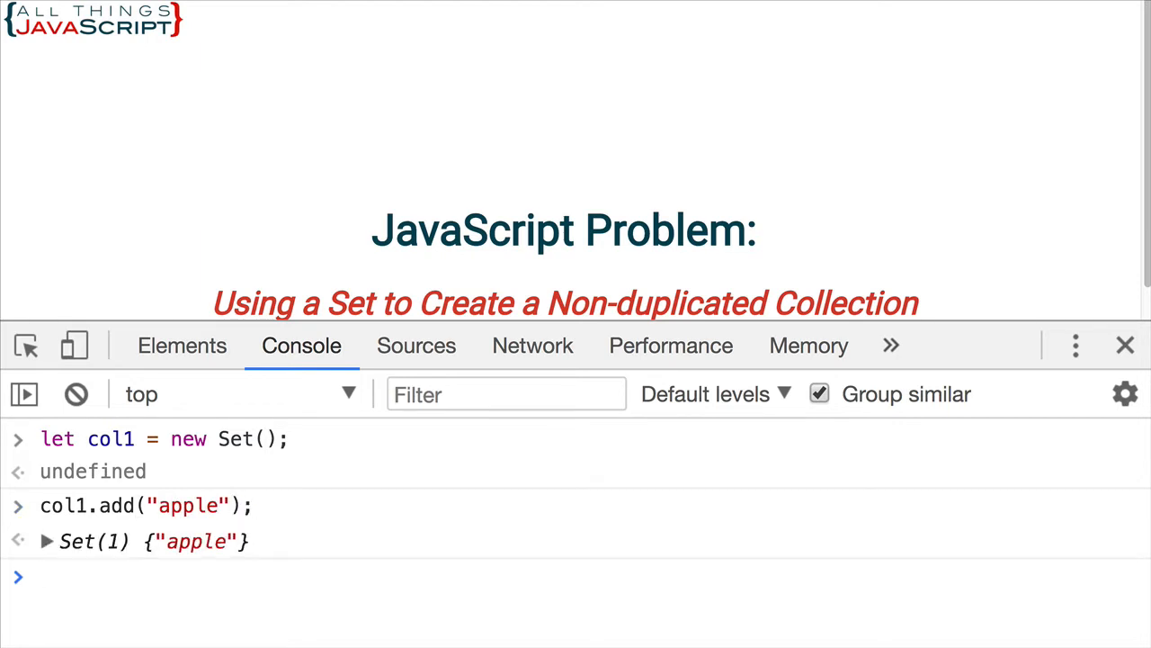
# Step: Add "orange" and "blueberry" to col1
pyautogui.write('col1.add(')
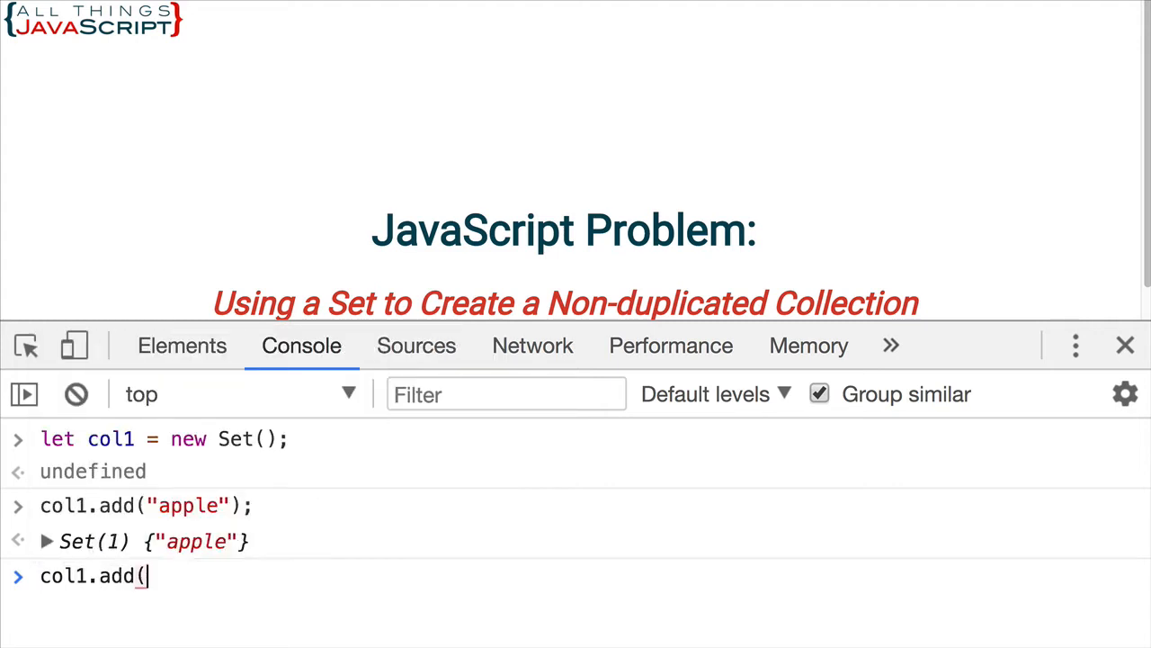
pyautogui.write('"or')
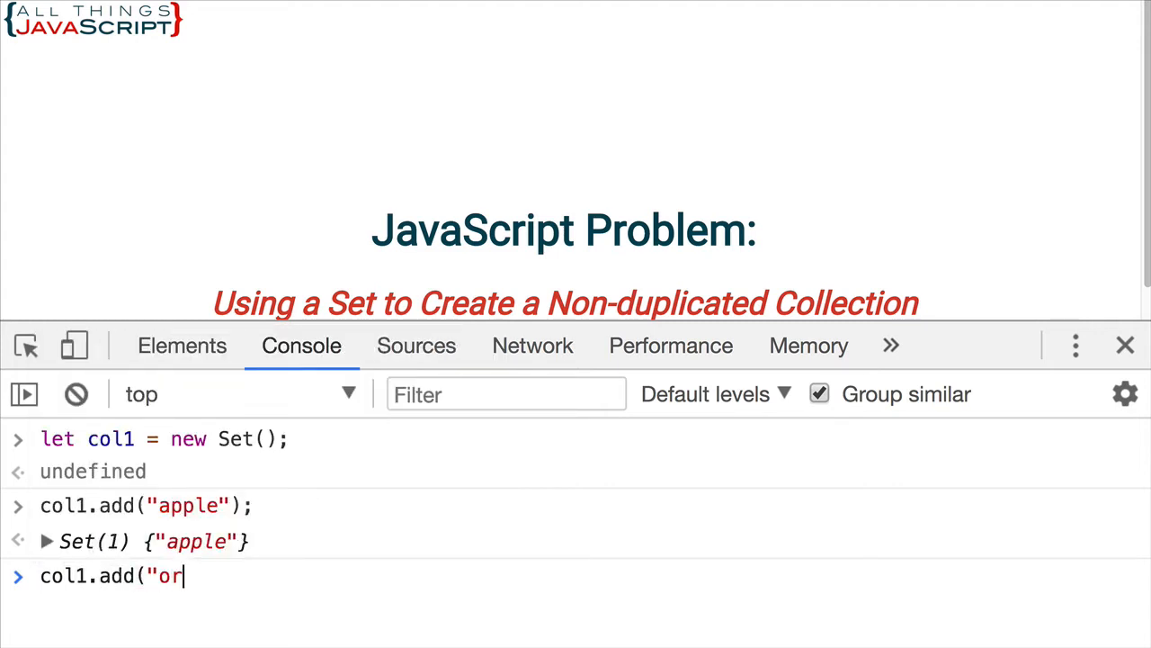
pyautogui.write('ange");')
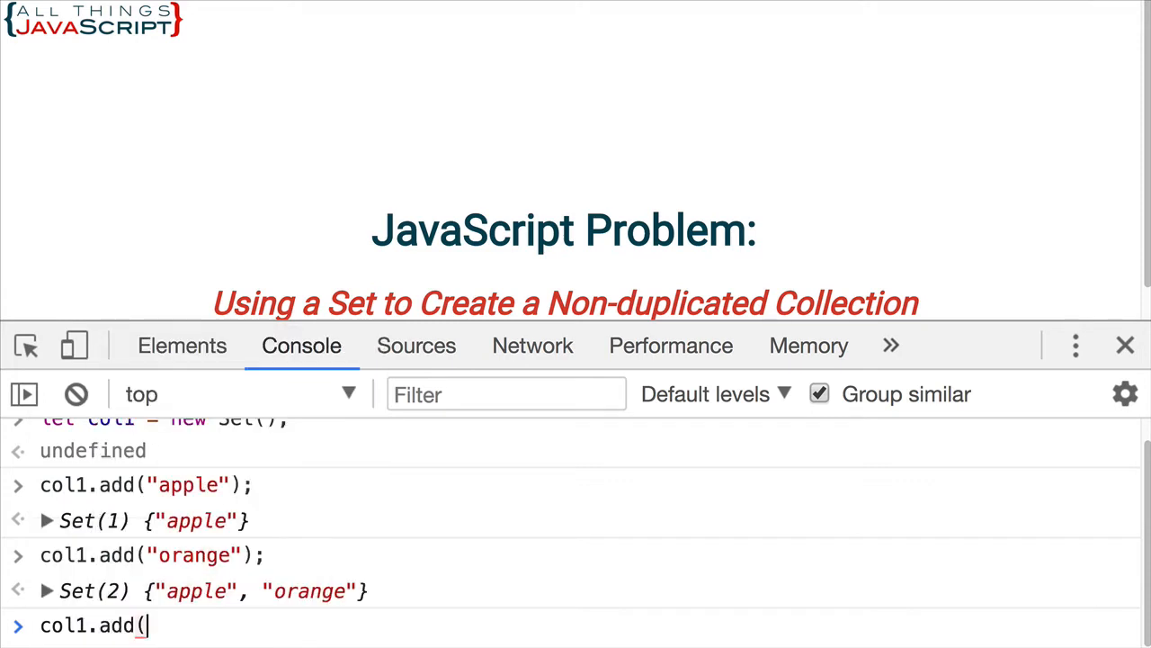
pyautogui.write('"blueberr')
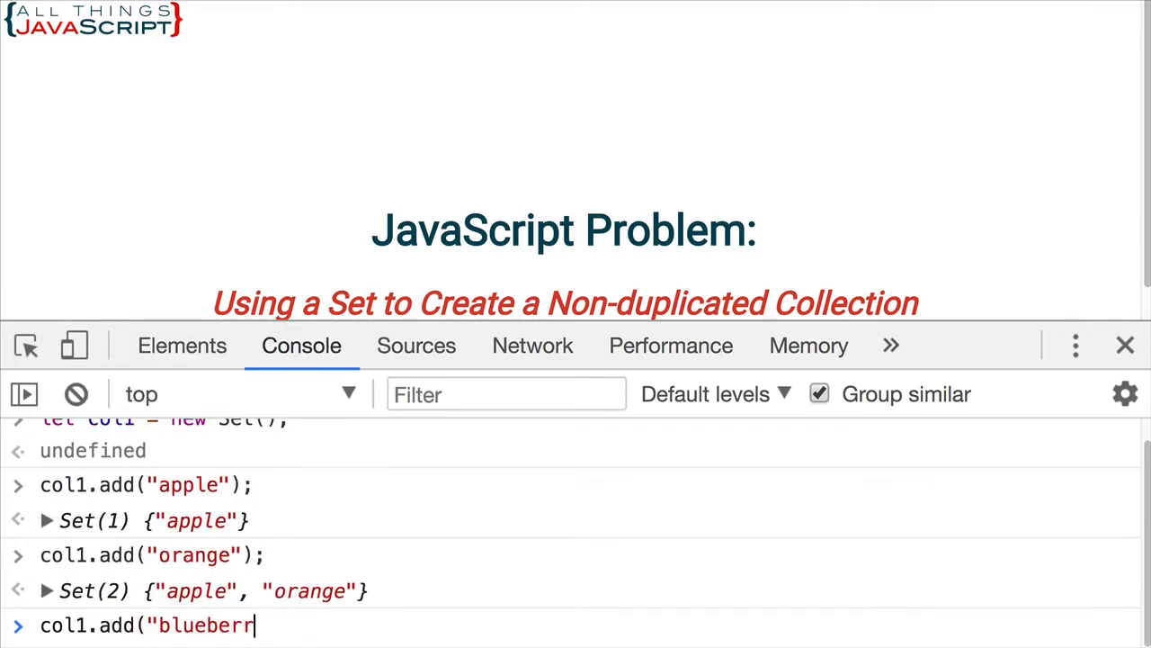
pyautogui.write('y");')
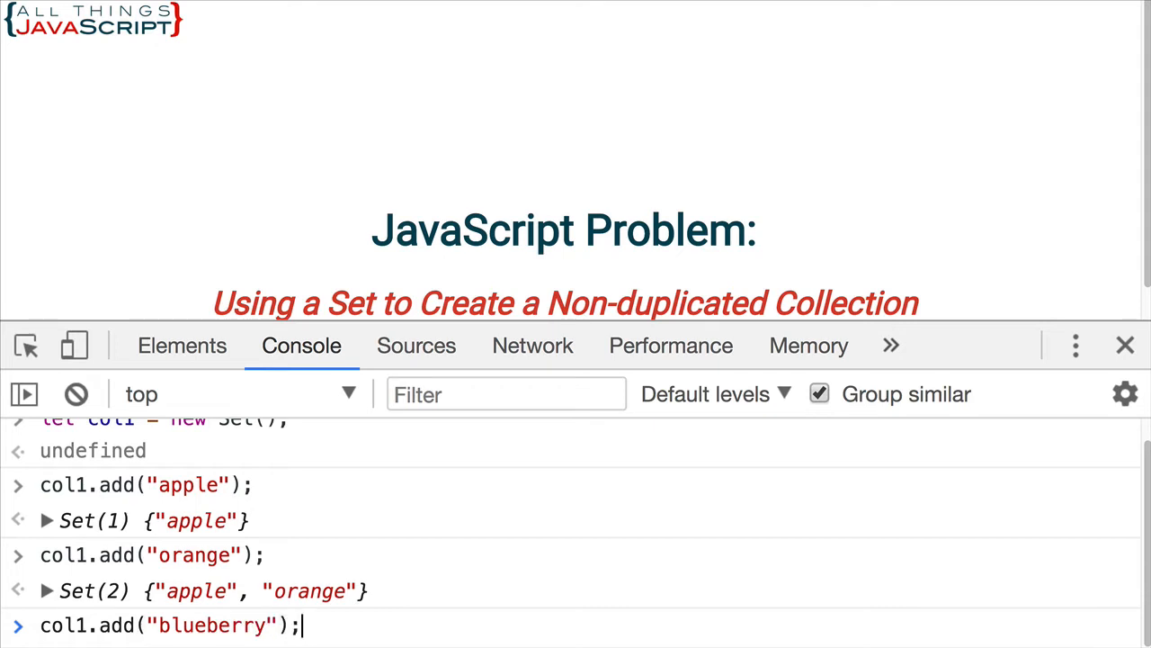
pyautogui.press('Return')
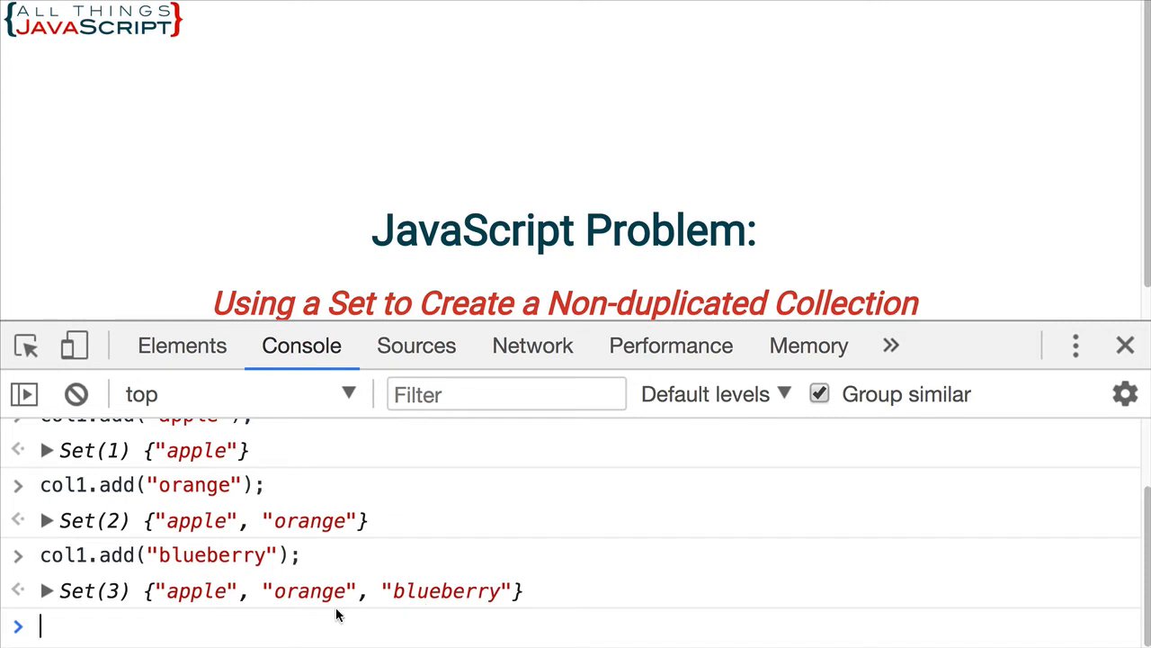
pyautogui.moveTo(342, 604)
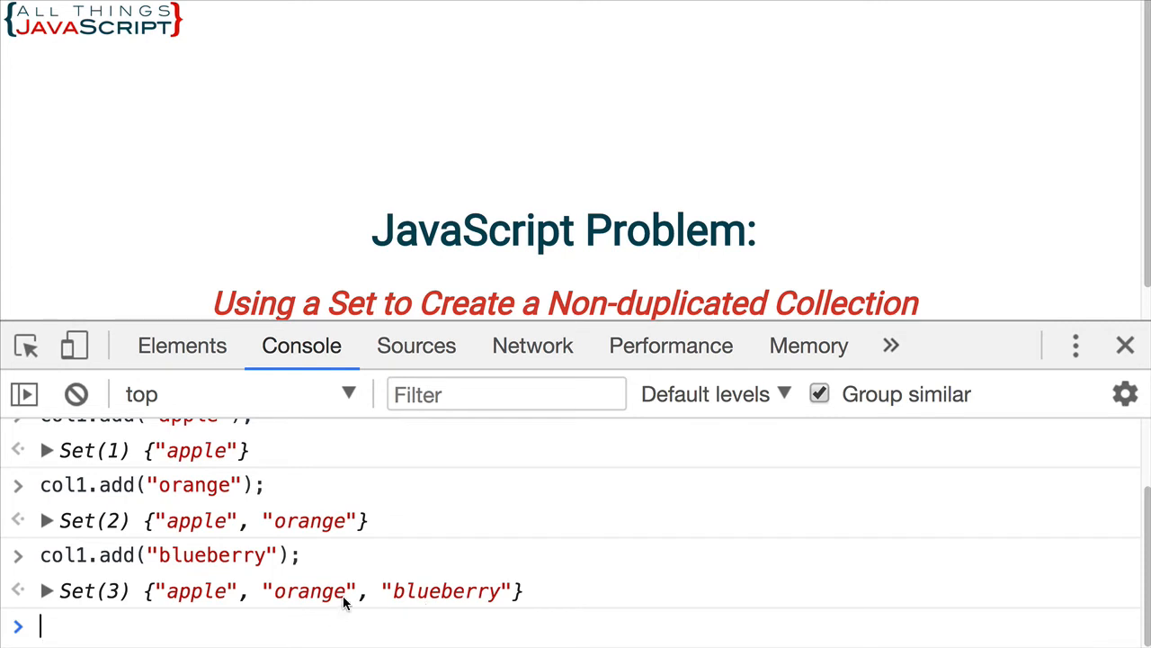
pyautogui.moveTo(101, 626)
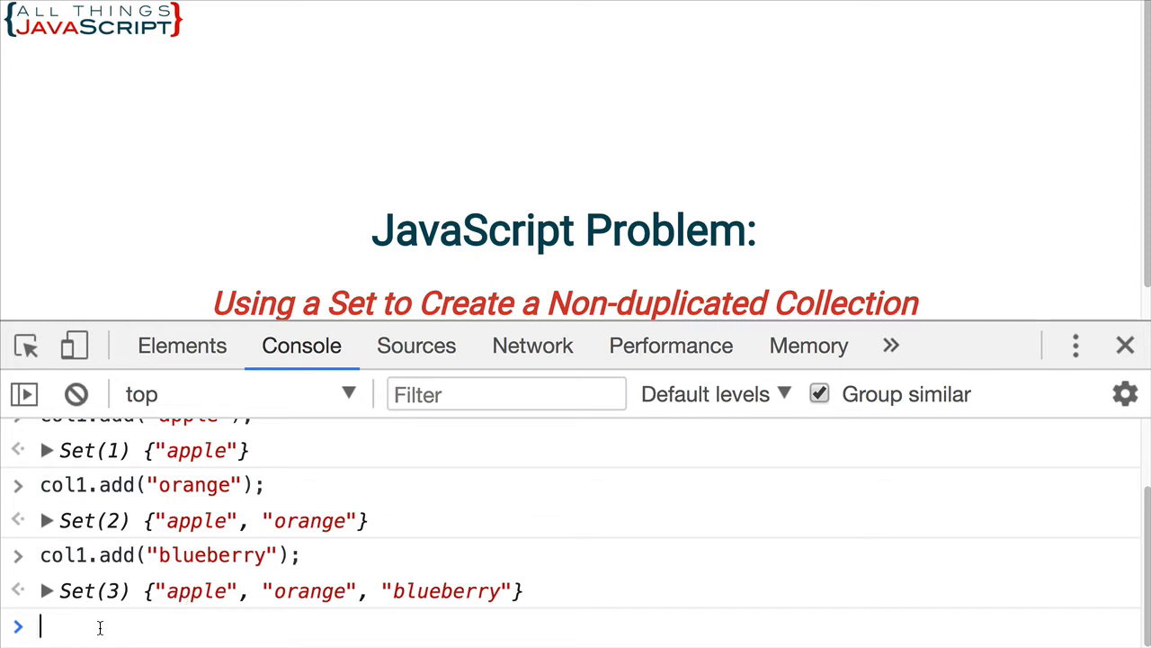
# Step: Run col1.add("apple") again and confirm col1 still has three items
pyautogui.write('col1.set')
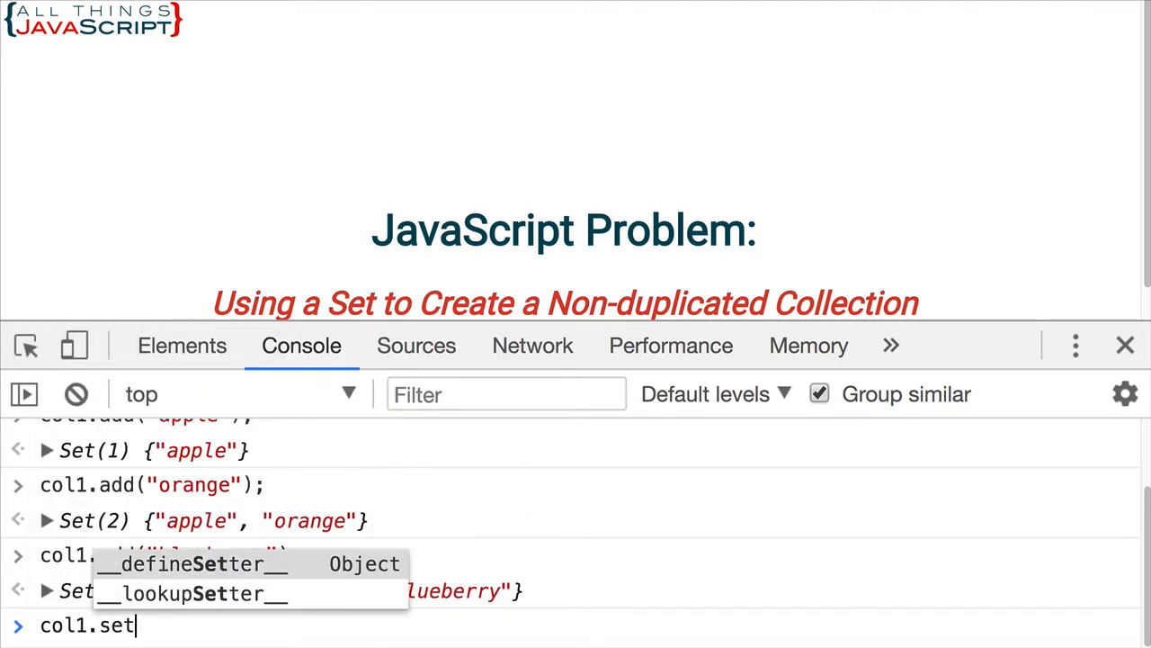
pyautogui.write('add("apple");')
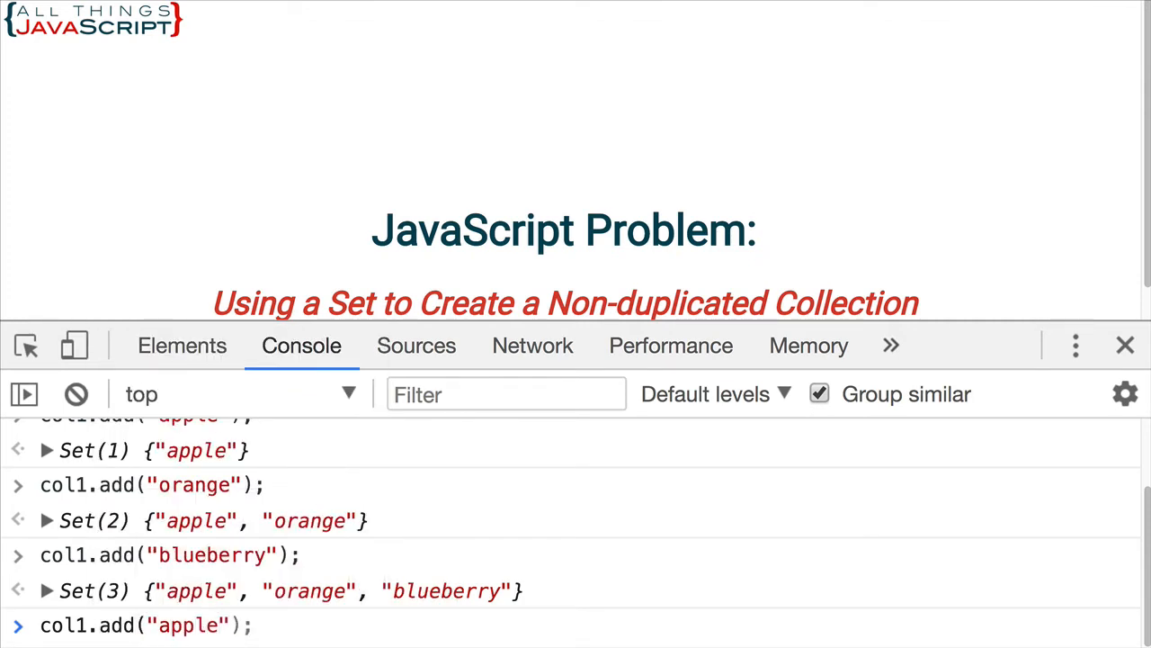
pyautogui.scroll(-3)
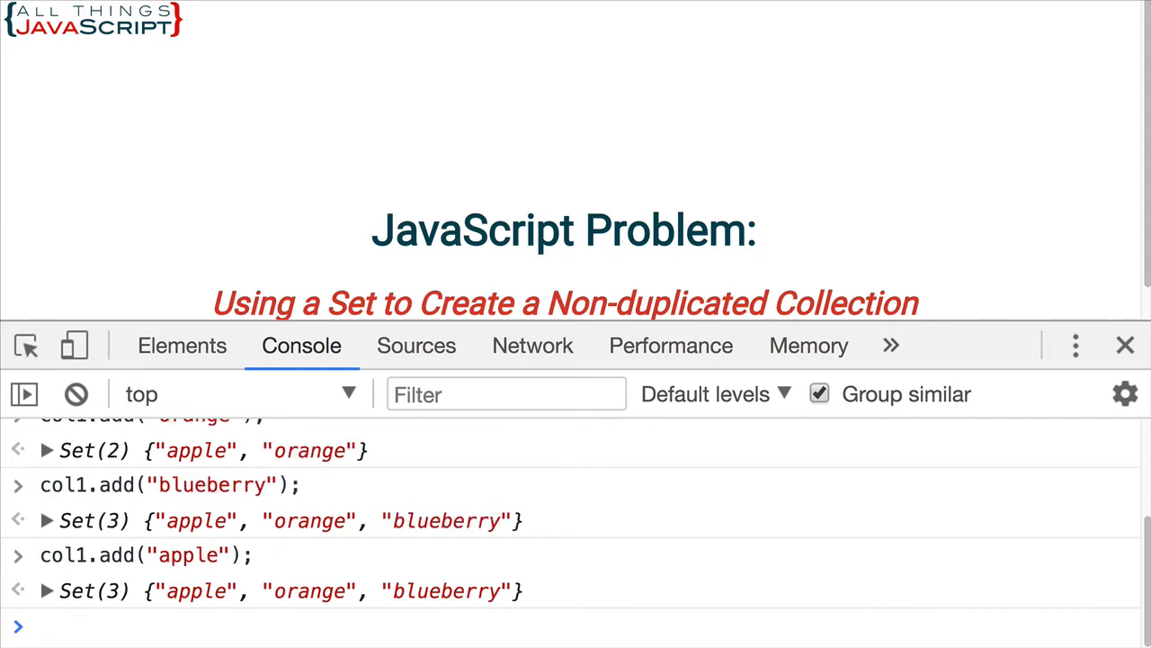
pyautogui.moveTo(189, 610)
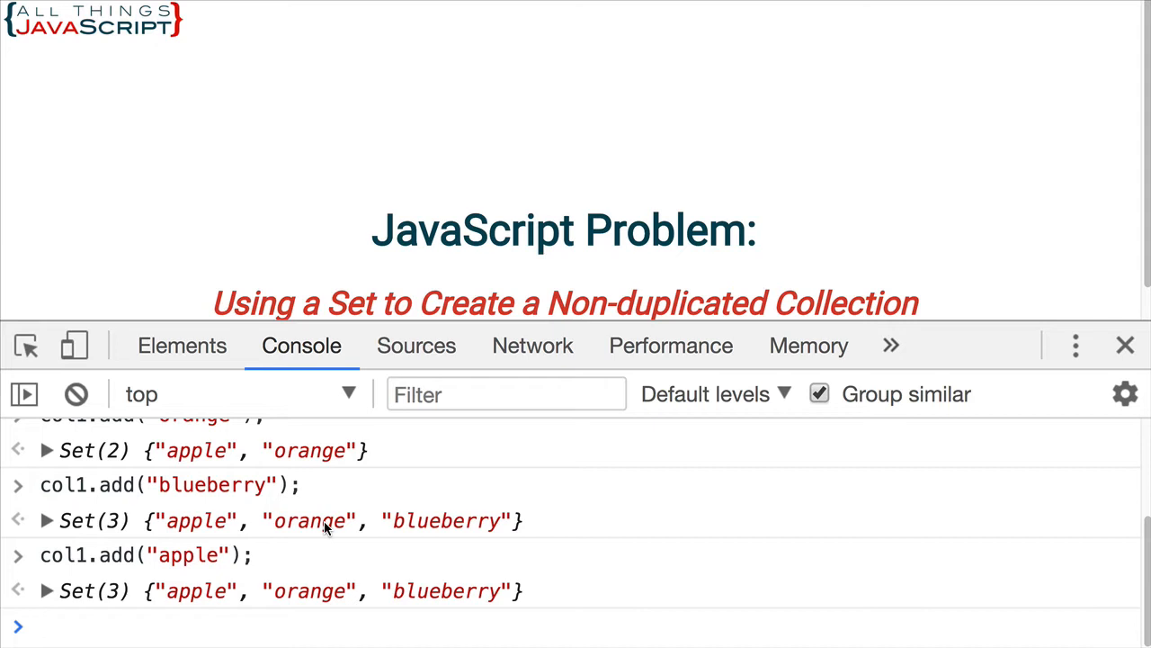
pyautogui.click(41, 626)
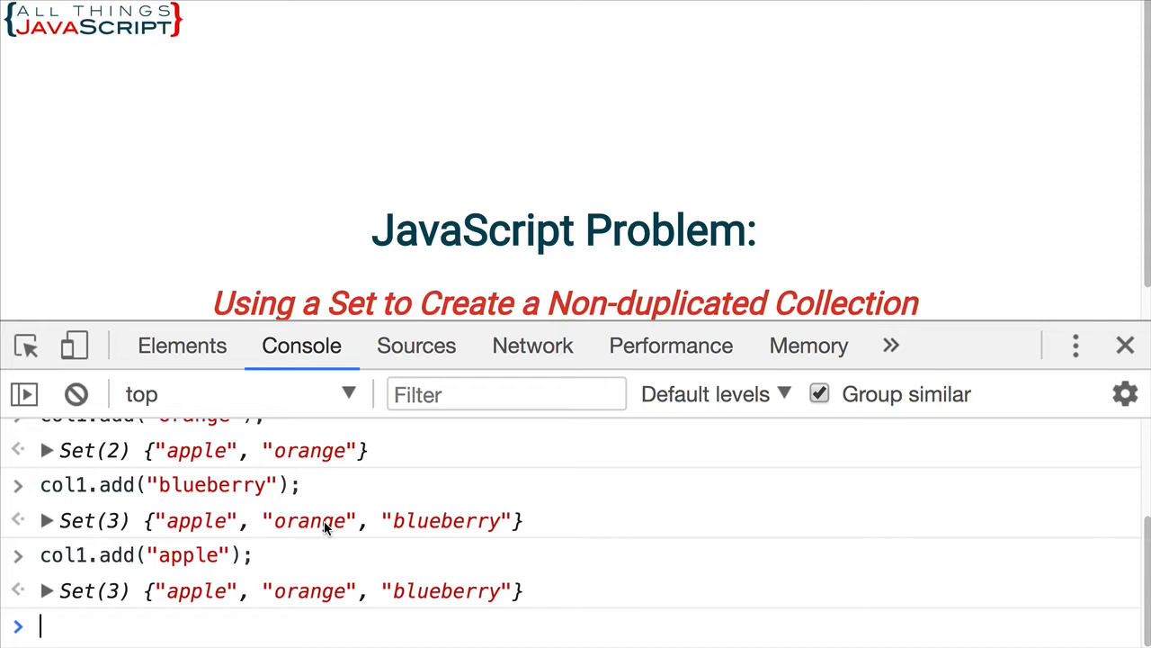
# Step: Create col2 from [1,2,3,4,5,2,3,6] and print it as Set(6)
pyautogui.write('let')
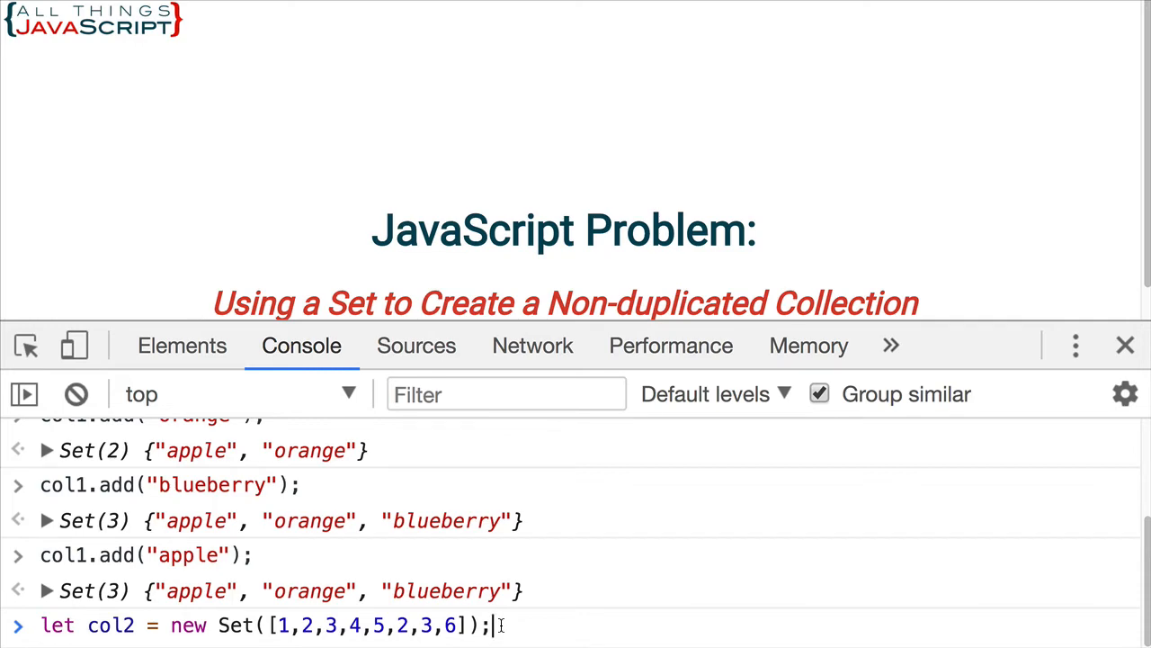
pyautogui.press('Enter')
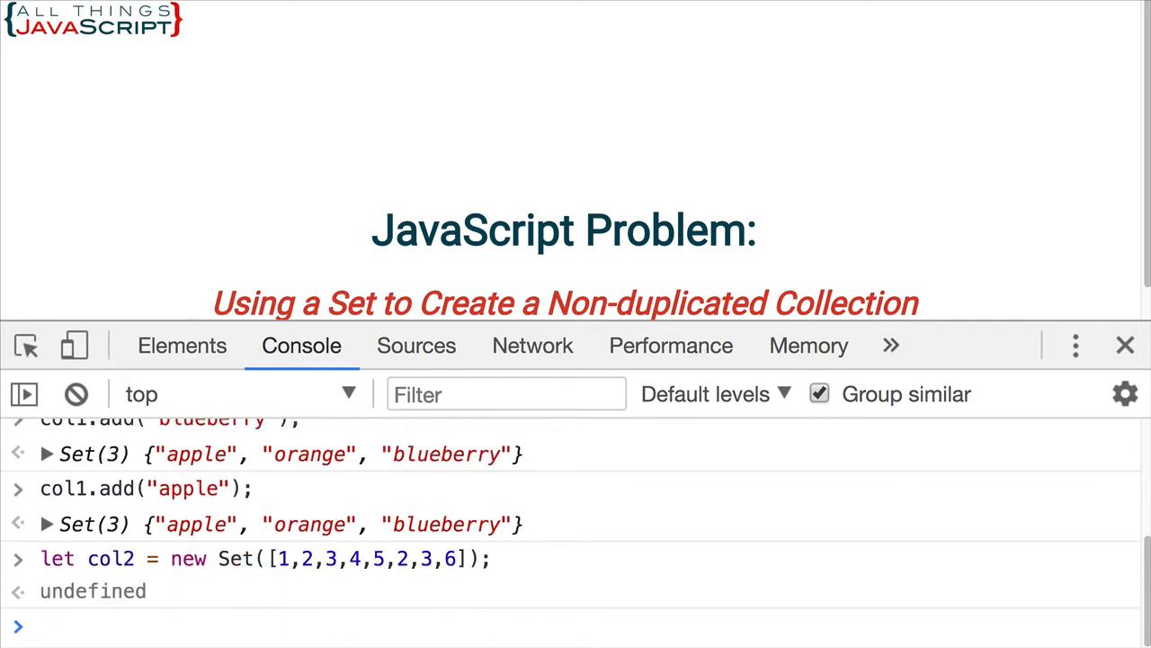
pyautogui.write('col2;')
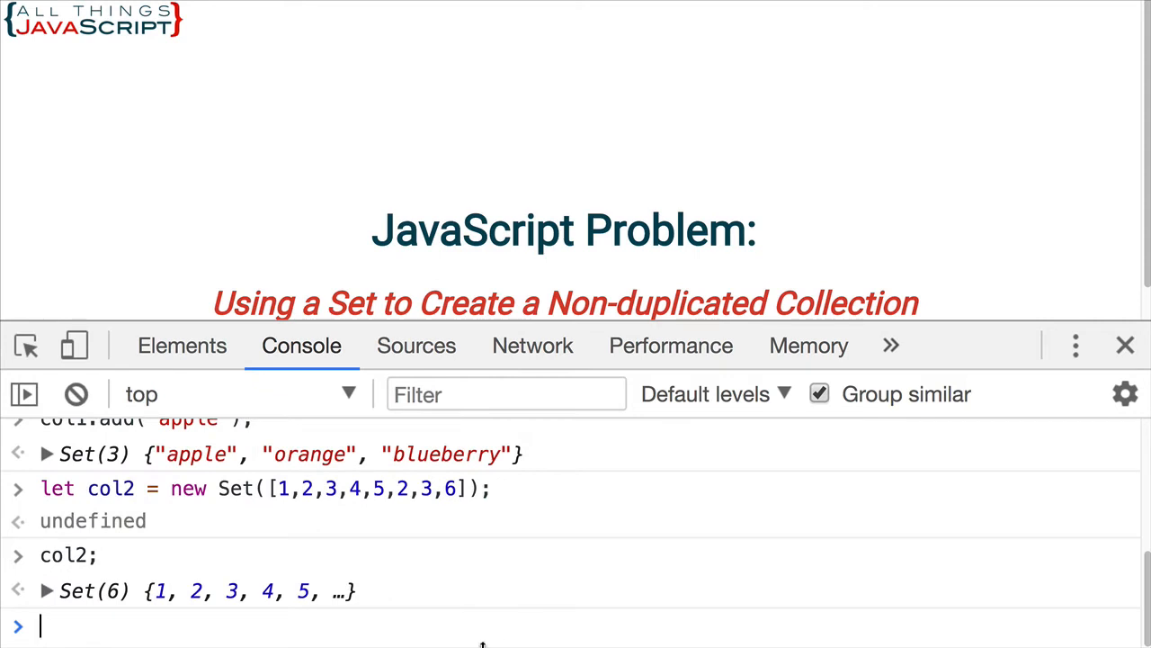
# Step: Expand col2's [[Entries]] to view values 1 through 6, then print col2 again
pyautogui.click(47, 590)
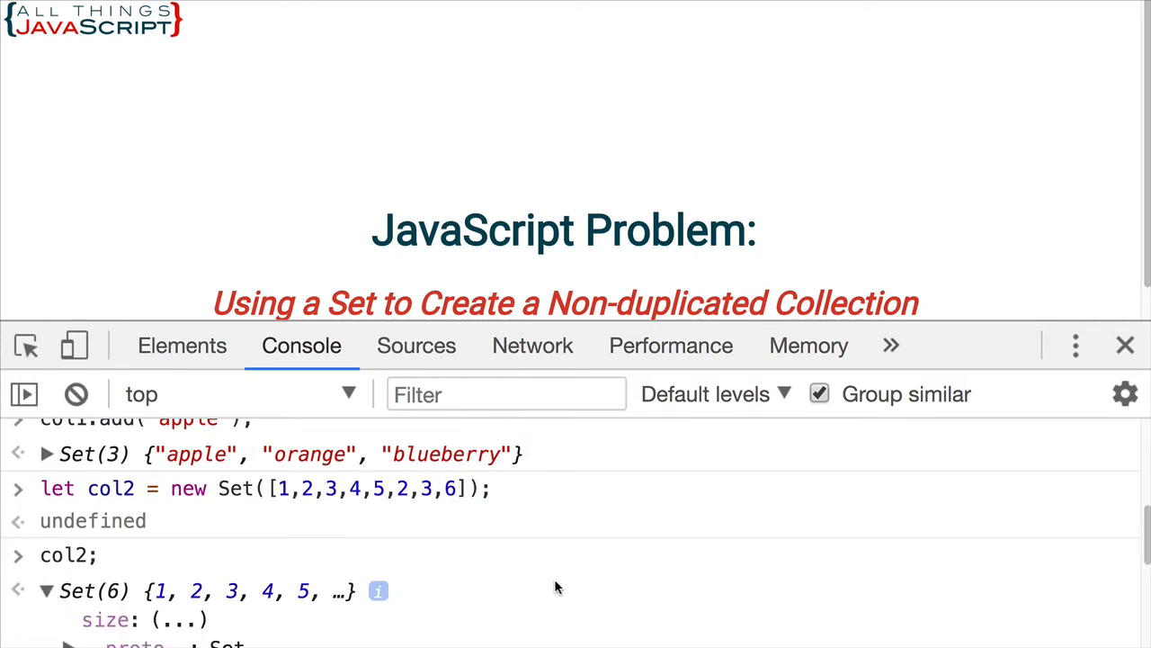
pyautogui.scroll(-3)
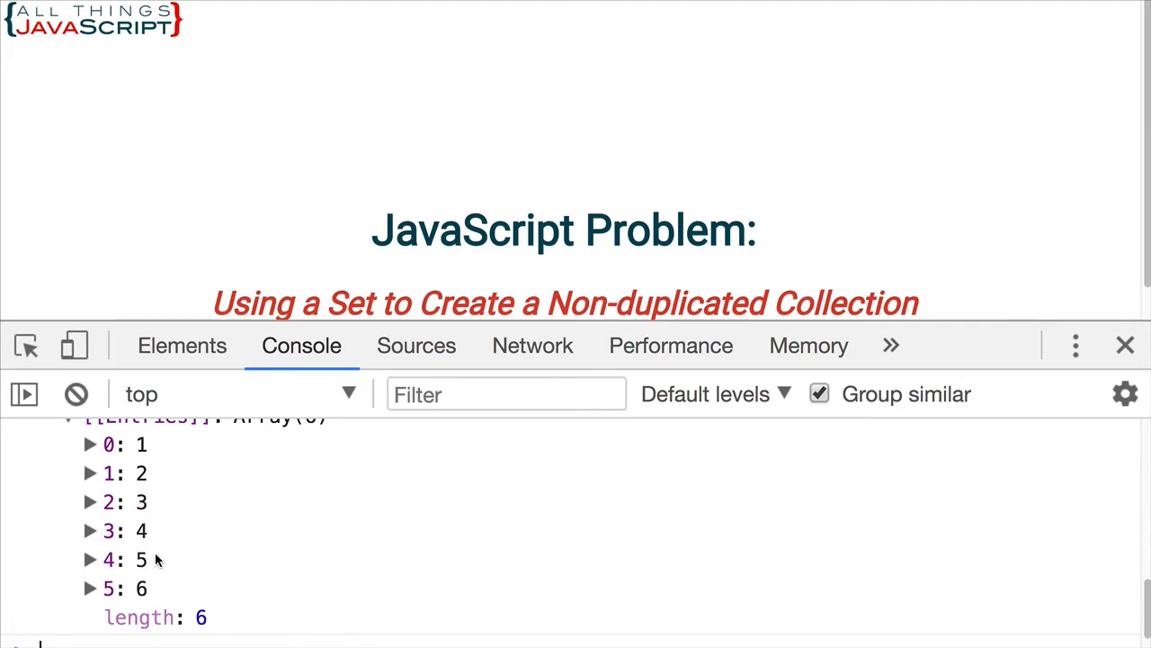
pyautogui.scroll(3)
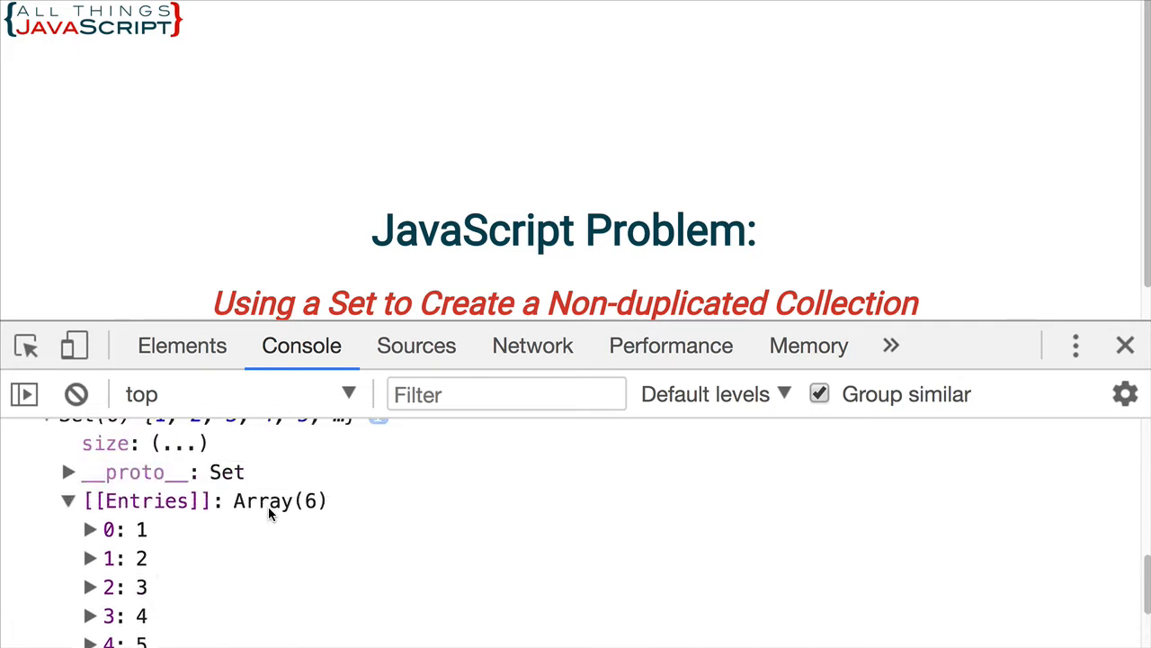
pyautogui.scroll(3)
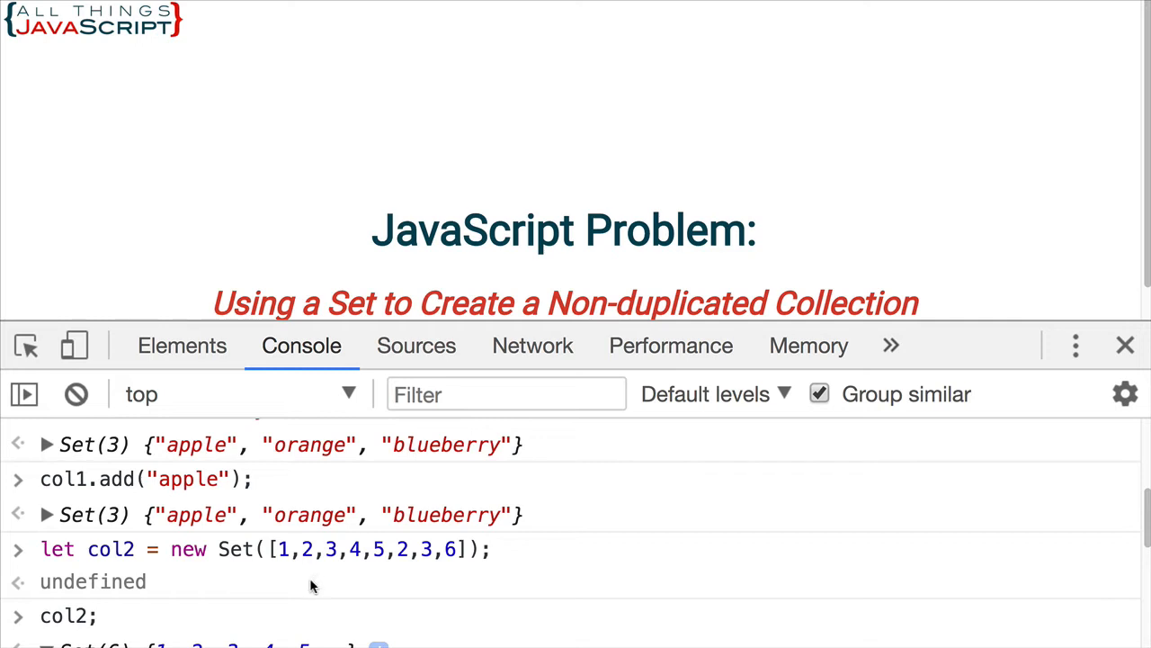
pyautogui.scroll(-3)
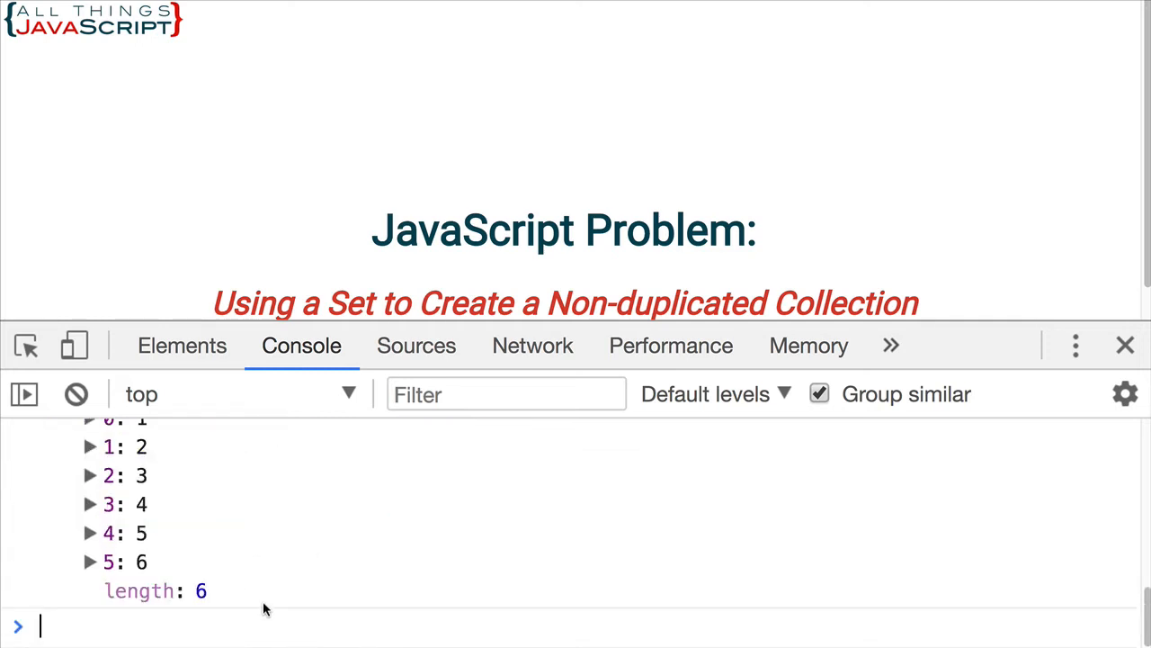
pyautogui.write('col')
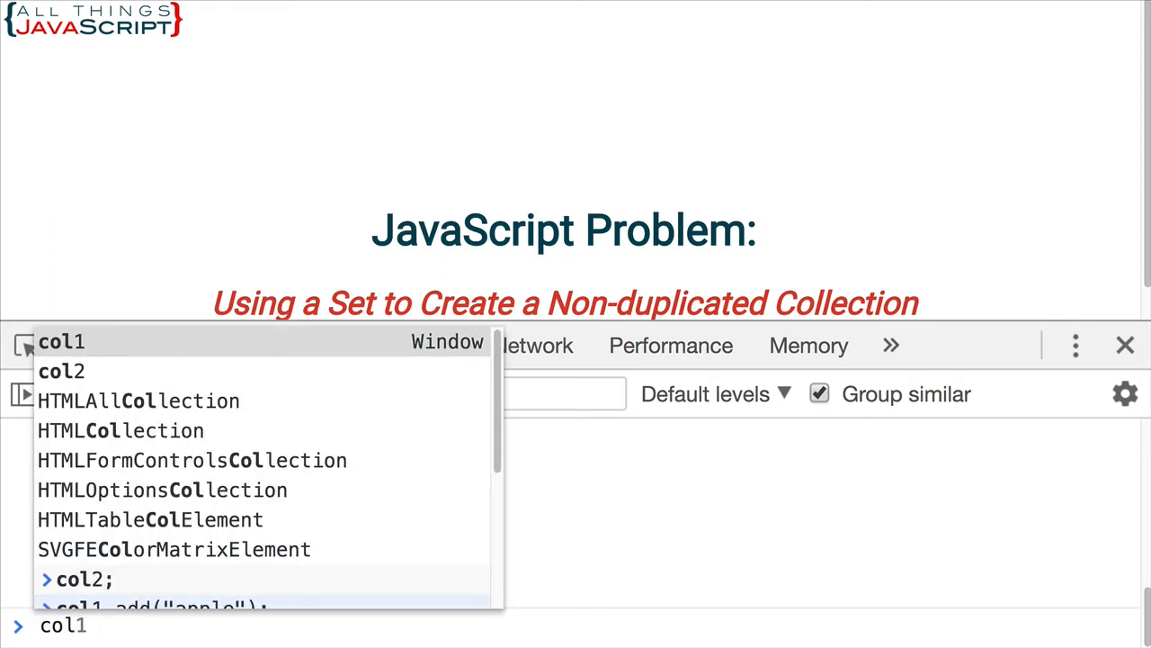
pyautogui.press('Enter')
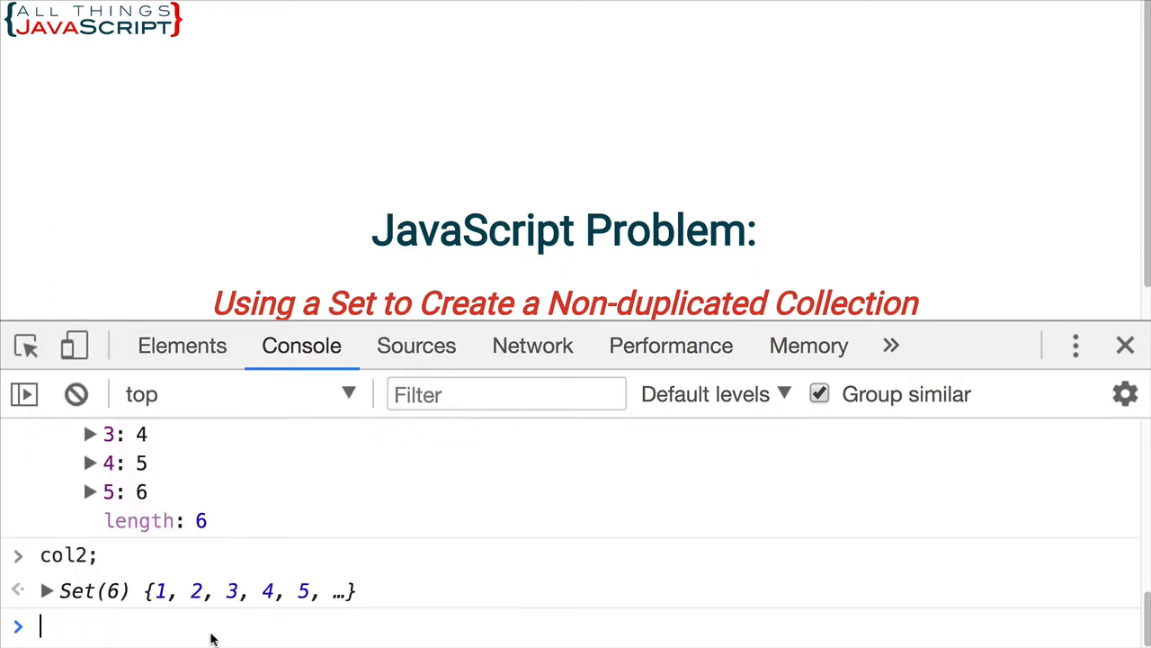
# Step: Expand col2's __proto__: Set and browse methods like add, delete, forEach, has
pyautogui.click(47, 590)
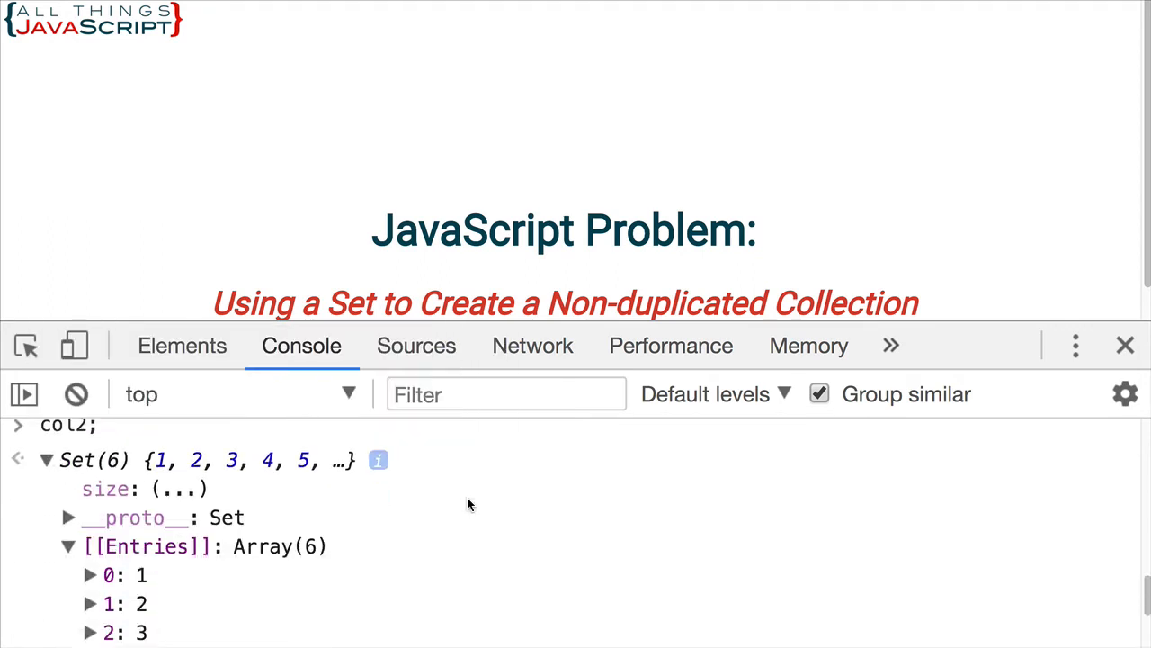
pyautogui.moveTo(166, 529)
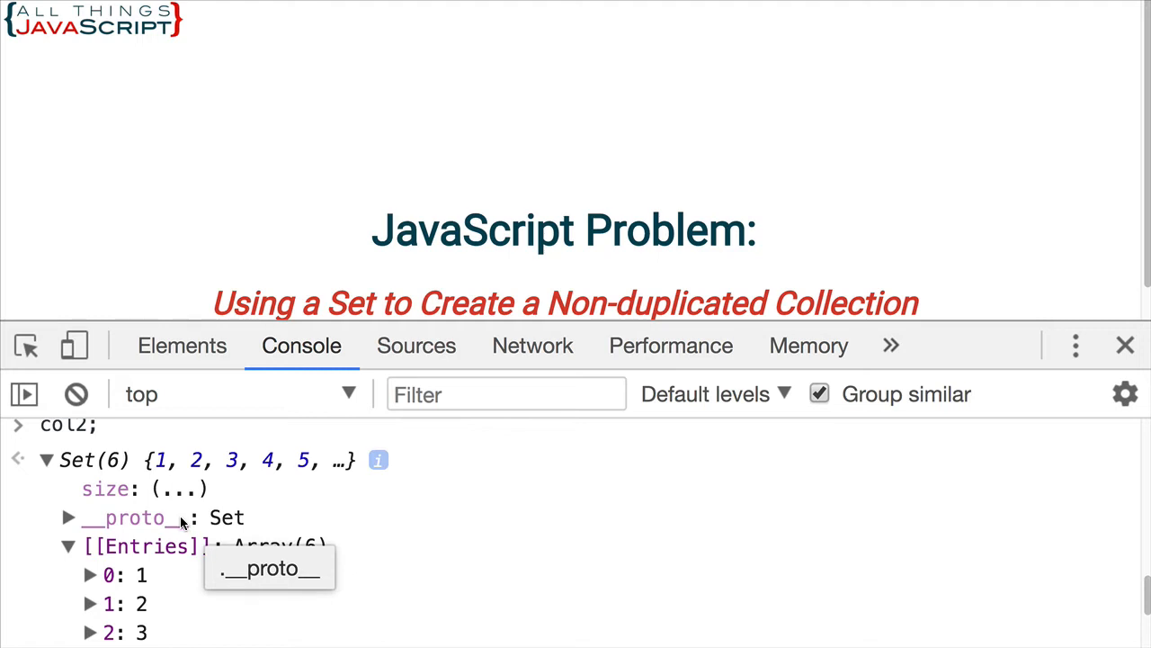
pyautogui.click(69, 517)
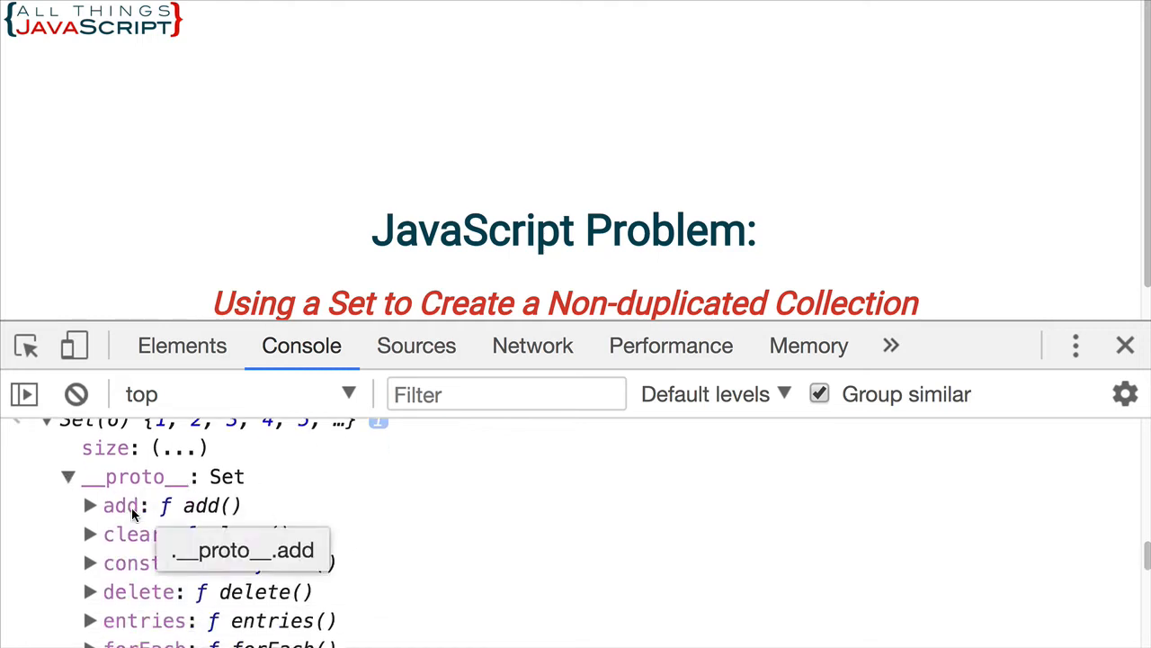
pyautogui.moveTo(373, 510)
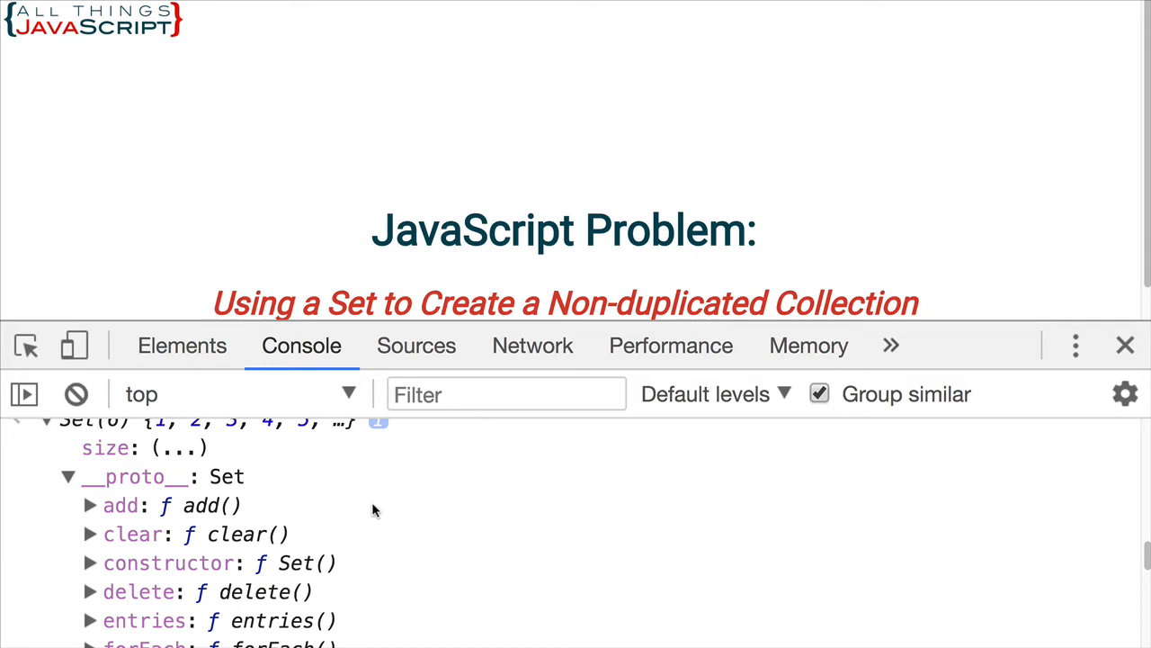
pyautogui.scroll(-3)
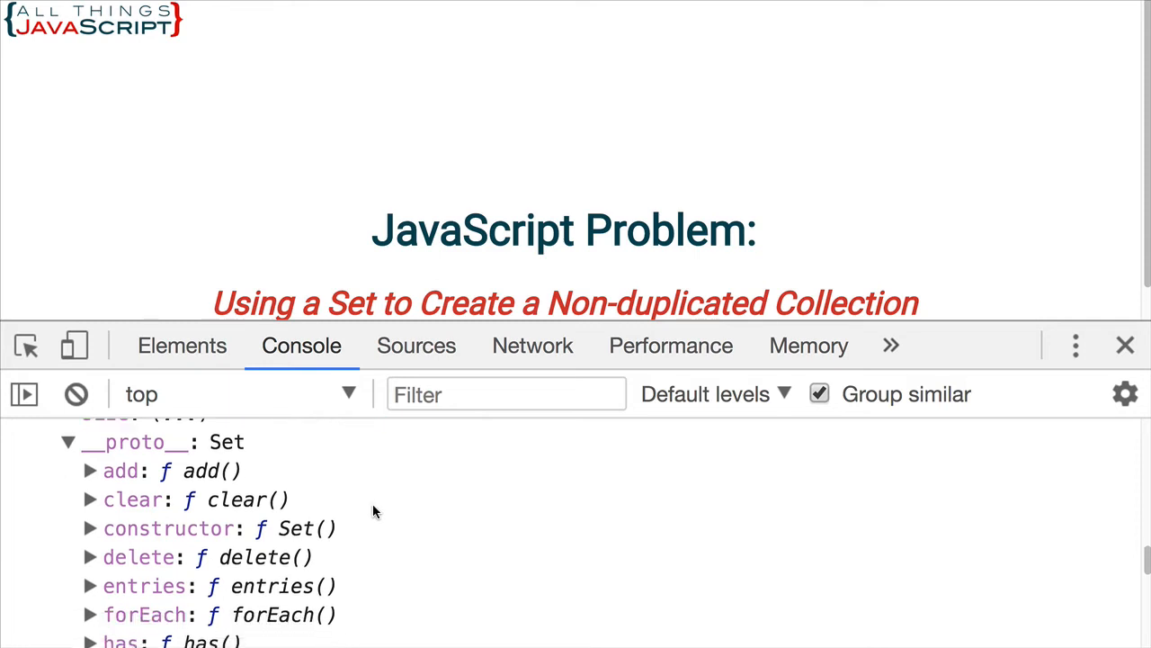
pyautogui.scroll(3)
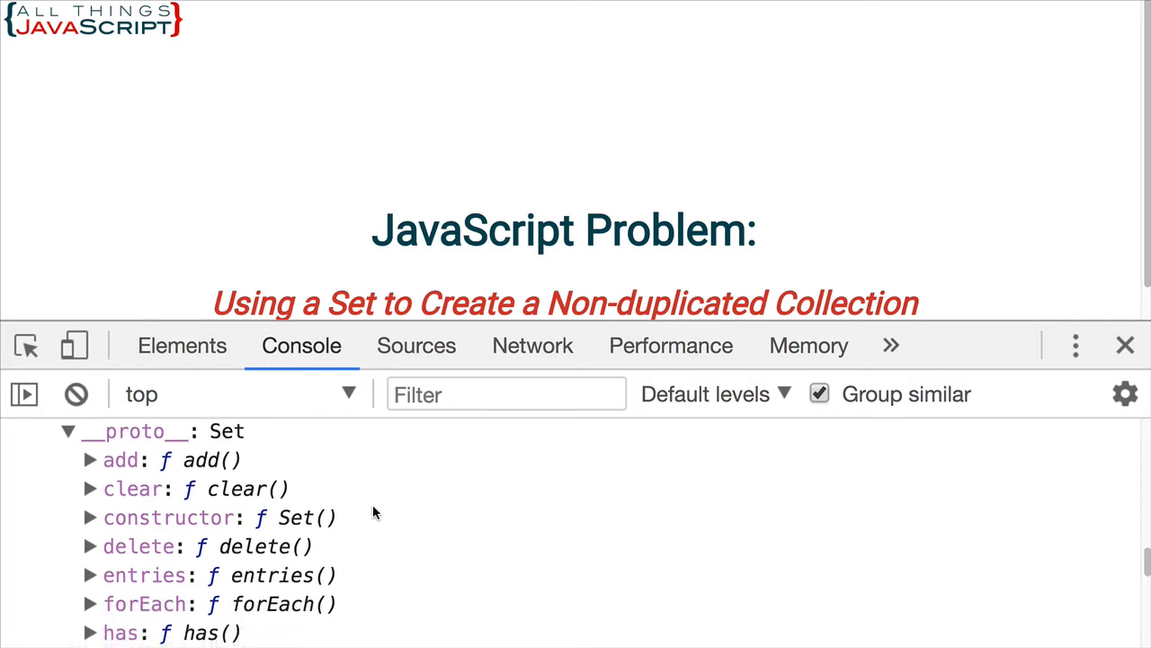
pyautogui.scroll(-3)
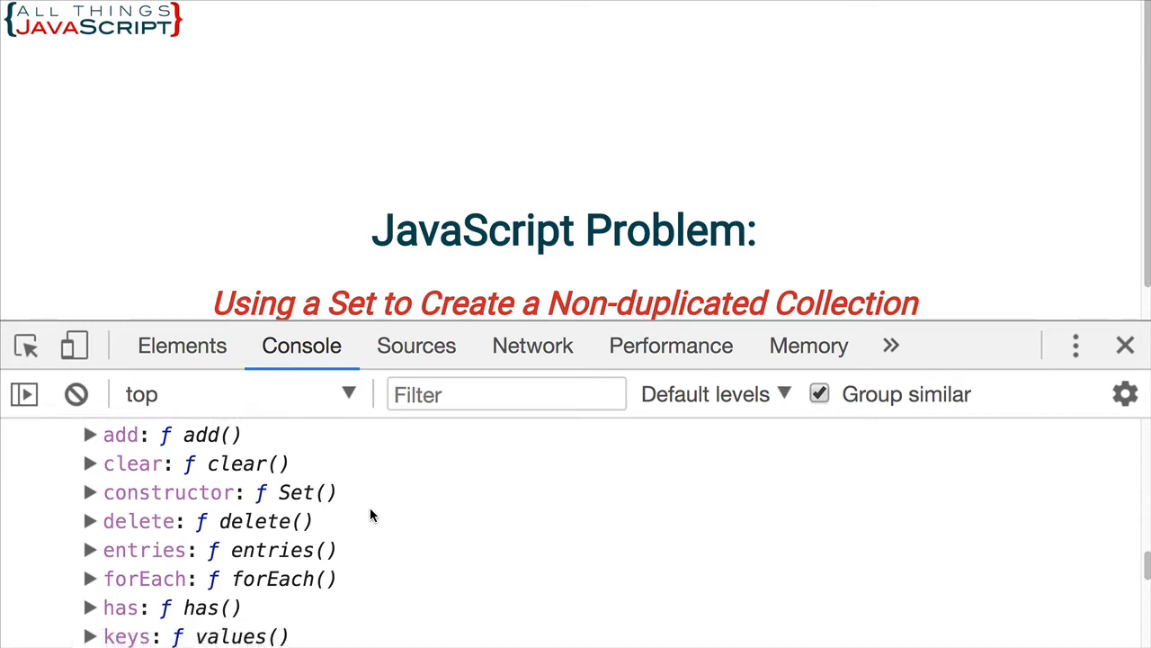
pyautogui.scroll(-3)
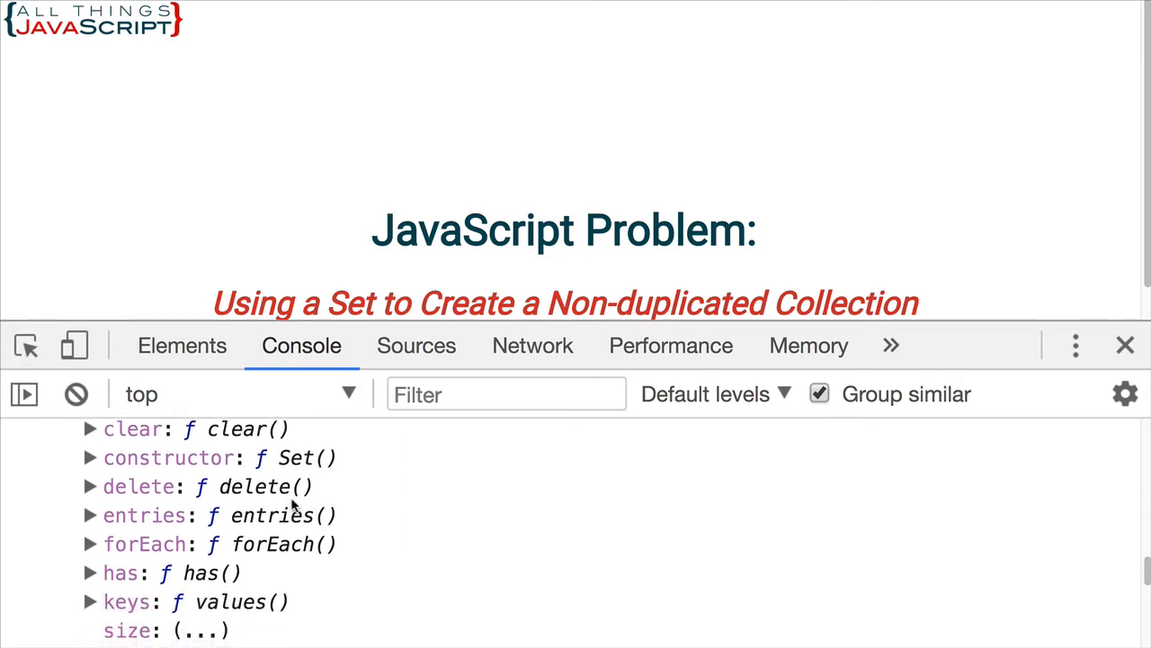
pyautogui.scroll(-3)
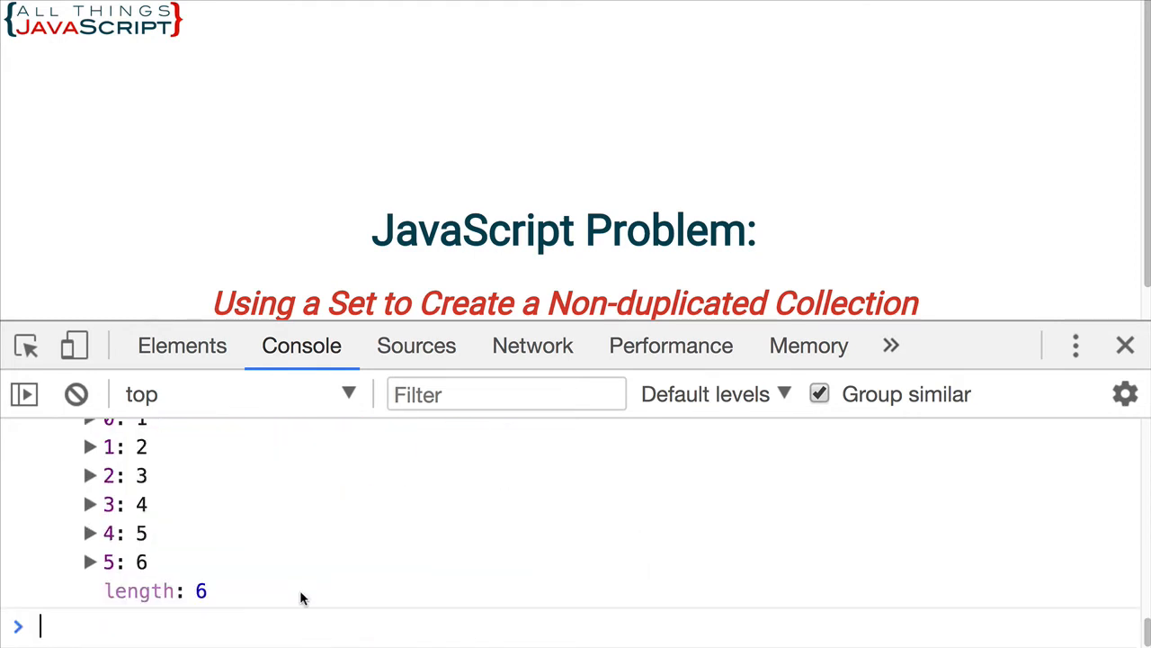
# Step: Query col2.size, which returns 6
pyautogui.write('col1')
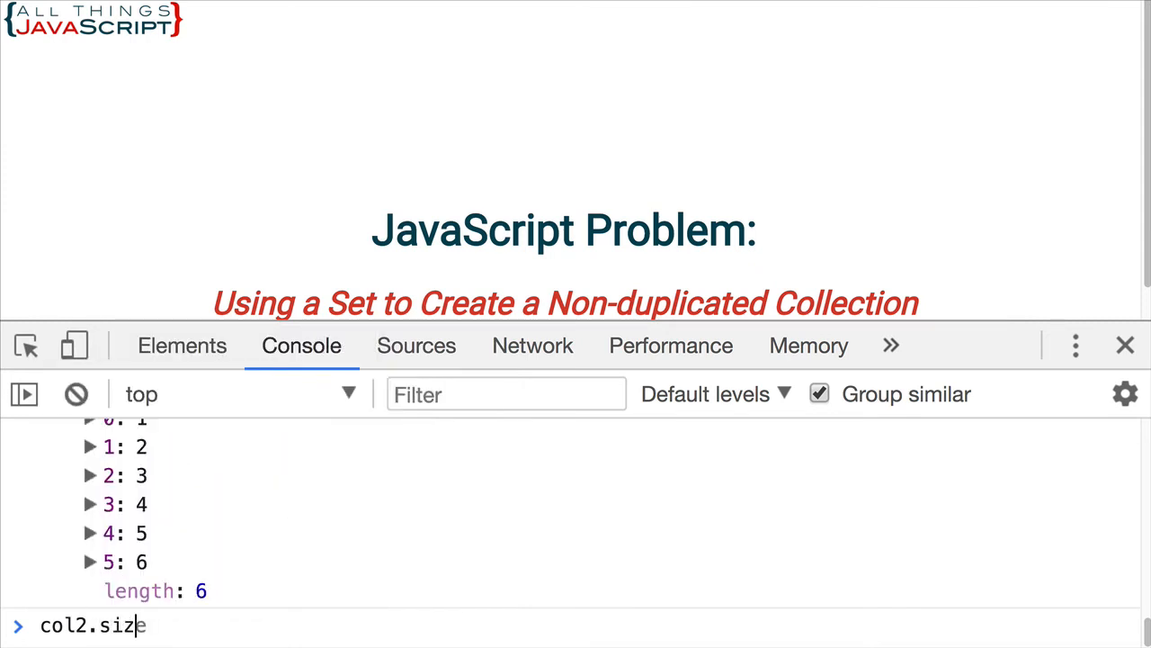
pyautogui.press('Return')
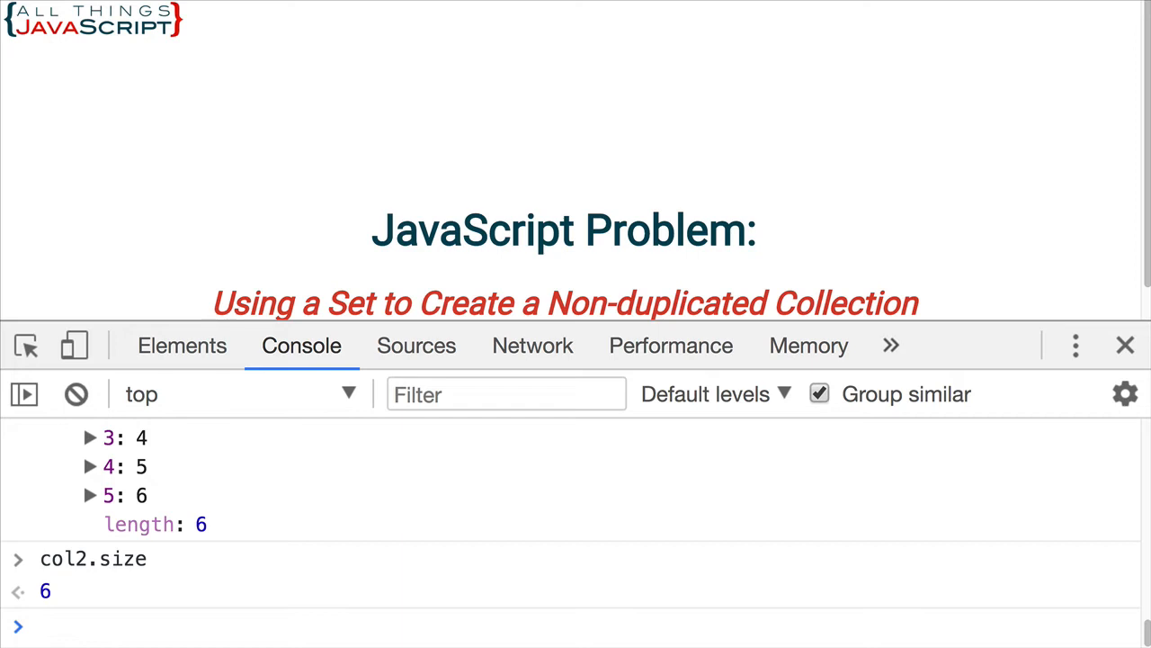
pyautogui.moveTo(224, 626)
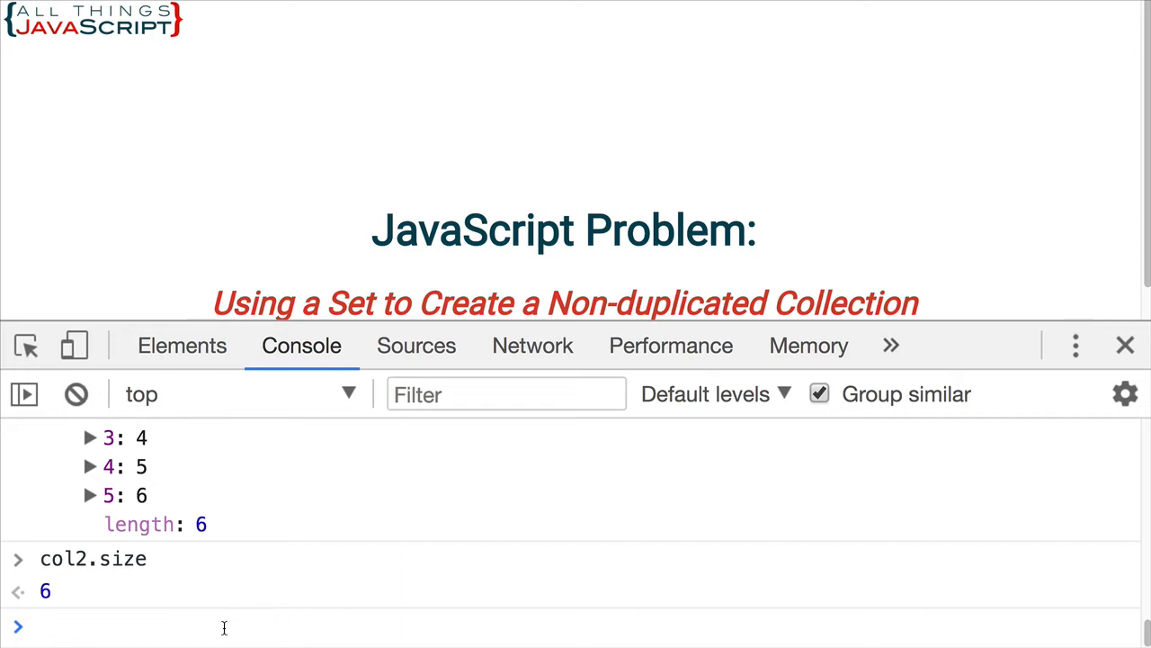
pyautogui.click(40, 627)
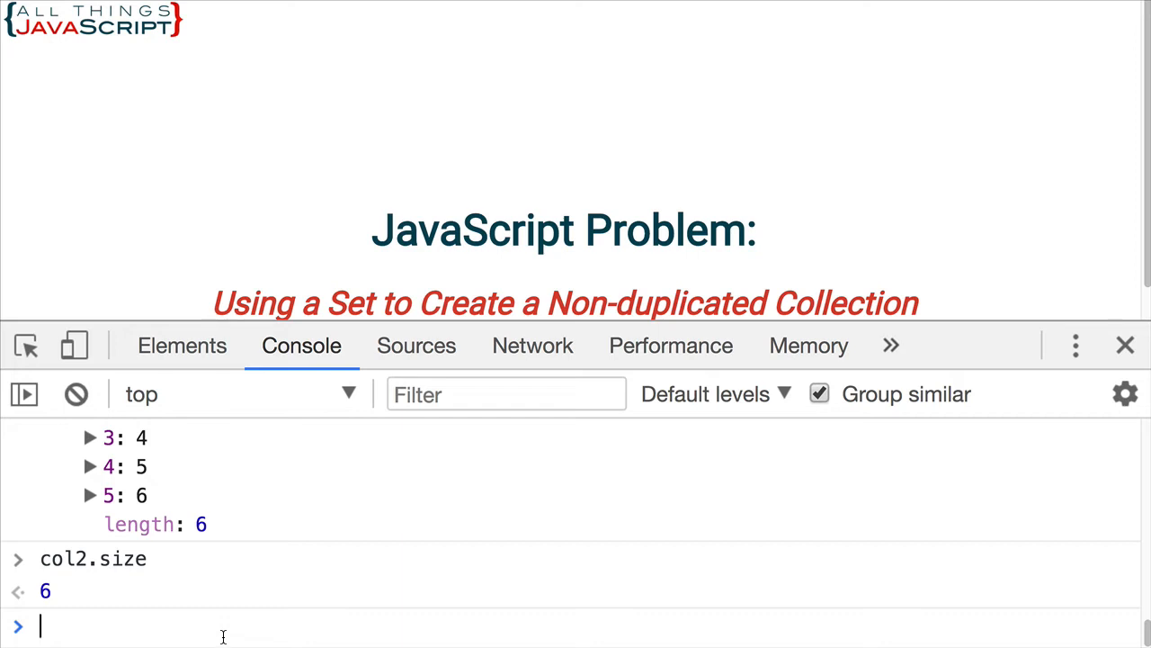
pyautogui.moveTo(265, 628)
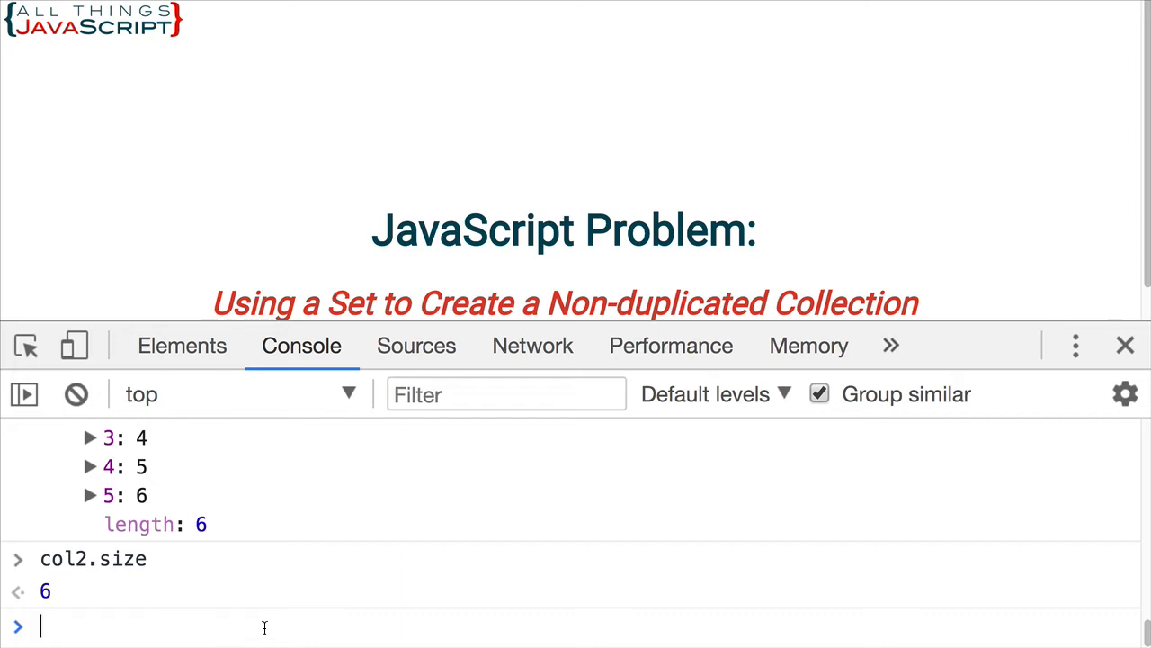
# Step: Run col1.delete("apple") so col1 holds only orange and blueberry
pyautogui.write('col1.delete')
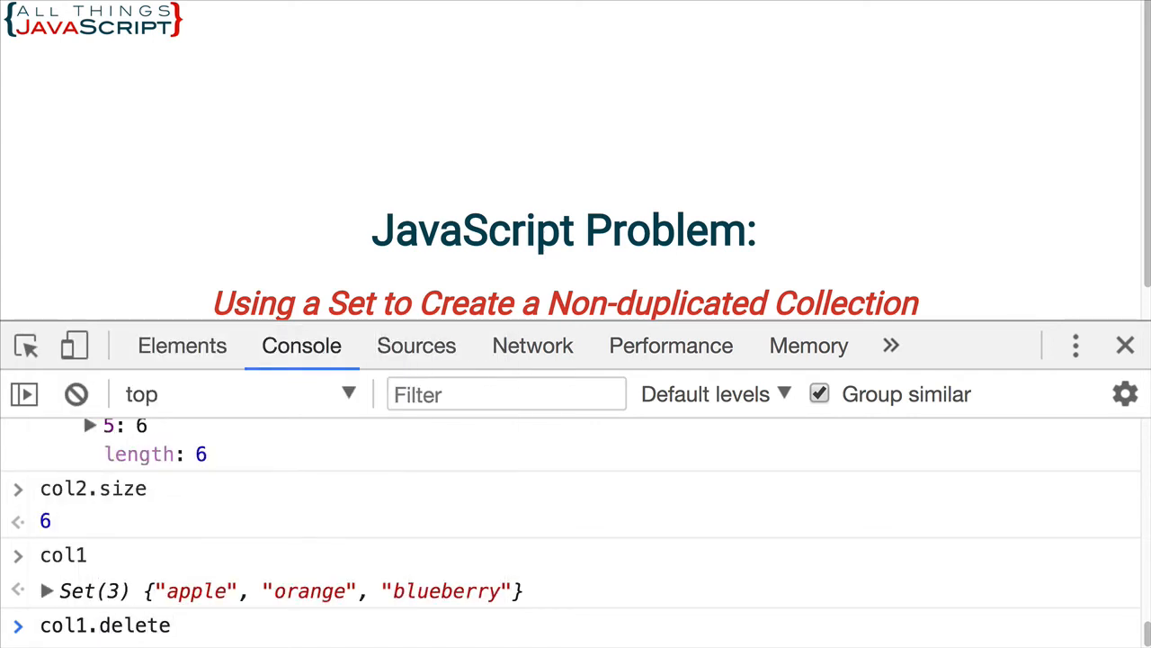
pyautogui.write('(')
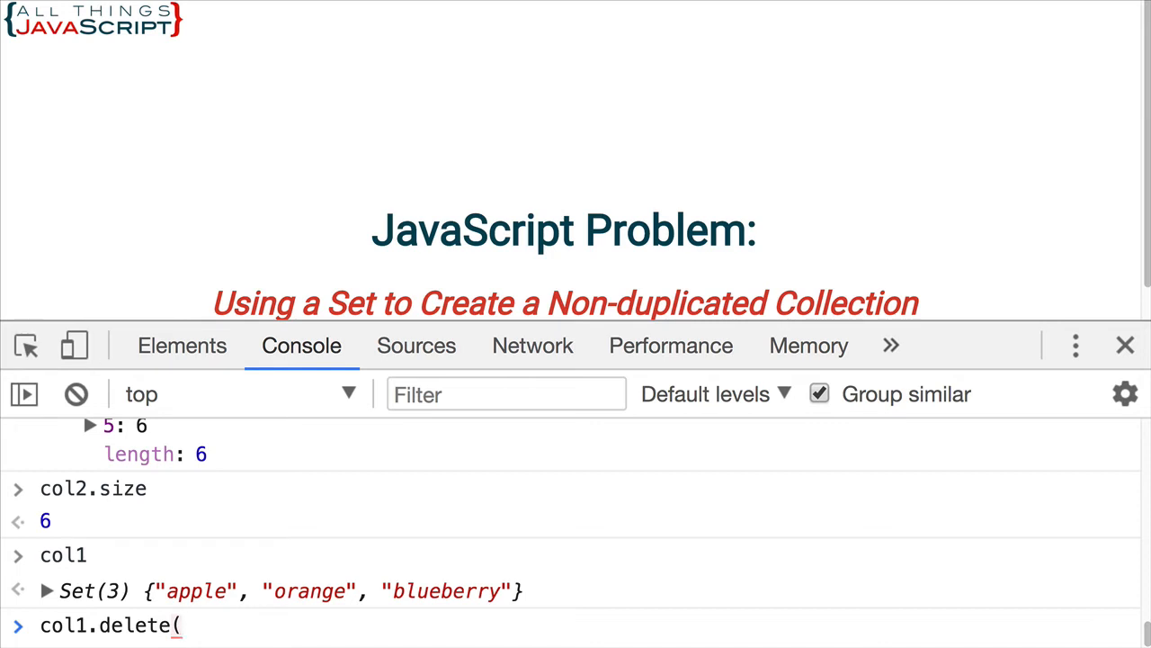
pyautogui.write('"appp')
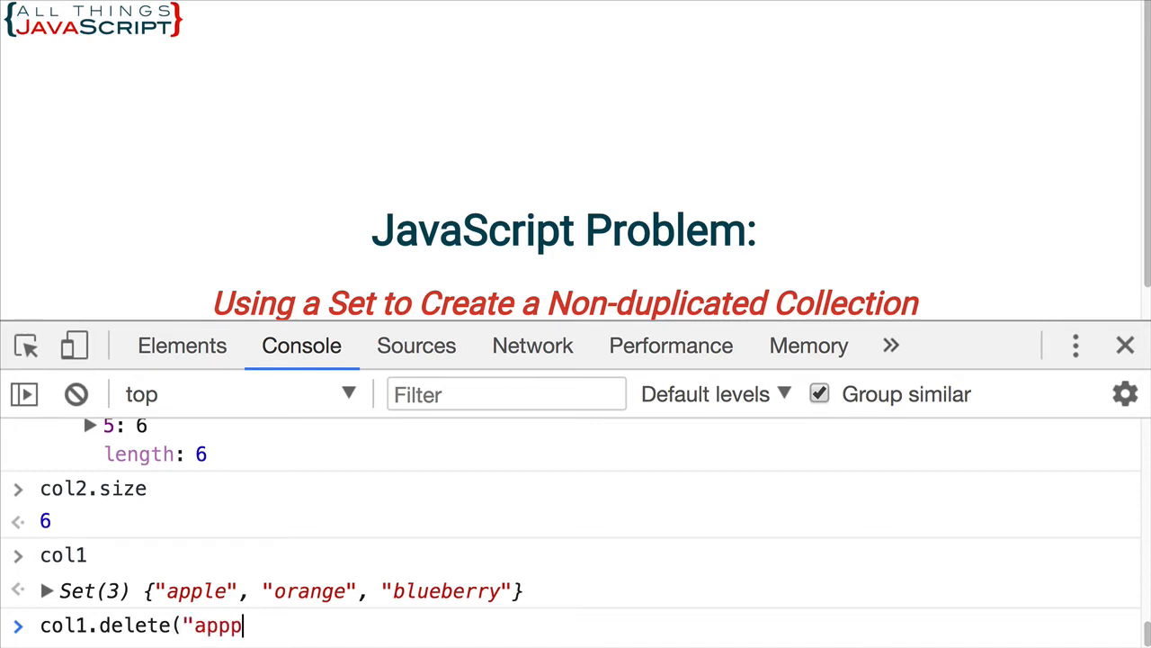
pyautogui.write('le"')
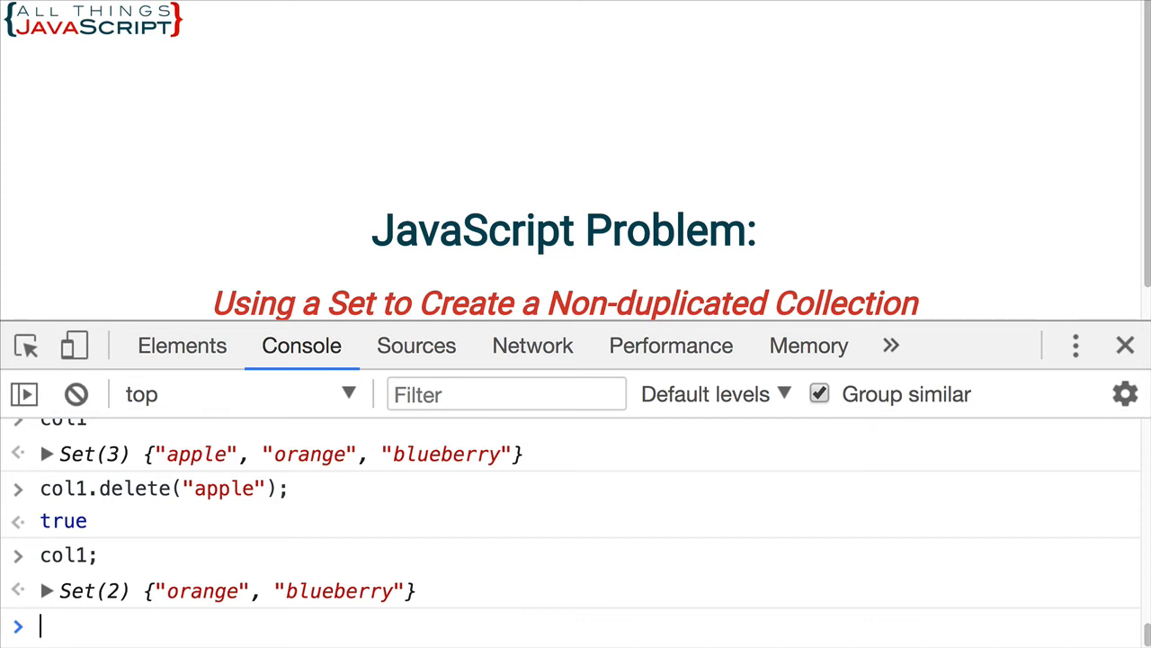
# Step: Run col2.has(2); in the Console and get true
pyautogui.write('col')
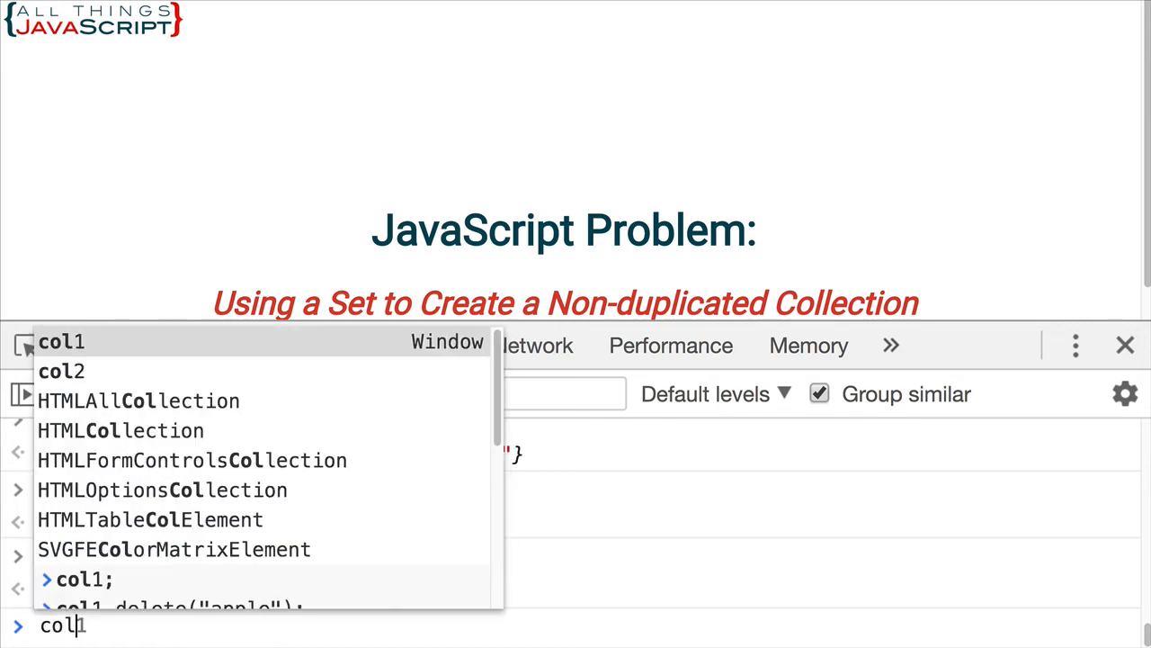
pyautogui.write('col2.add')
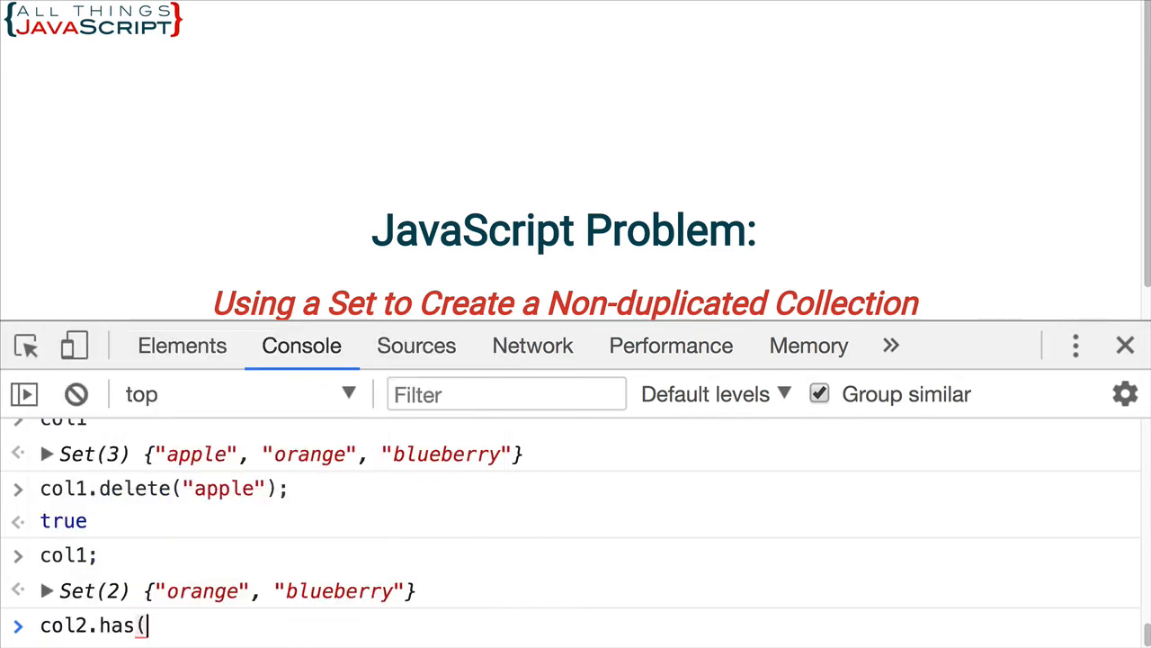
pyautogui.write('2);')
pyautogui.press('Enter')
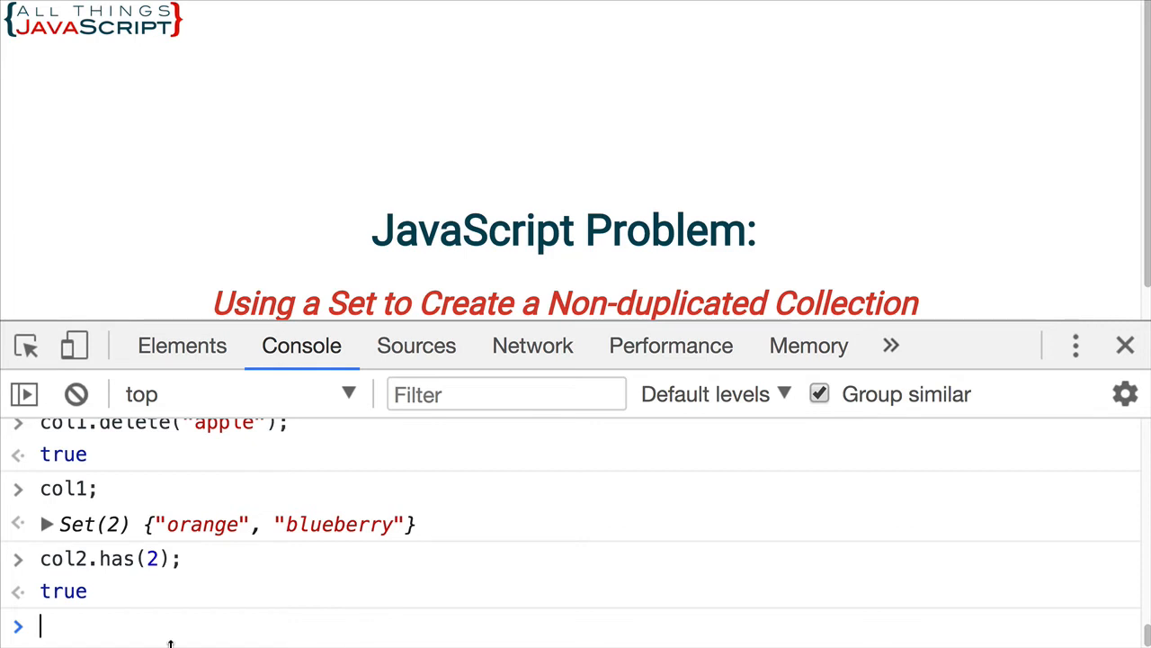
pyautogui.moveTo(152, 615)
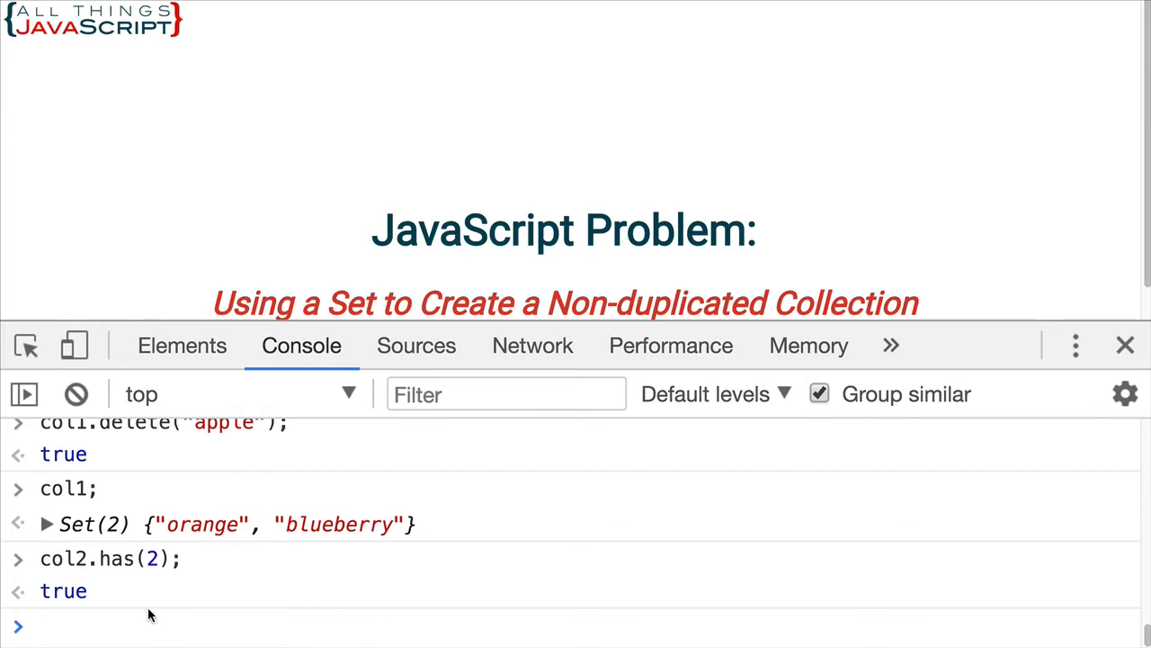
pyautogui.click(151, 615)
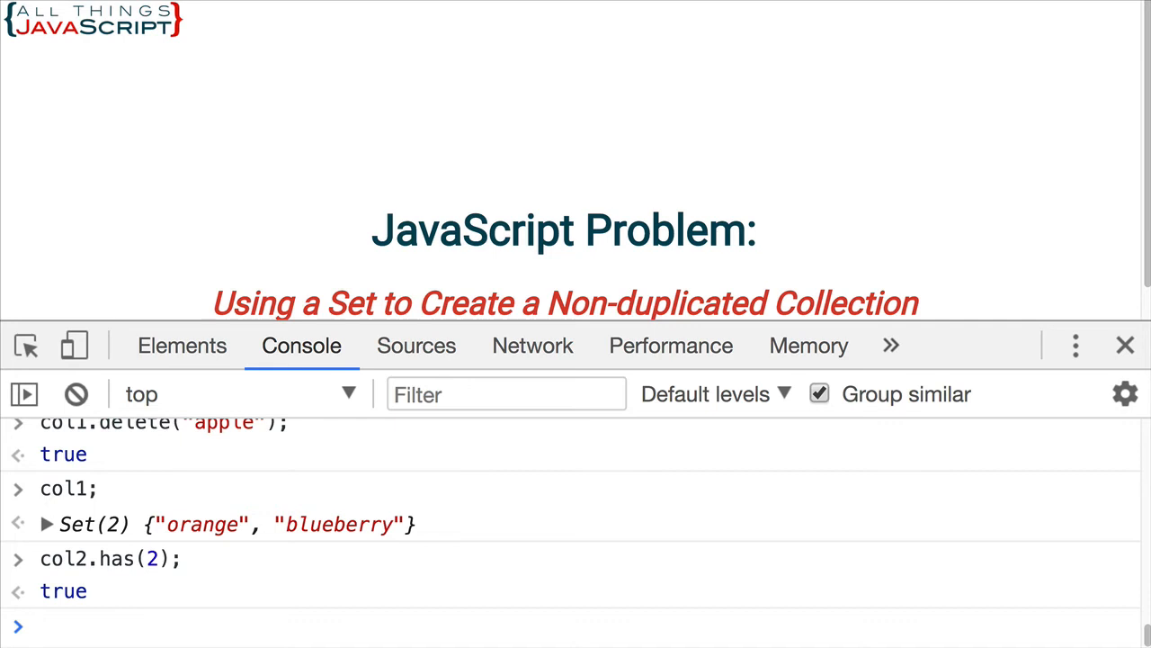
pyautogui.moveTo(79, 634)
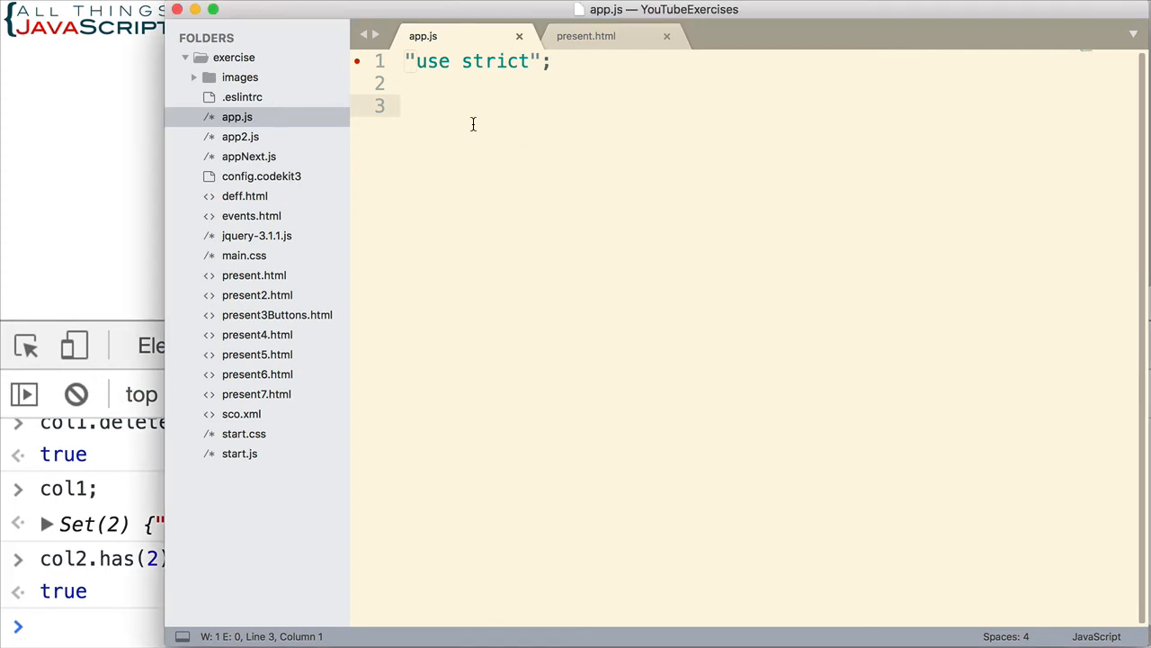
# Step: In app.js, declare let col3 = new Set([1,2,3,4,5,6]), sum = 0;
pyautogui.write('let')
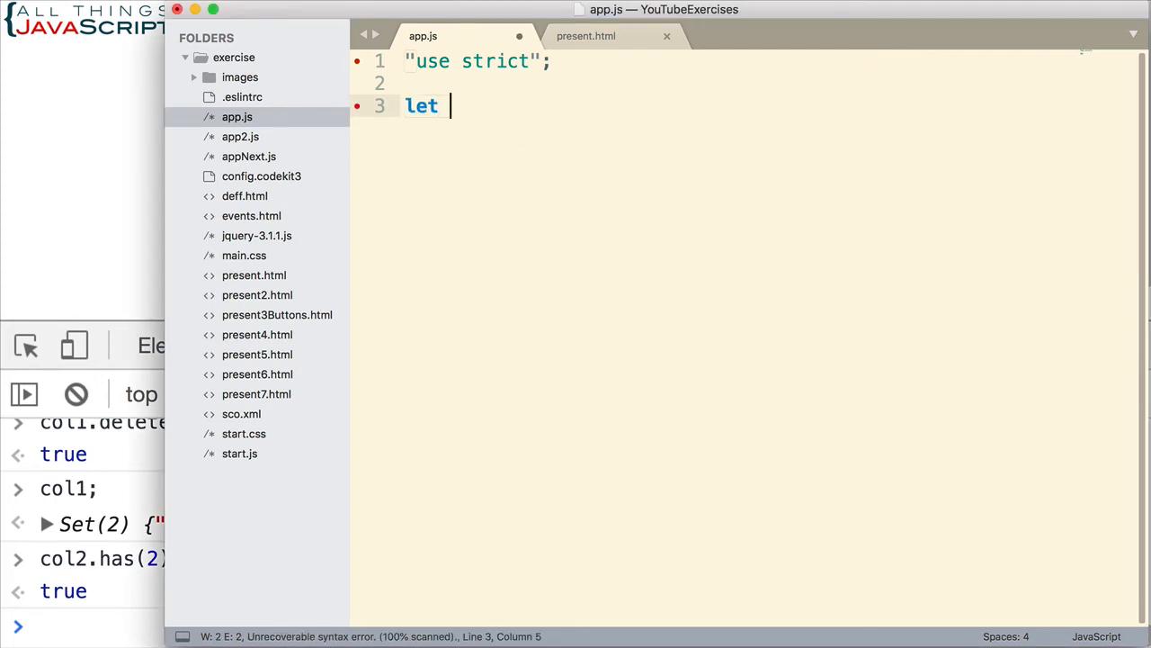
pyautogui.write('col2')
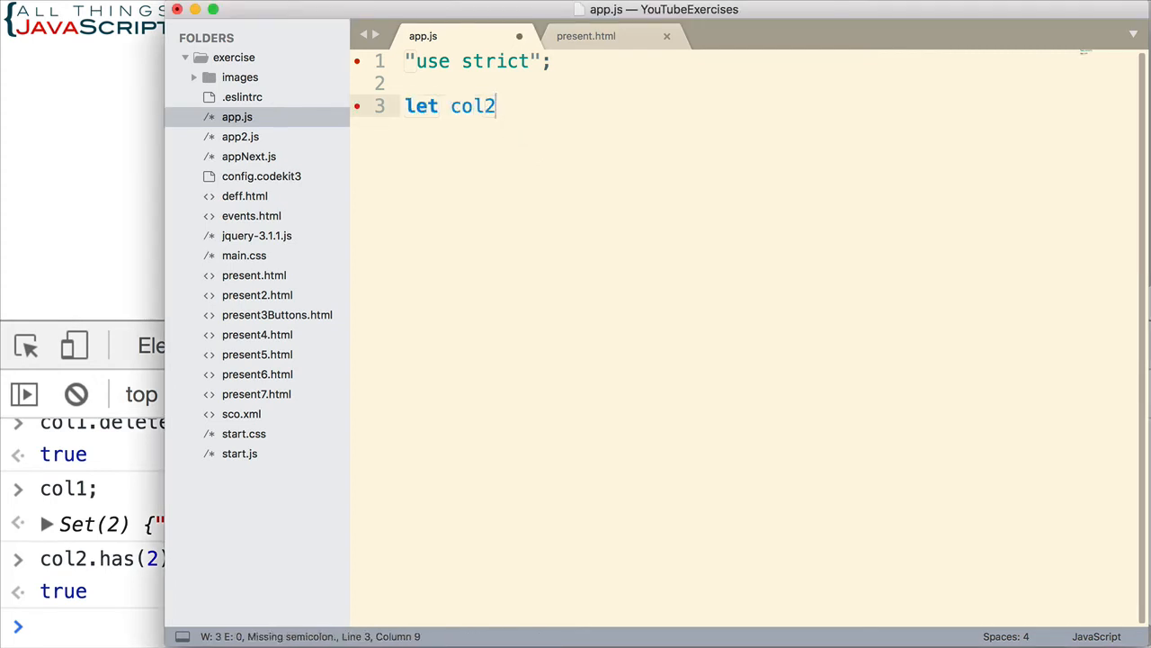
pyautogui.write('3')
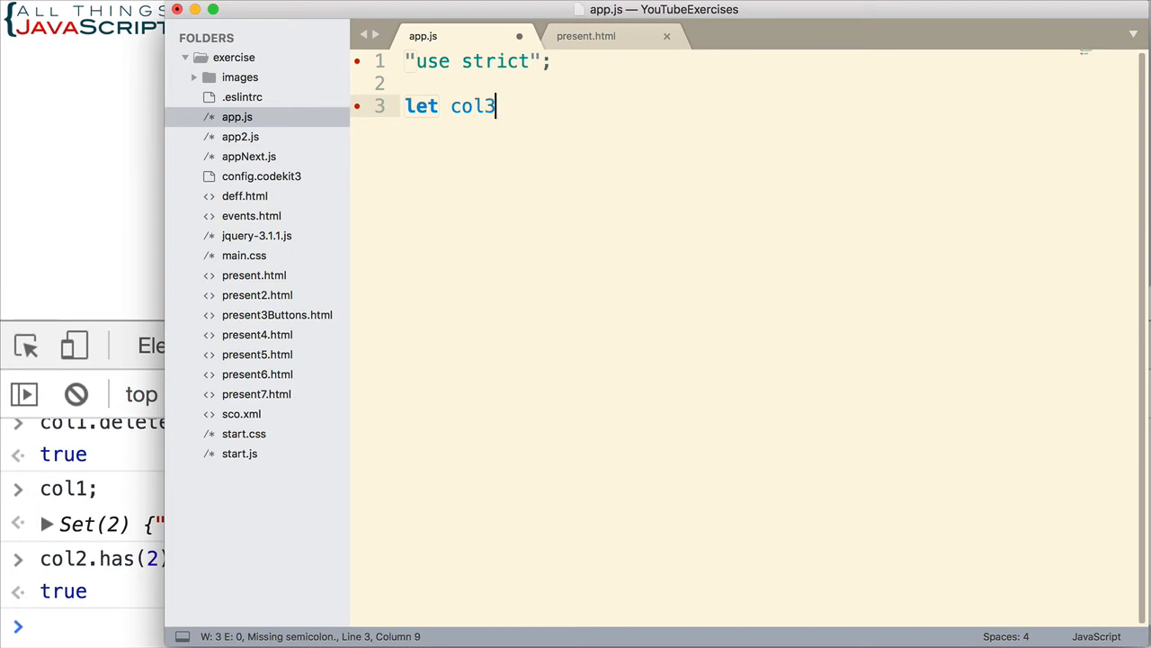
pyautogui.write('= new Set')
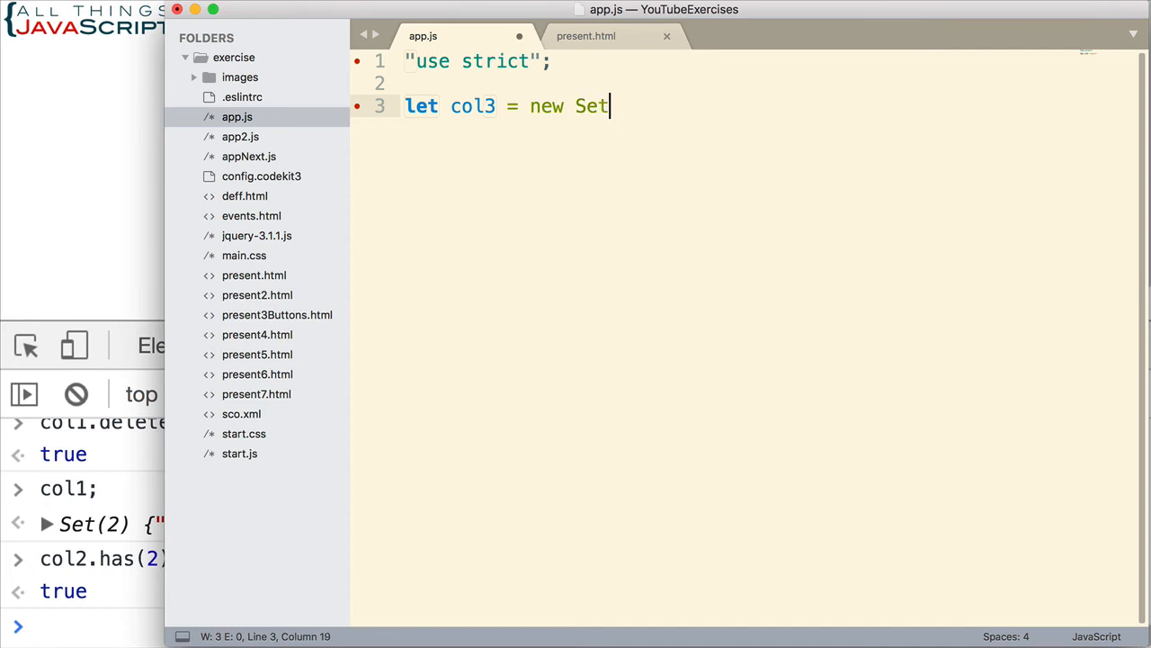
pyautogui.write('()')
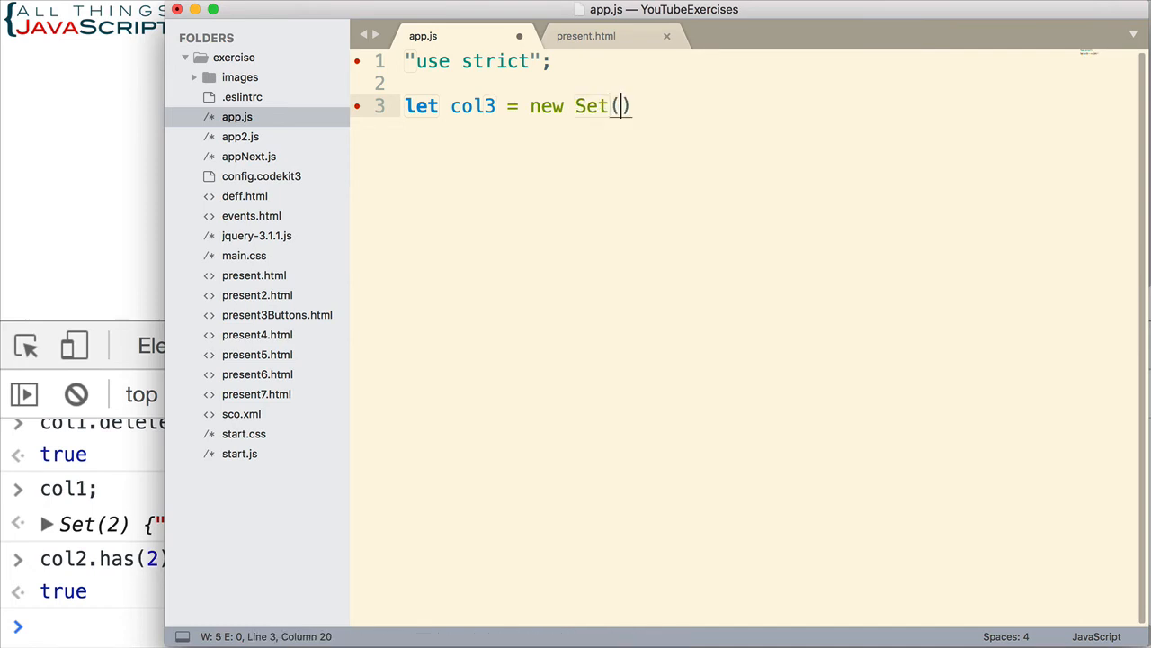
pyautogui.write('[1,2,3,4')
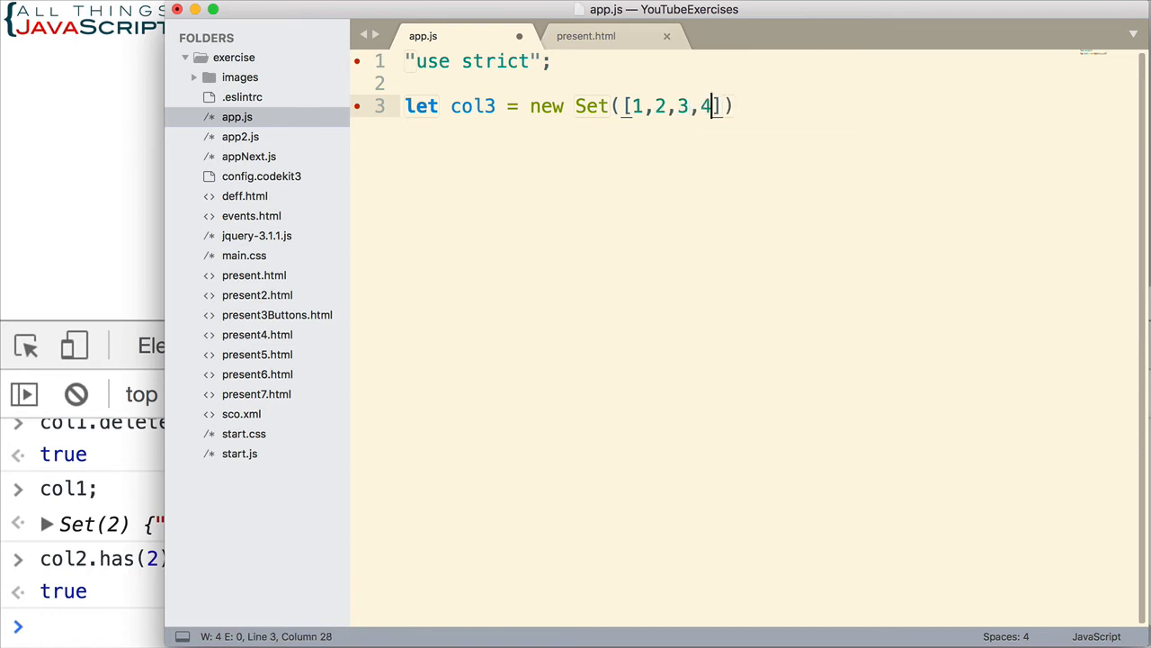
pyautogui.write(',5,')
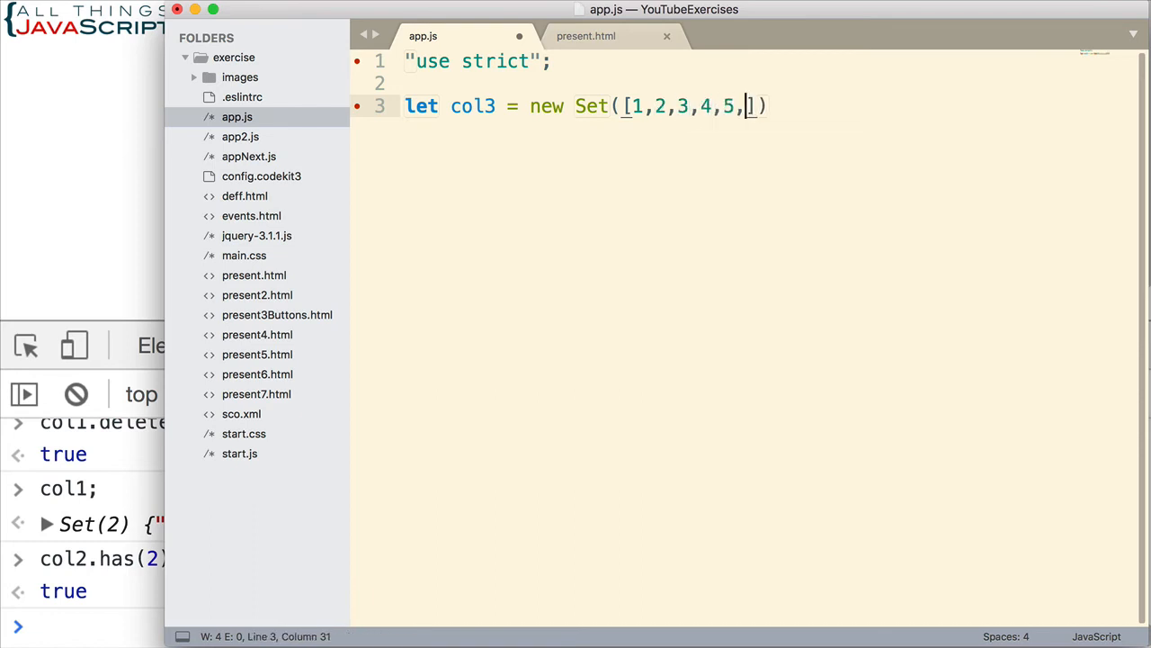
pyautogui.write('6')
pyautogui.write('sum')
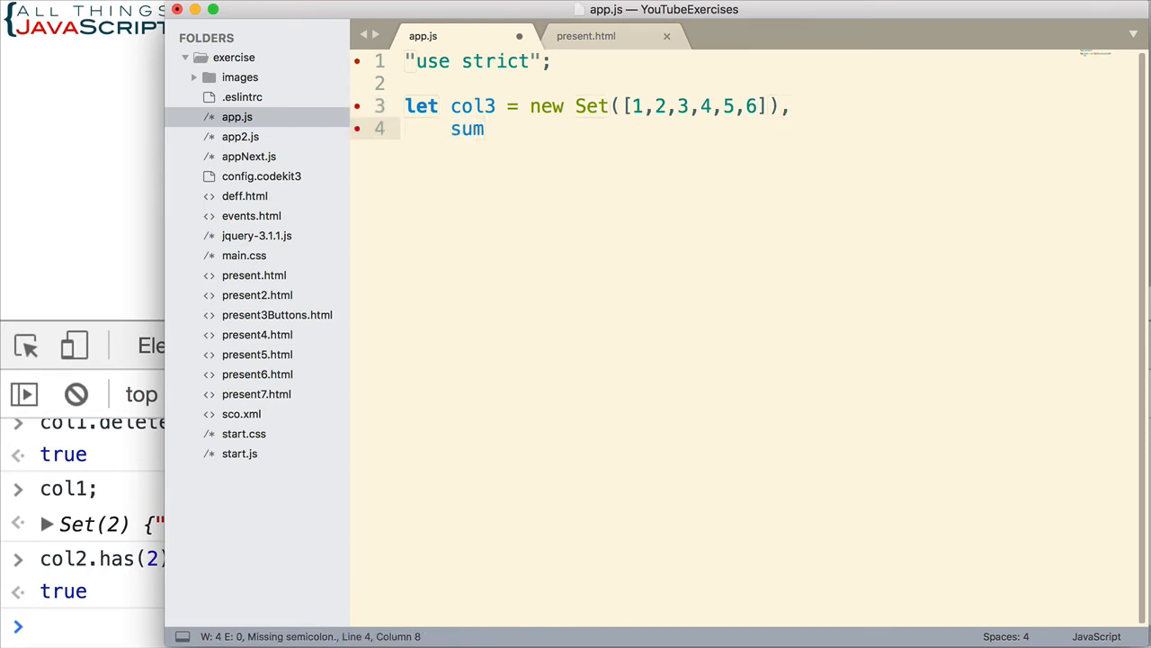
pyautogui.write('=')
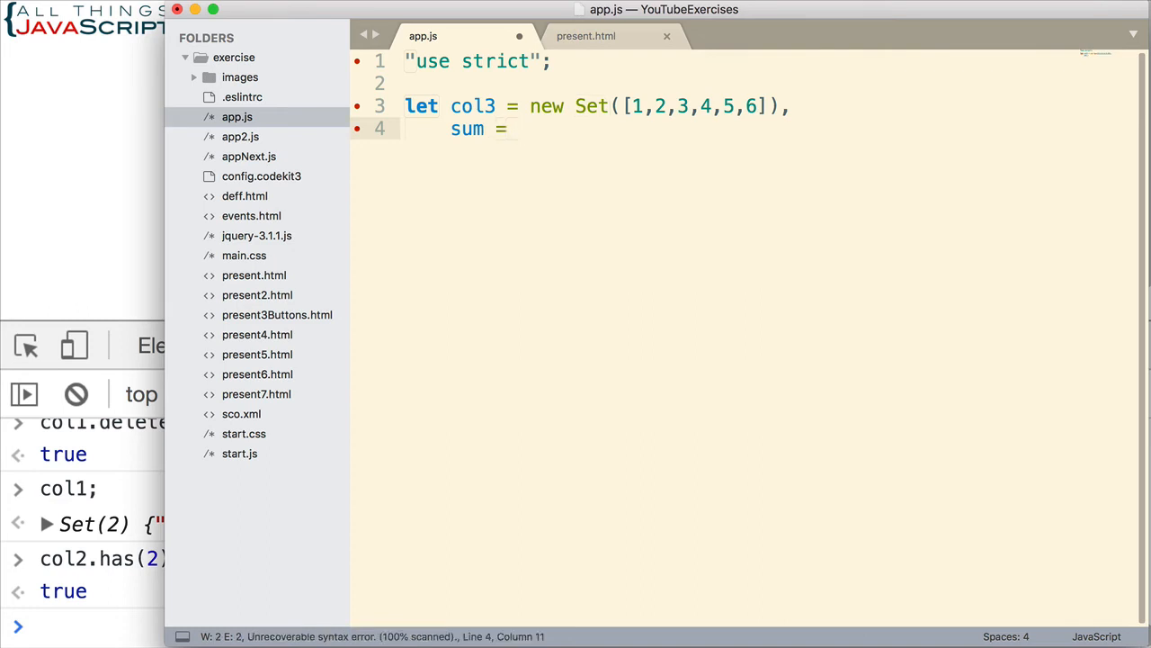
pyautogui.write('0;')
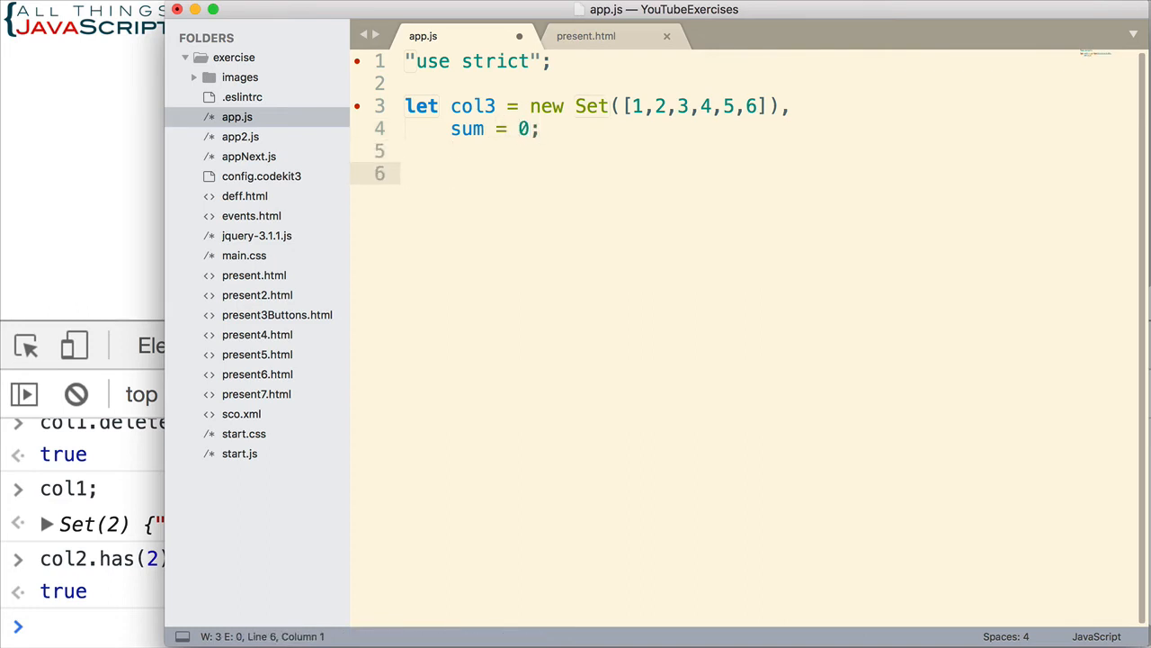
# Step: Add a col3.forEach(); call on line 6
pyautogui.write('col')
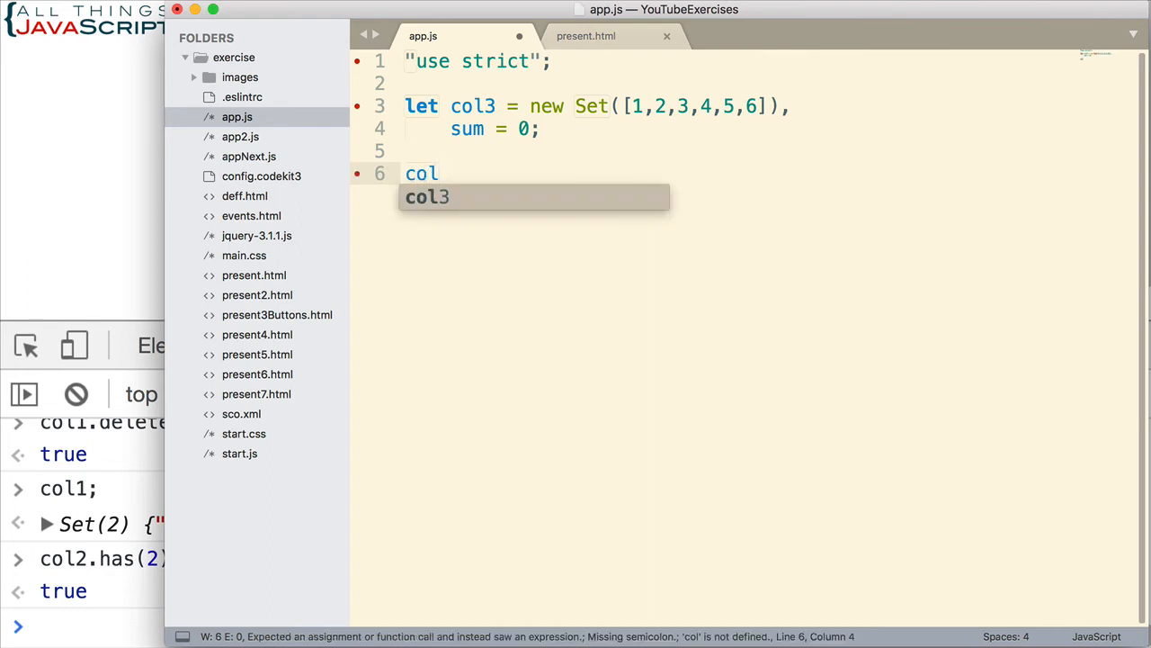
pyautogui.write('3.')
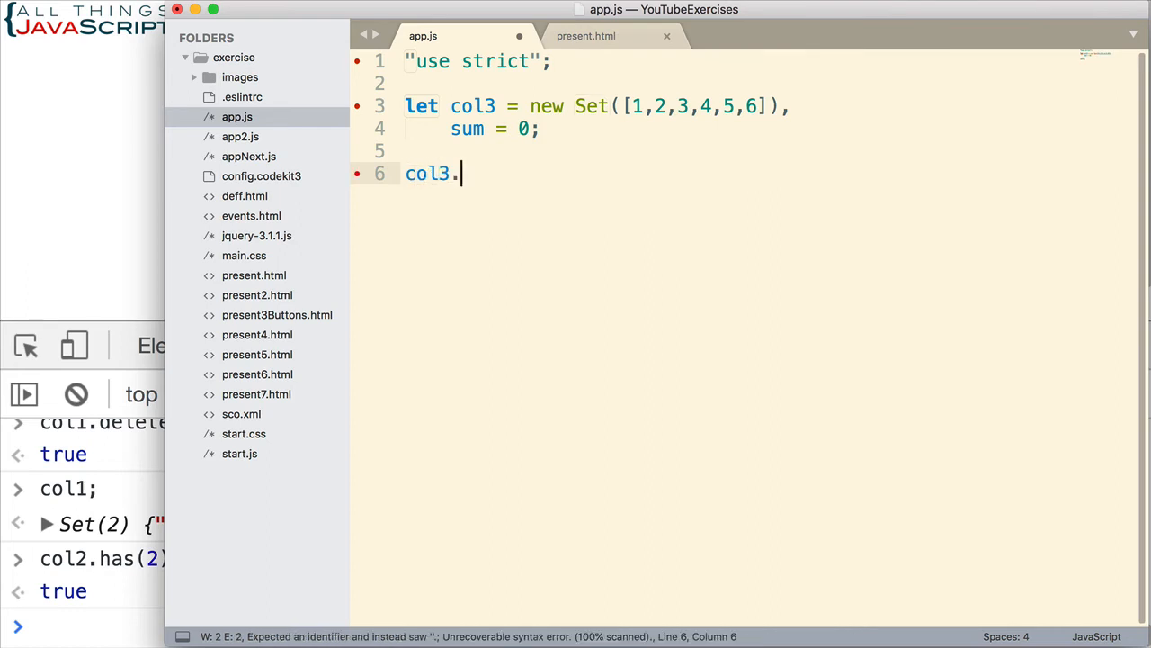
pyautogui.write('forEac')
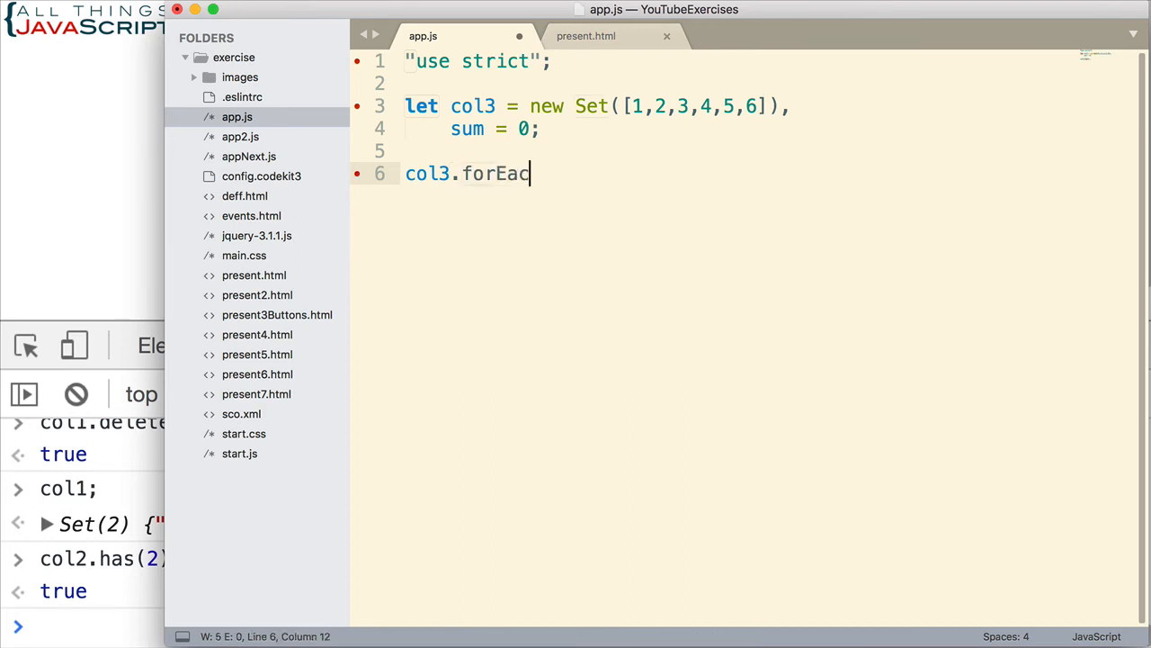
pyautogui.write('h')
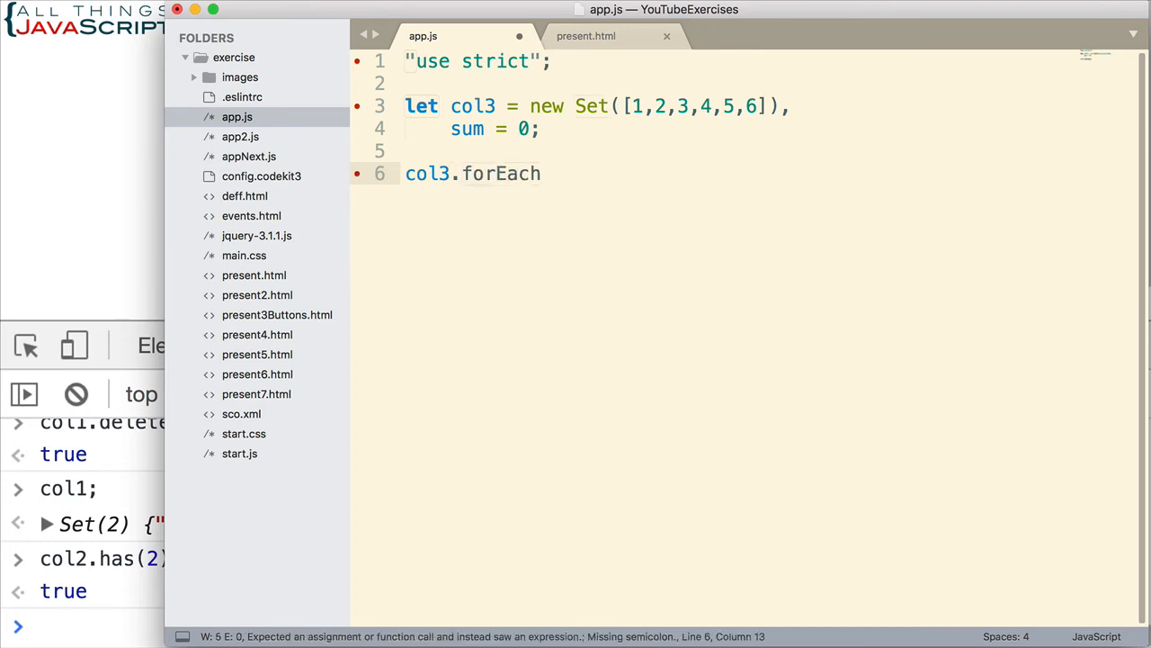
pyautogui.write('()')
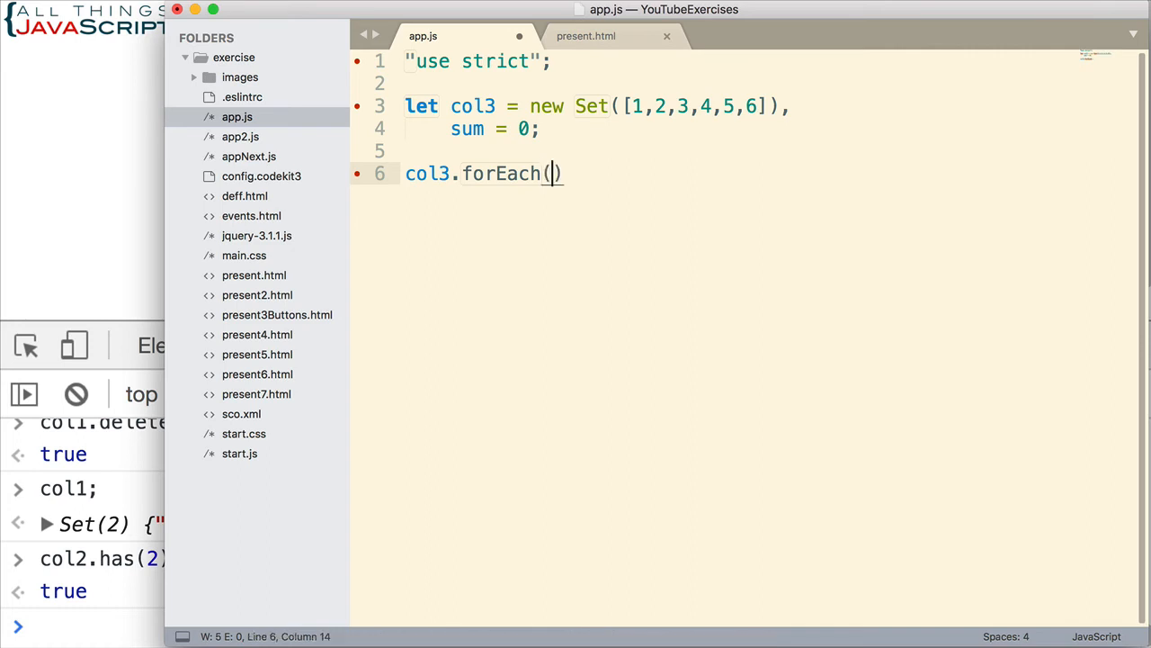
pyautogui.press('Right')
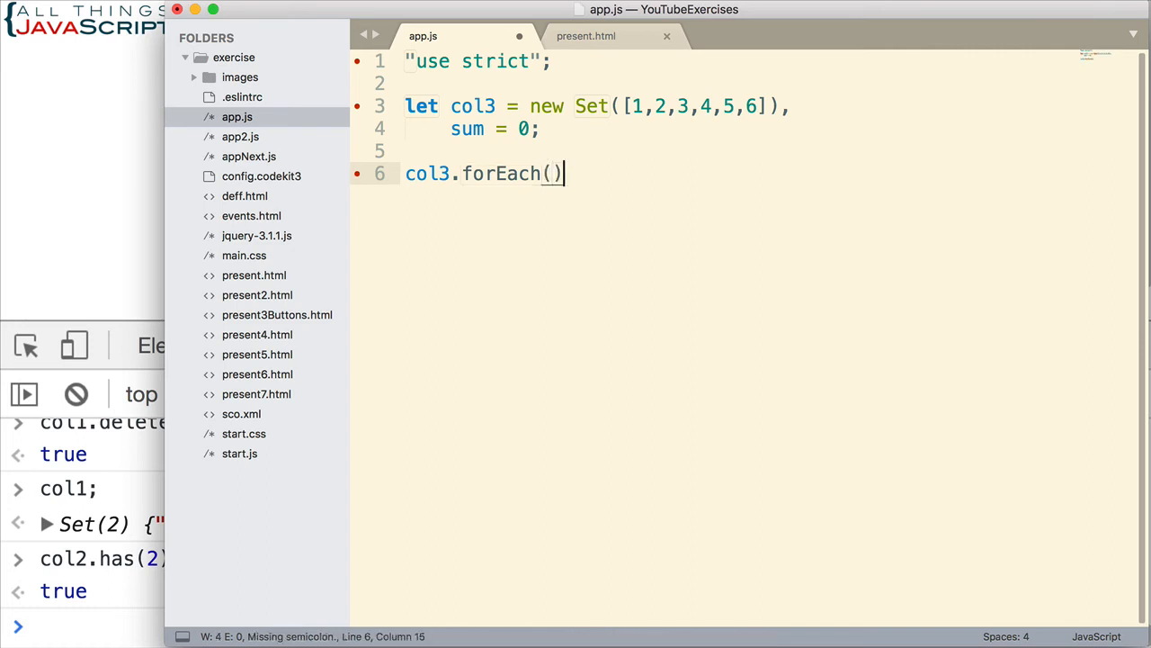
pyautogui.write(';')
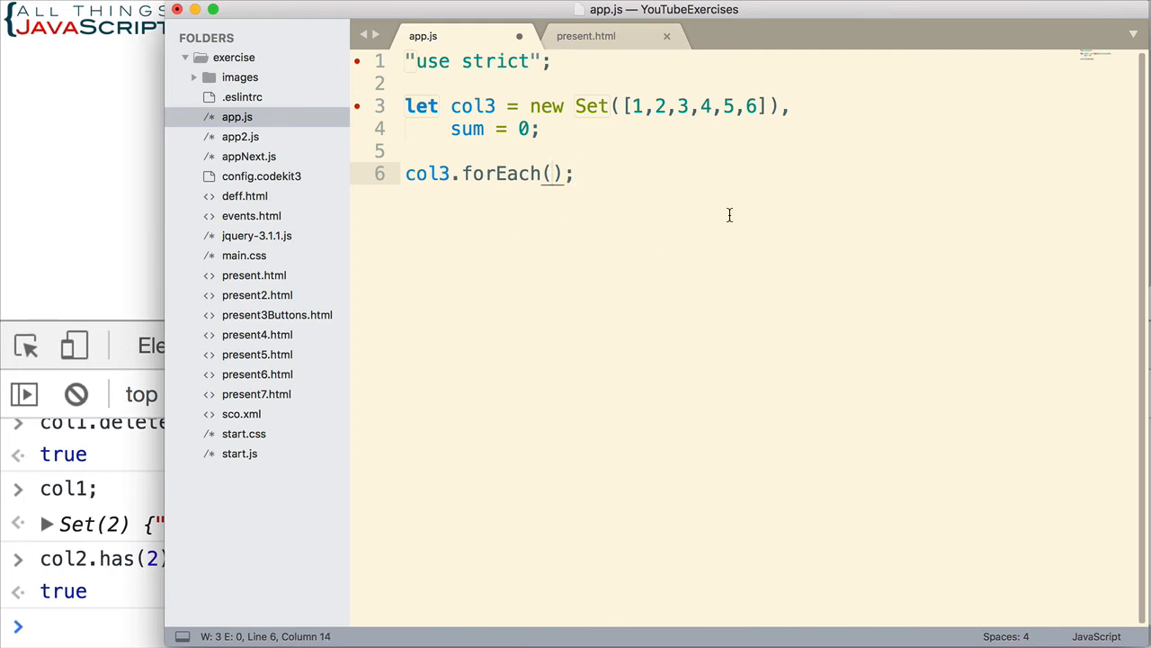
pyautogui.moveTo(731, 227)
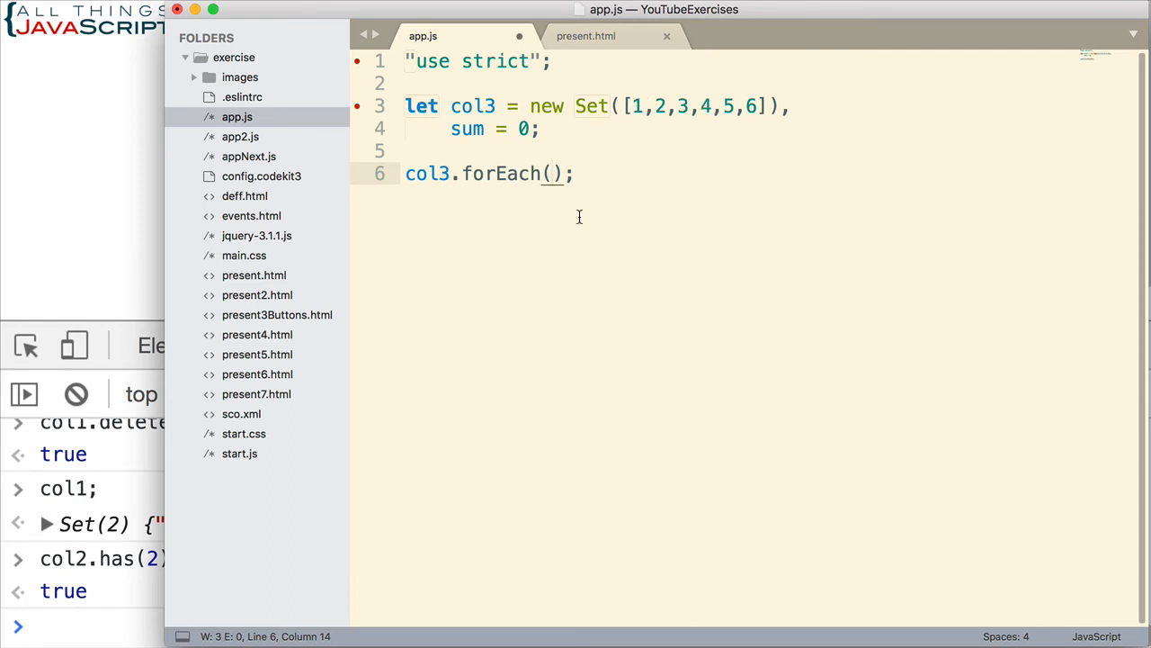
# Step: Write the forEach callback function(val) with if (val > 2) { sum += val; }
pyautogui.write('function')
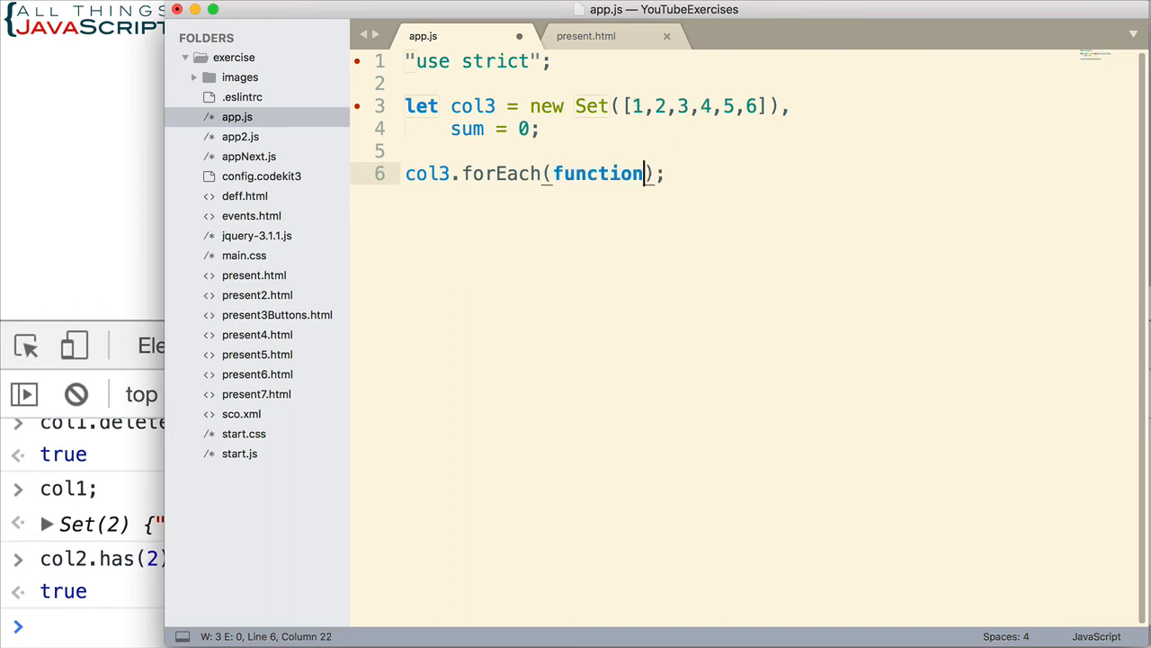
pyautogui.write('()')
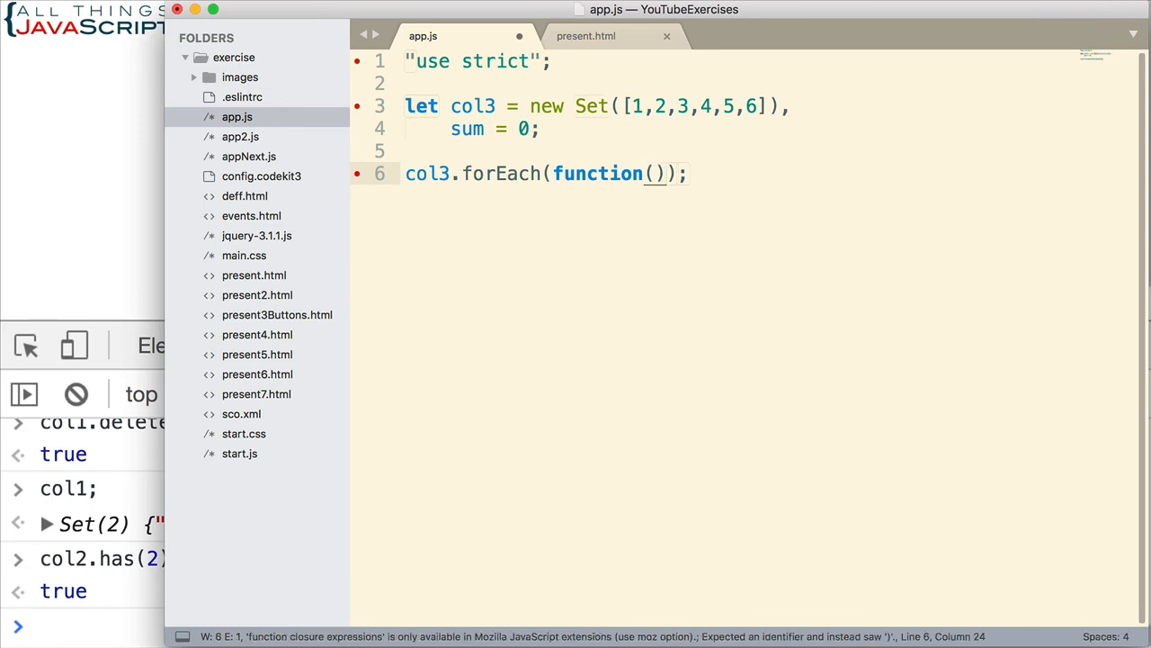
pyautogui.write('val')
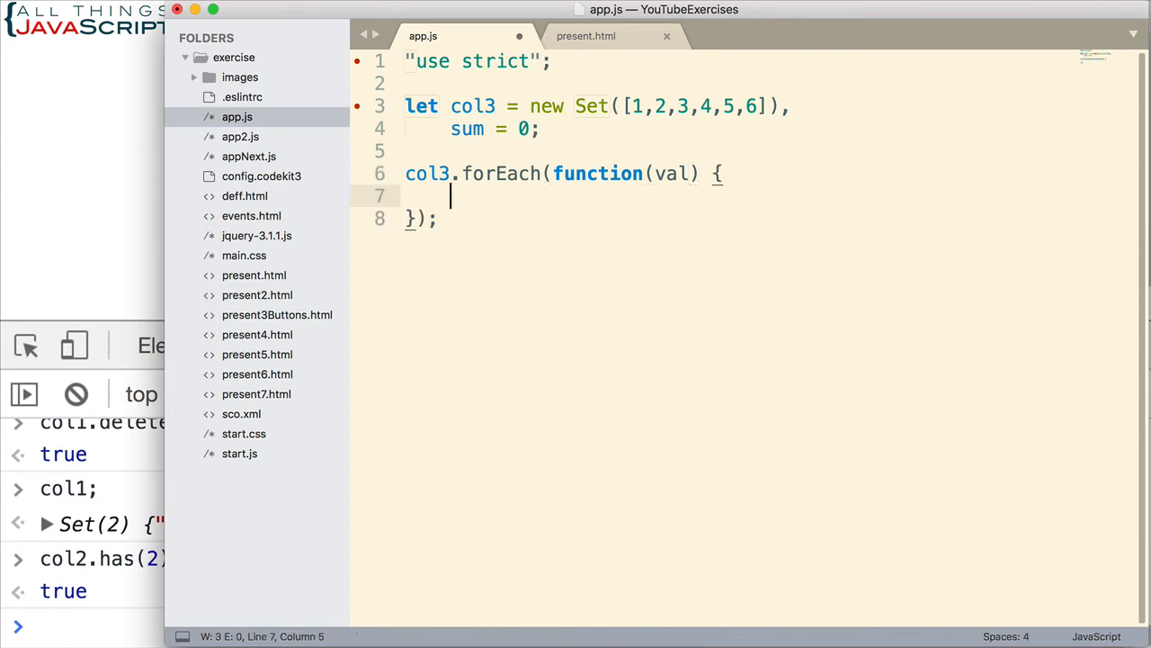
pyautogui.moveTo(596, 271)
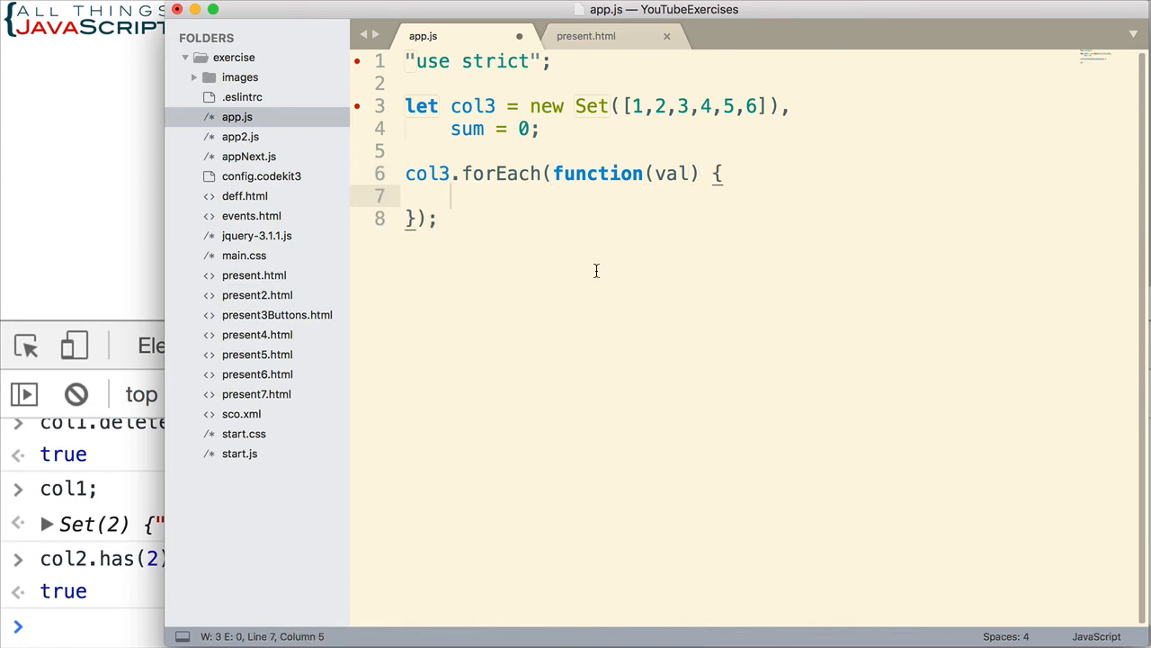
pyautogui.write('if (')
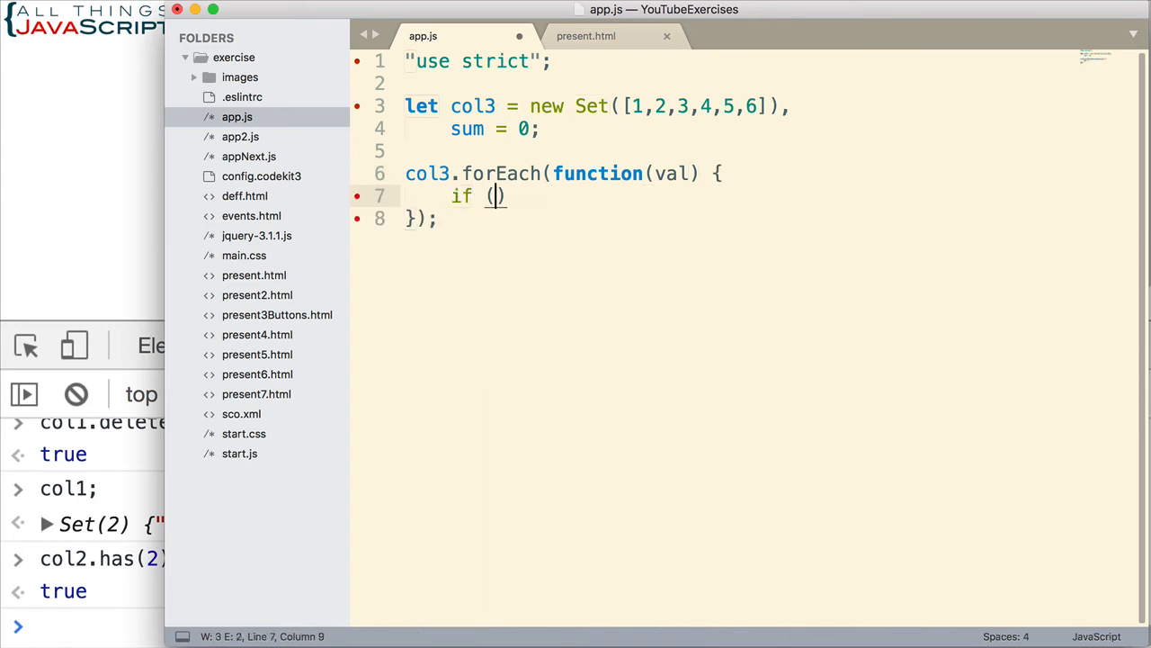
pyautogui.write('val > 2')
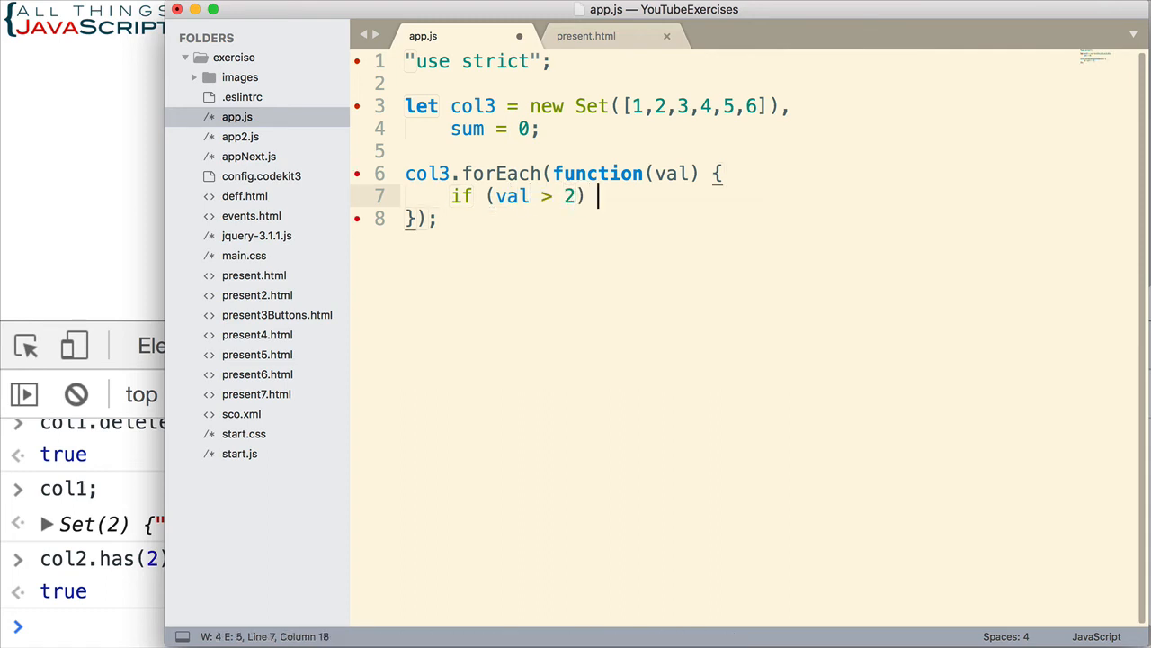
pyautogui.write('{')
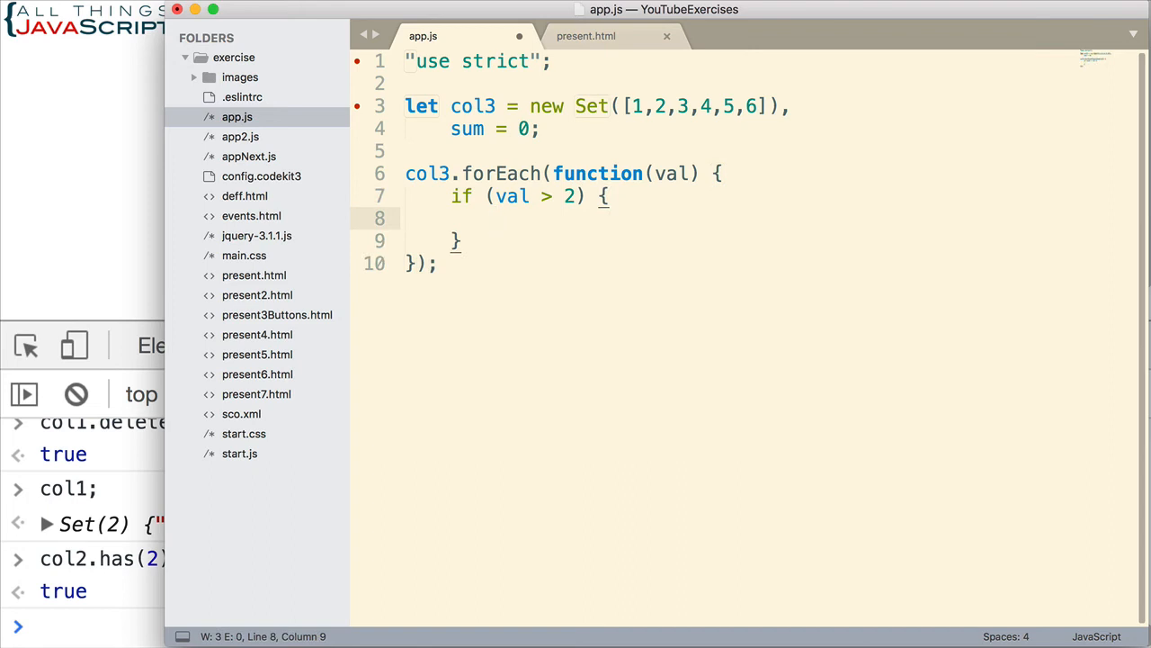
pyautogui.write('sum')
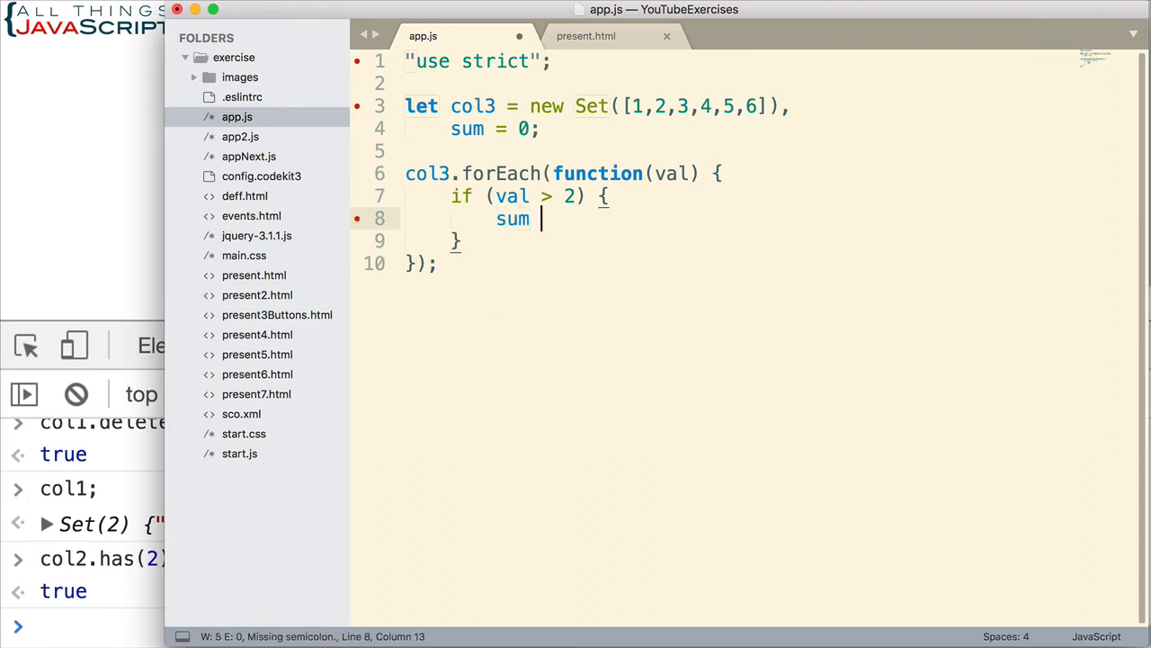
pyautogui.write('+= val')
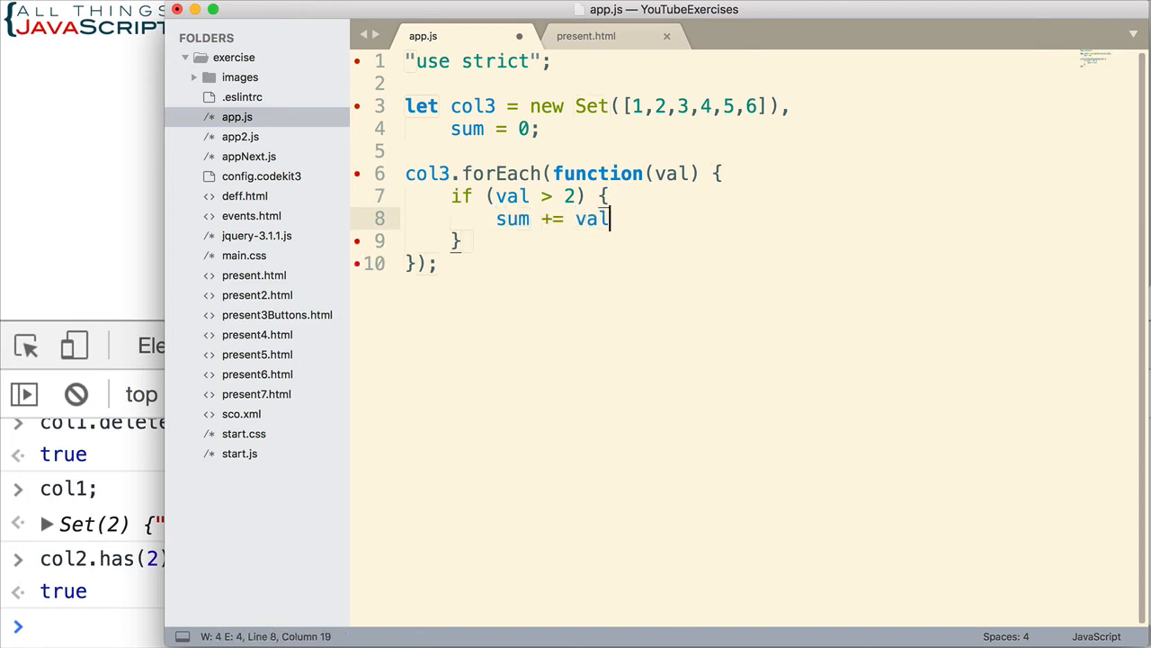
pyautogui.write(';')
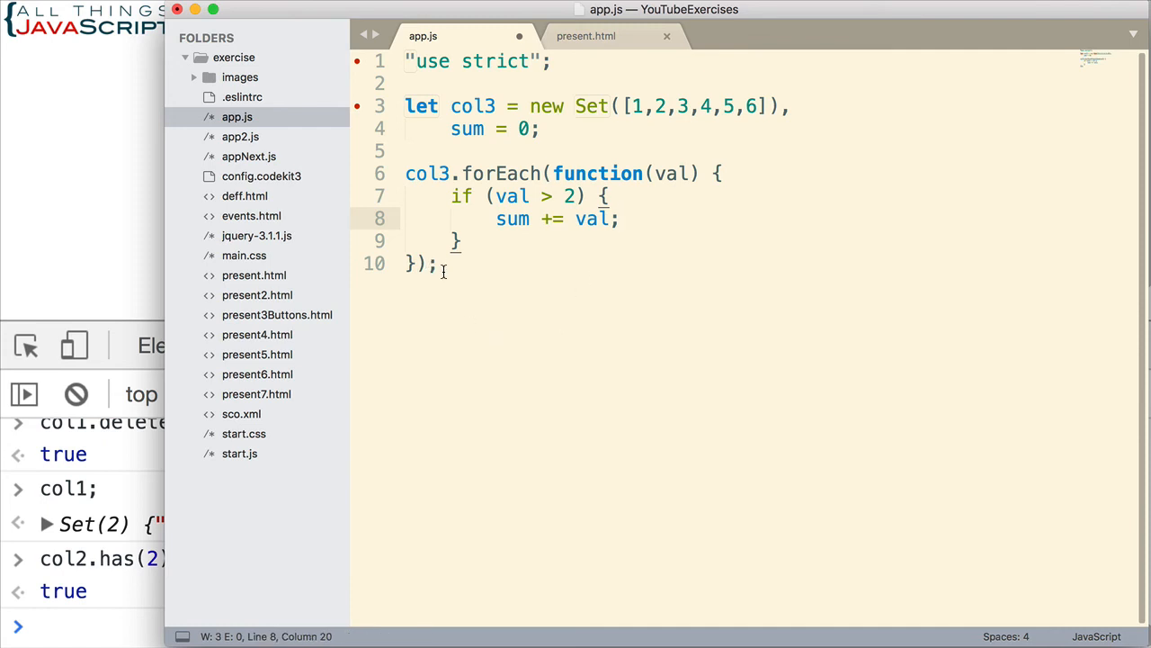
# Step: Add console.log(sum); on a new line below the loop
pyautogui.click(520, 262)
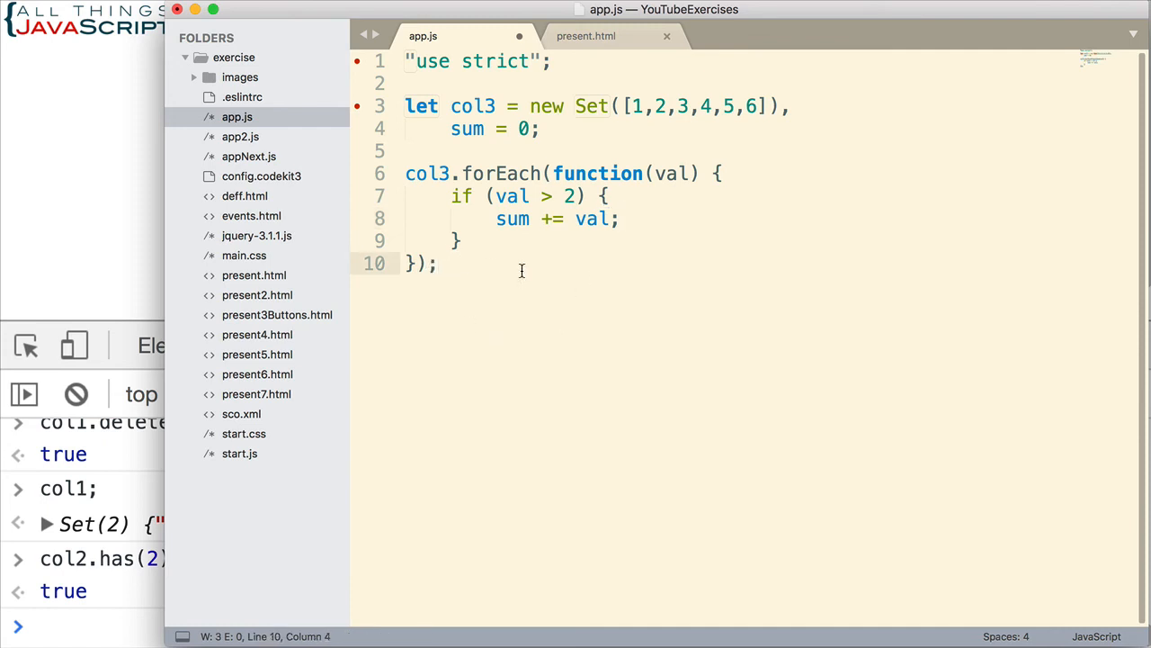
pyautogui.write('con')
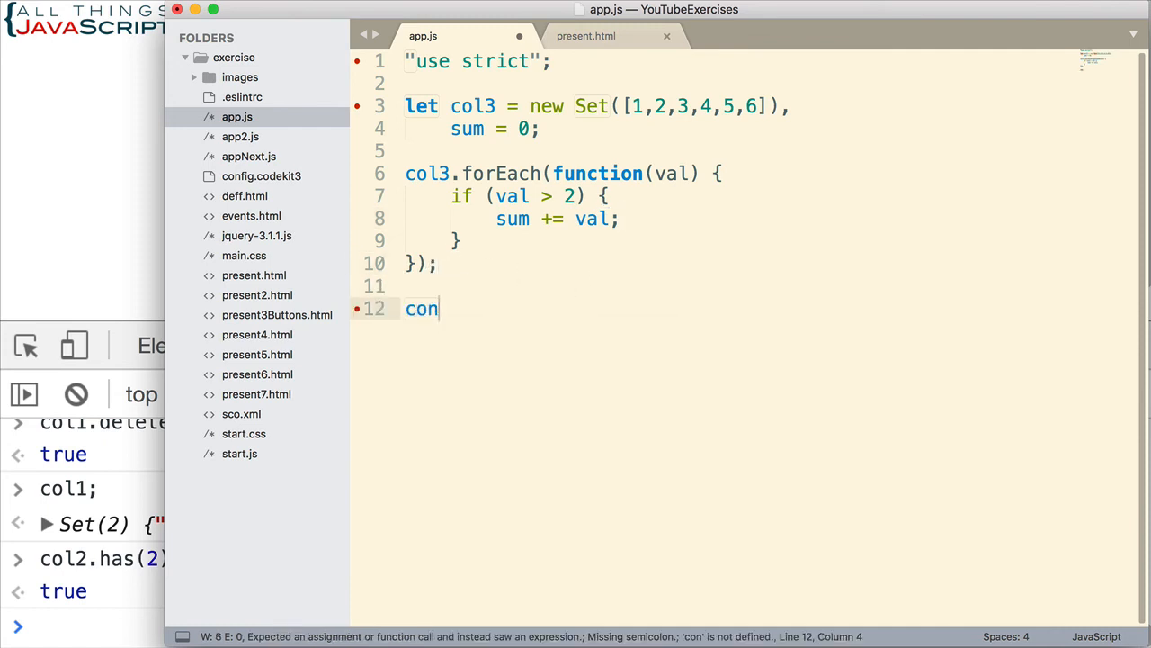
pyautogui.write('sole.log')
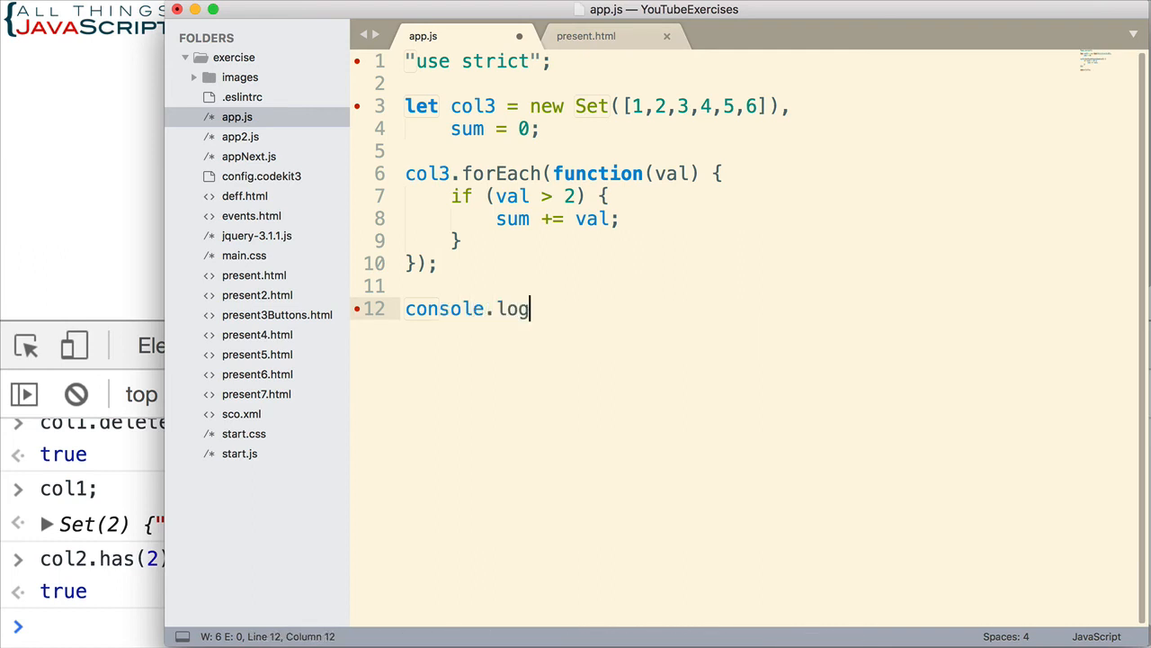
pyautogui.write('(sum)')
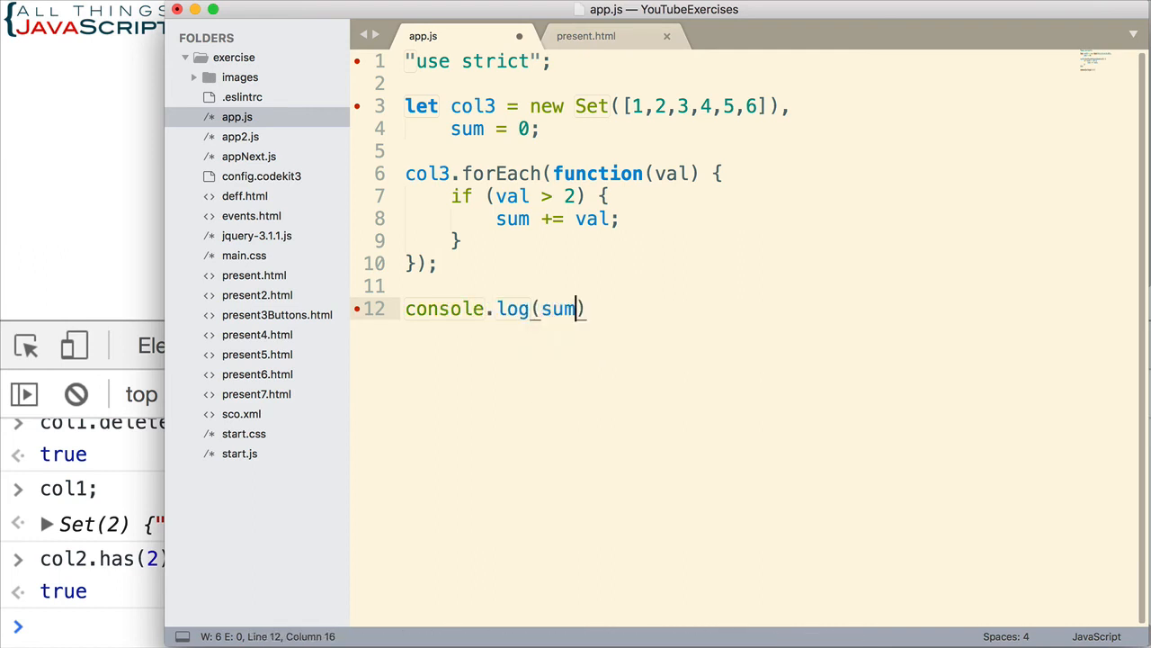
pyautogui.write(');')
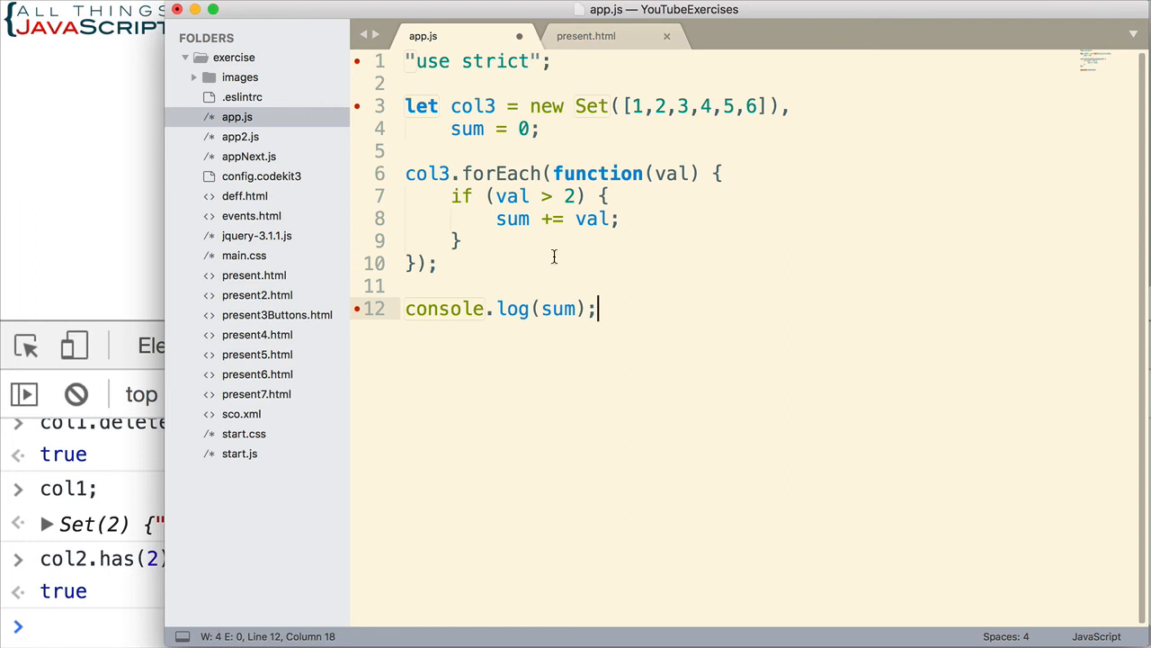
pyautogui.moveTo(673, 117)
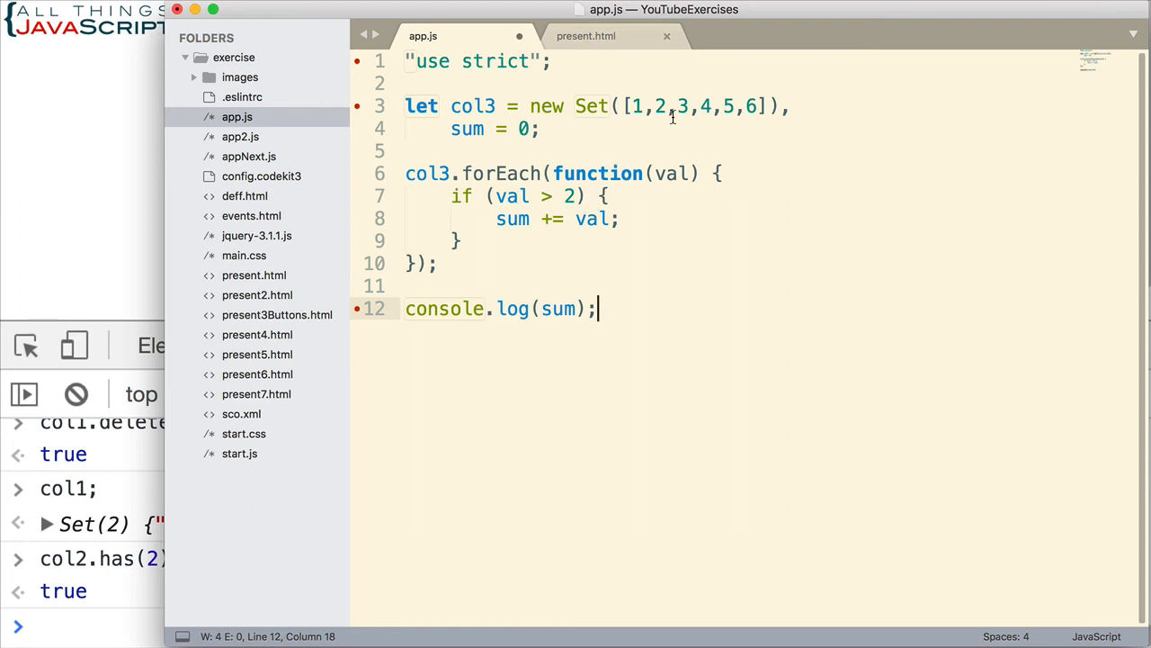
pyautogui.moveTo(726, 107)
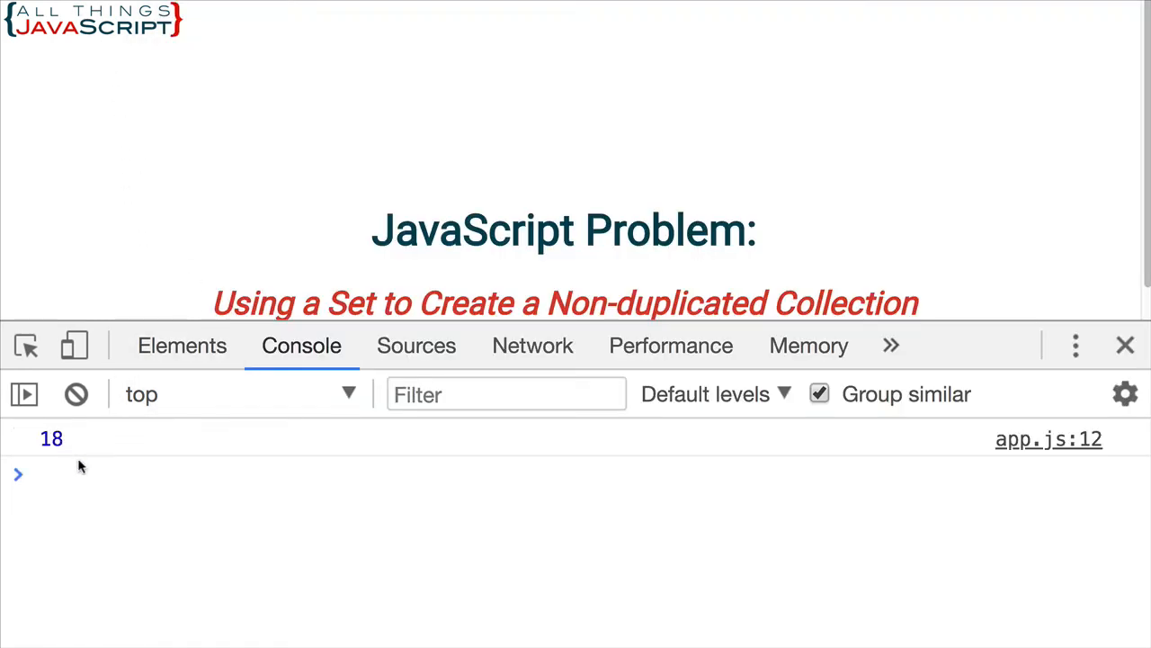
pyautogui.moveTo(153, 474)
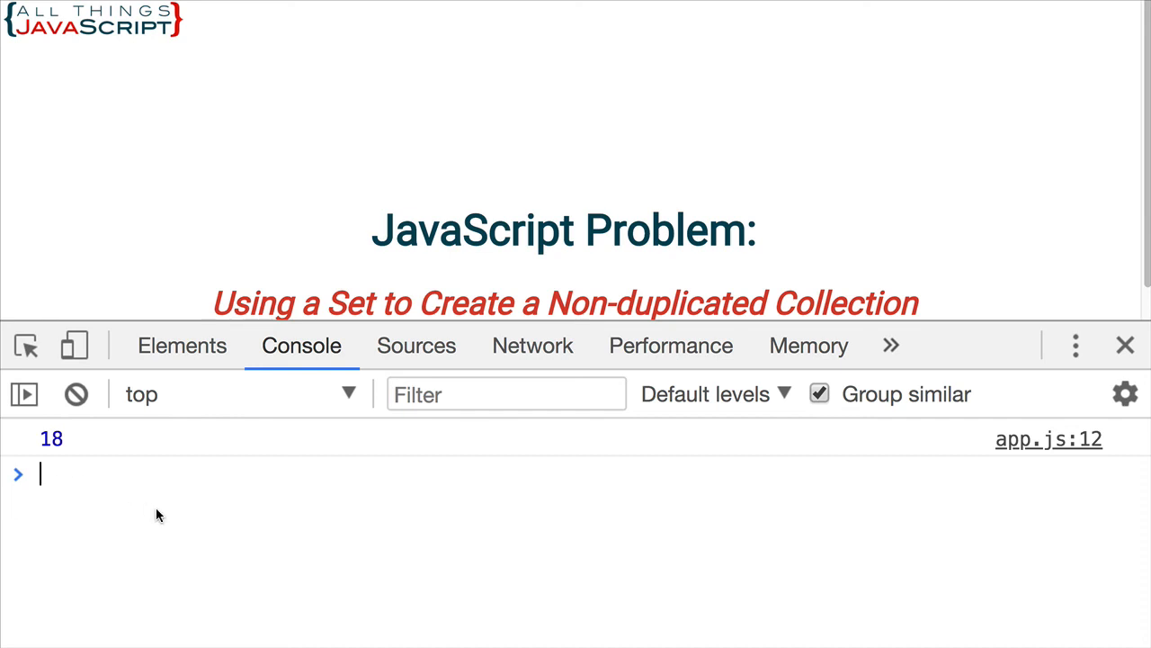
# Step: Query col2.has(2) and col2.size, then enter let arr = [...col2]; in the console
pyautogui.write('col2.has(2);')
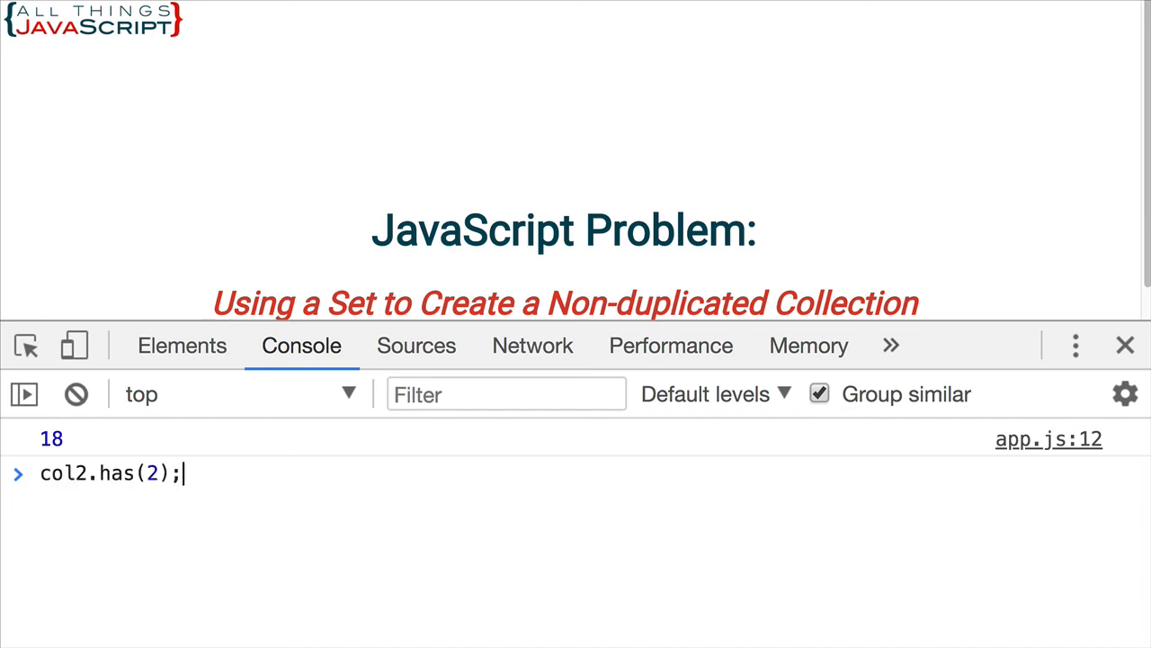
pyautogui.write('col2.size')
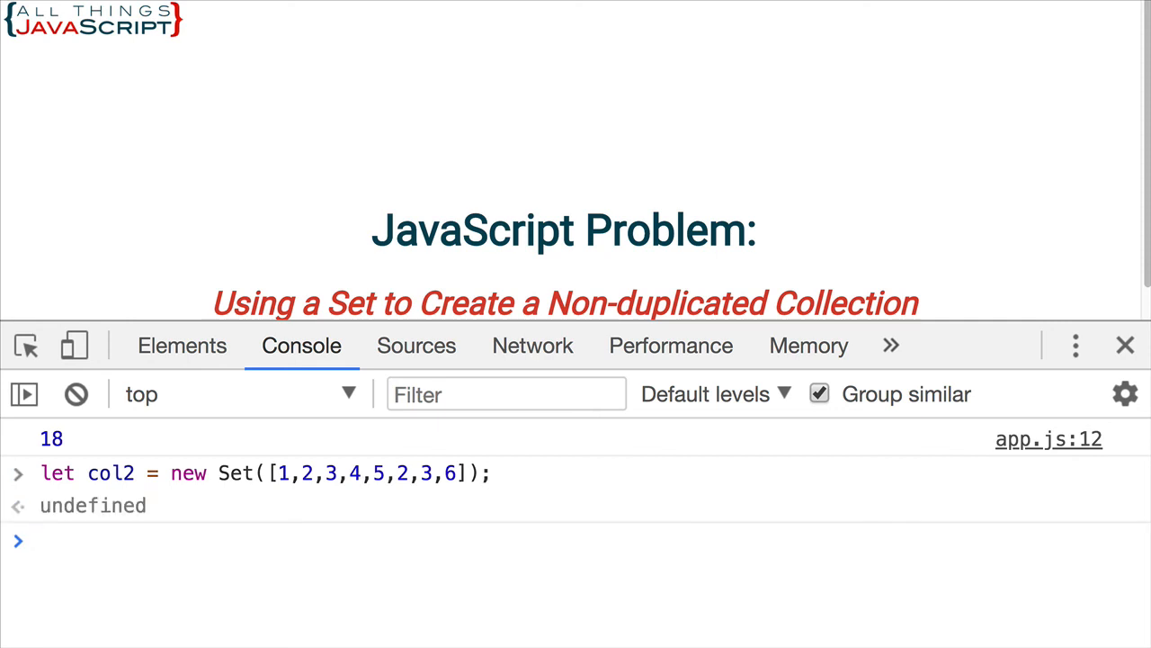
pyautogui.write('let arr = [...col2];')
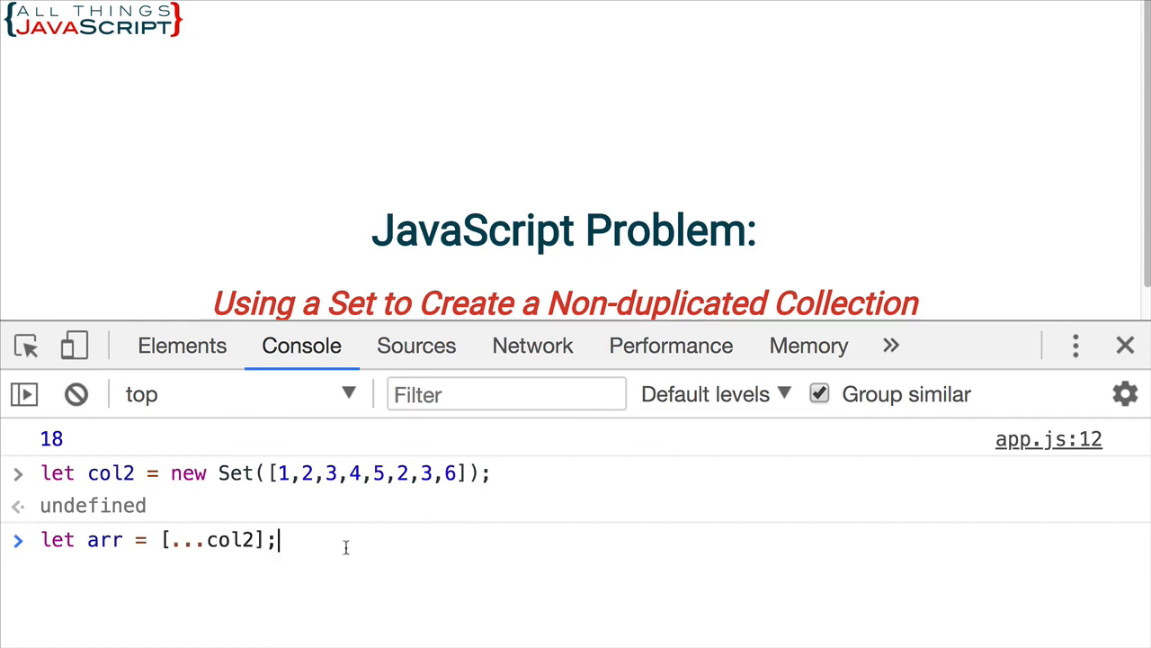
pyautogui.moveTo(177, 539)
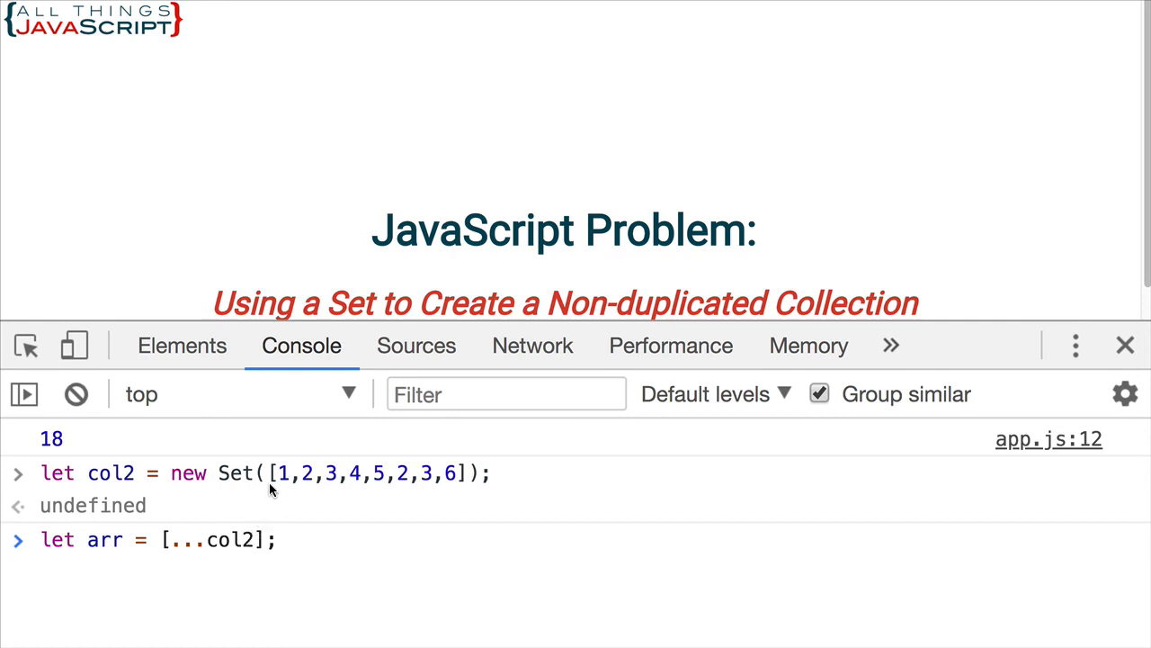
pyautogui.moveTo(288, 494)
pyautogui.write('arr')
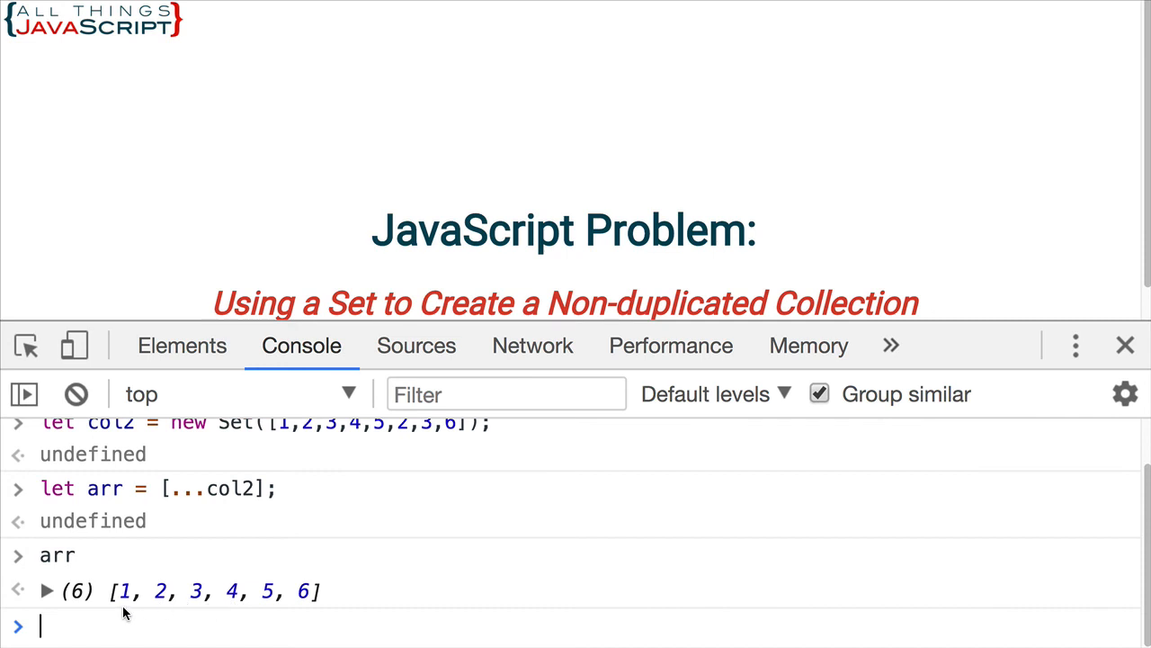
pyautogui.moveTo(381, 510)
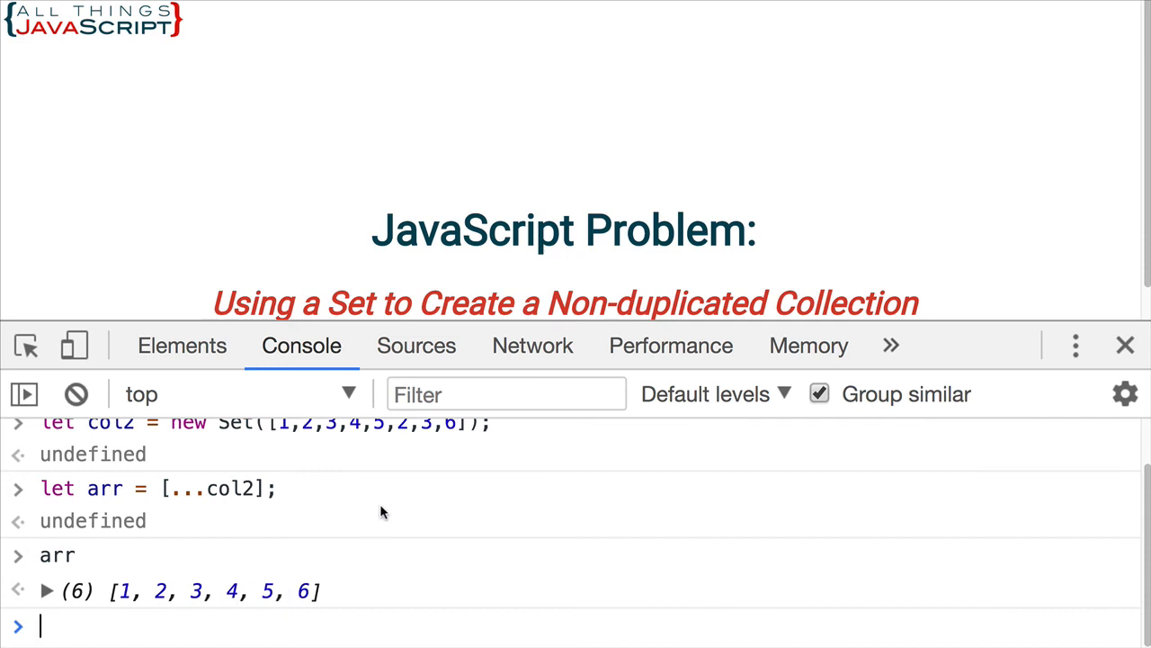